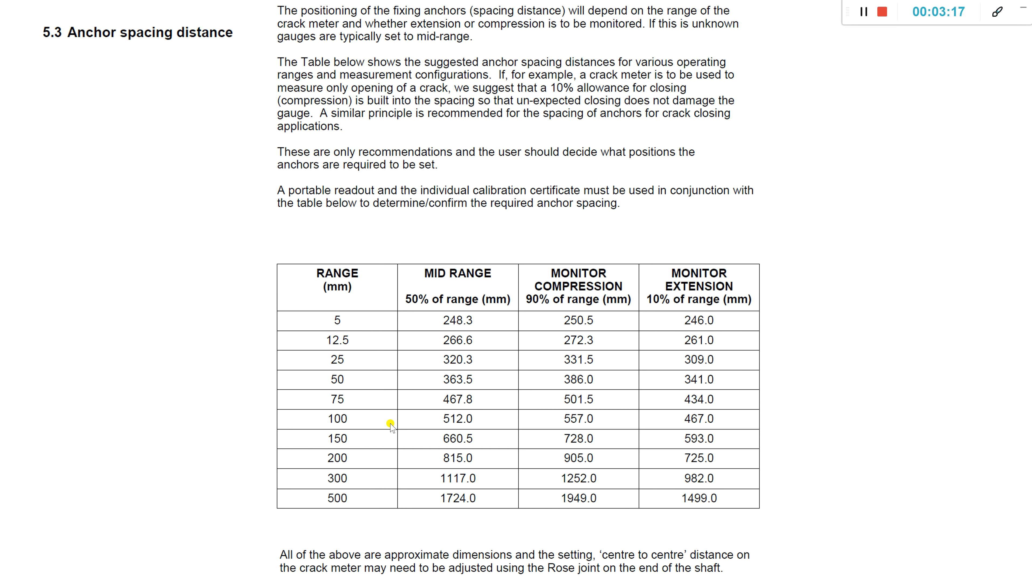
pyautogui.moveTo(400, 443)
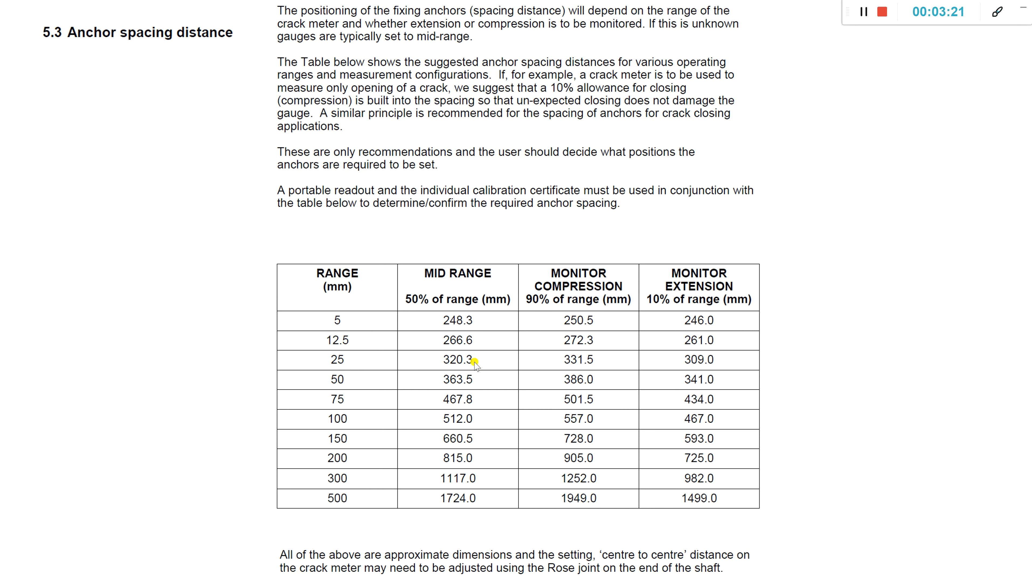
pyautogui.moveTo(470, 342)
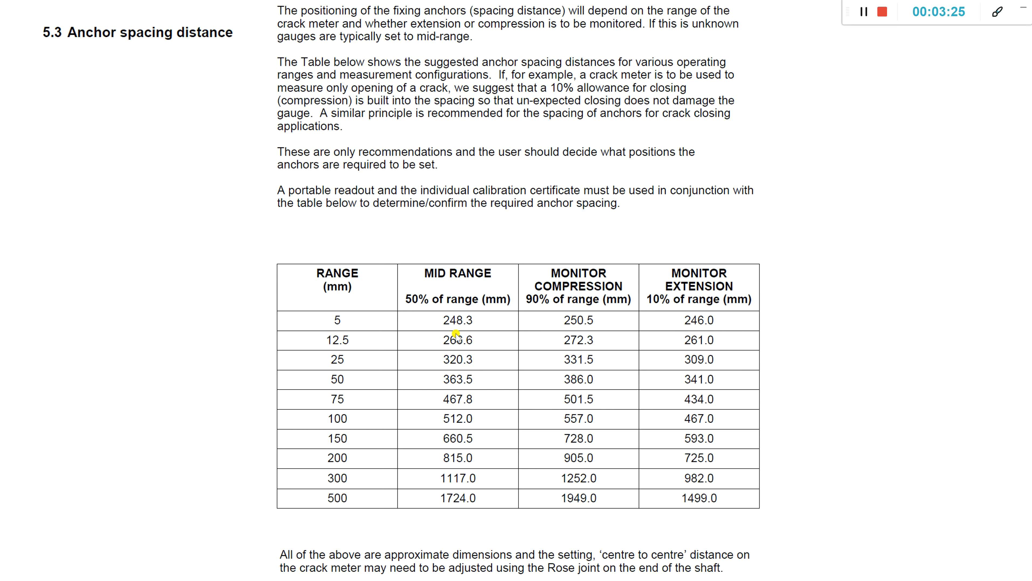
pyautogui.moveTo(487, 441)
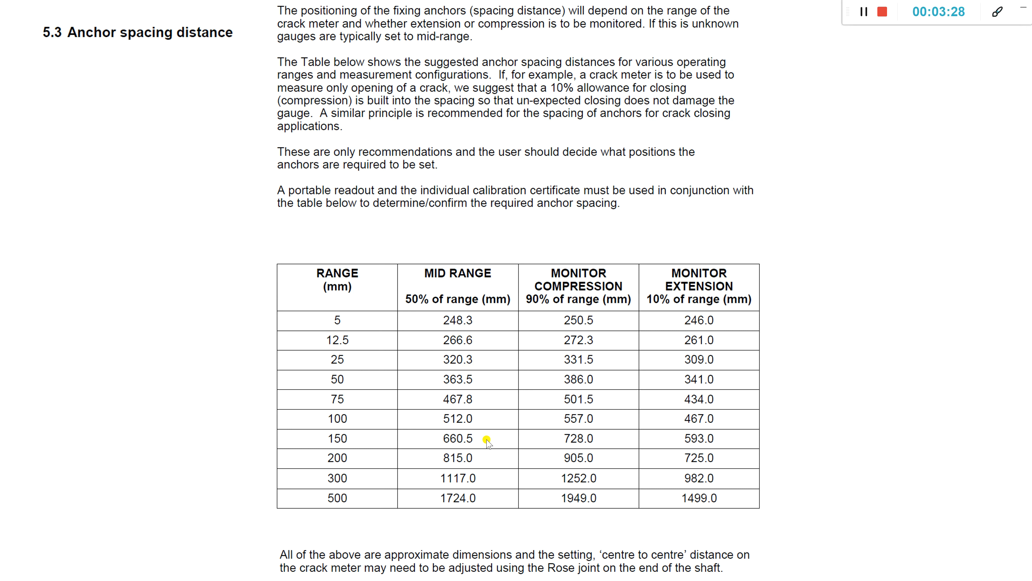
pyautogui.moveTo(457, 335)
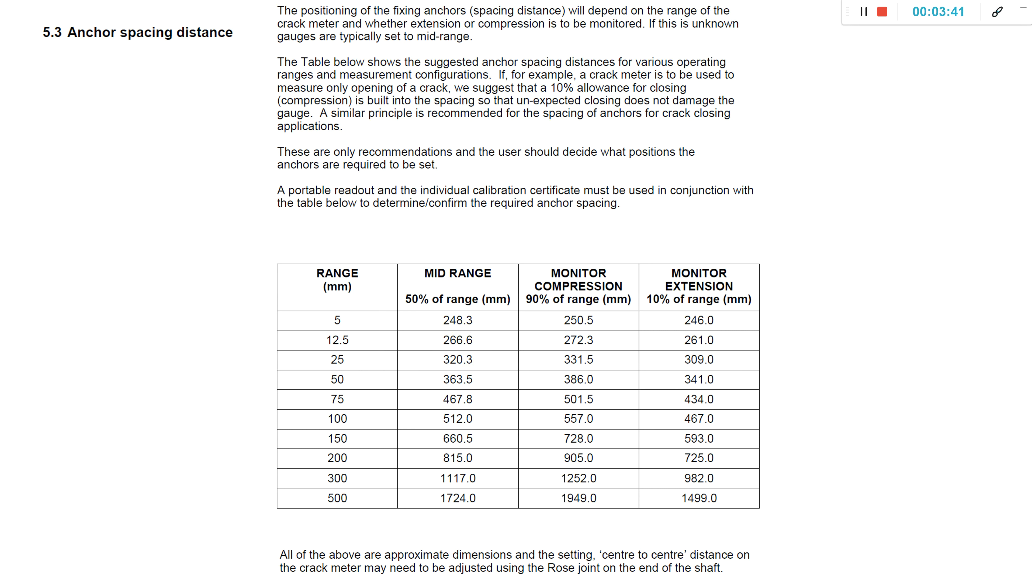
pyautogui.moveTo(607, 318)
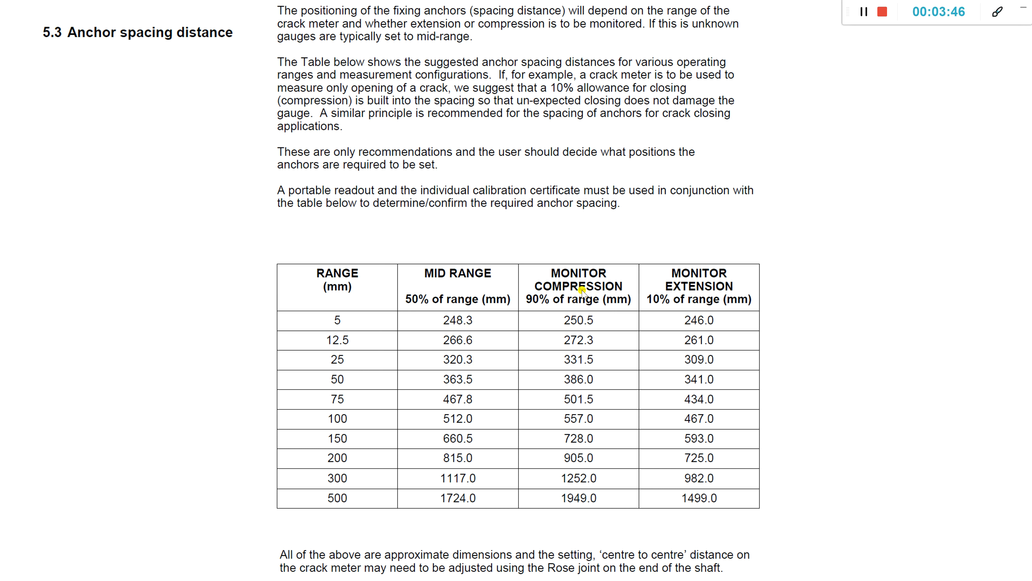
pyautogui.moveTo(624, 295)
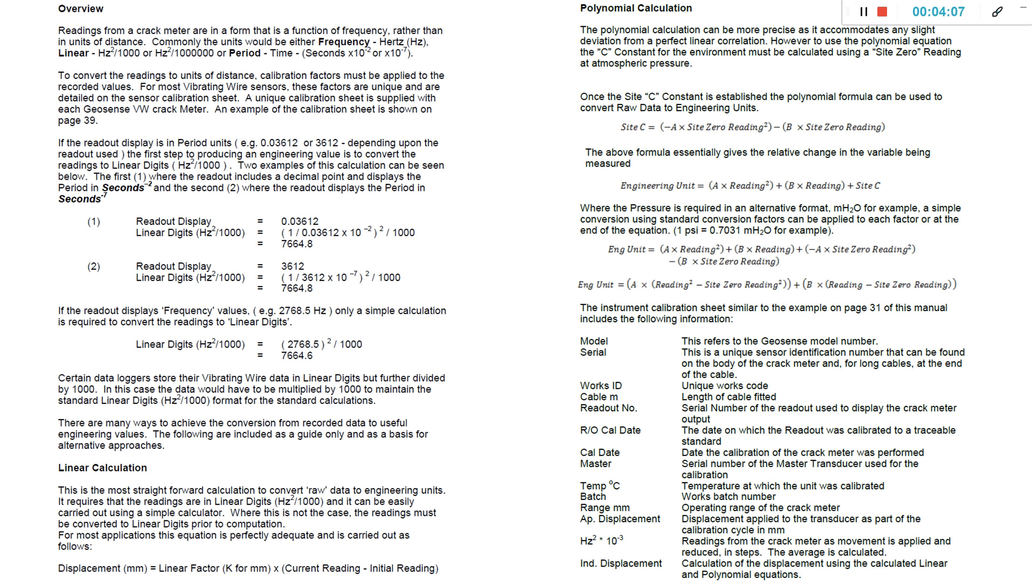
pyautogui.moveTo(90, 474)
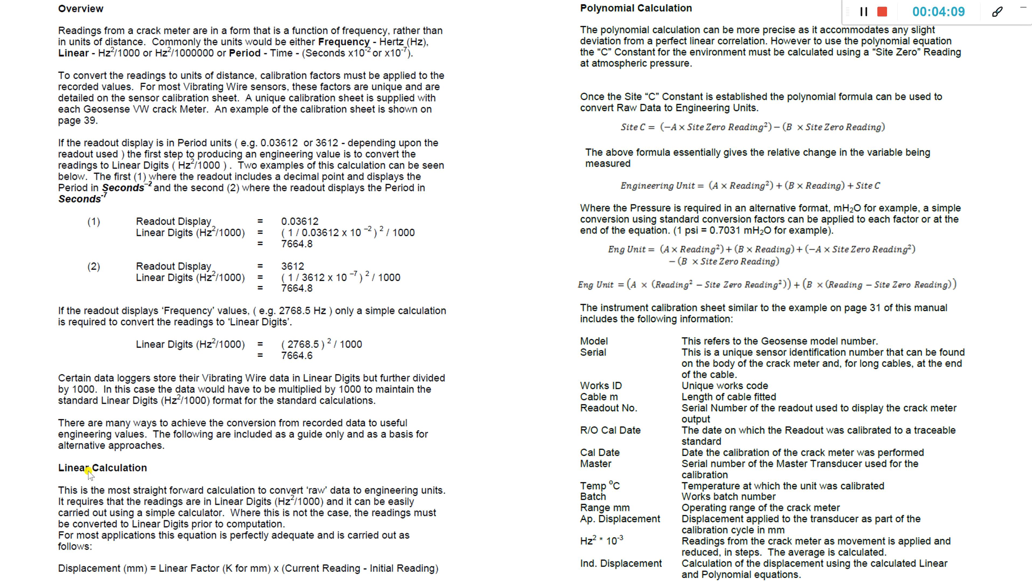
pyautogui.moveTo(101, 480)
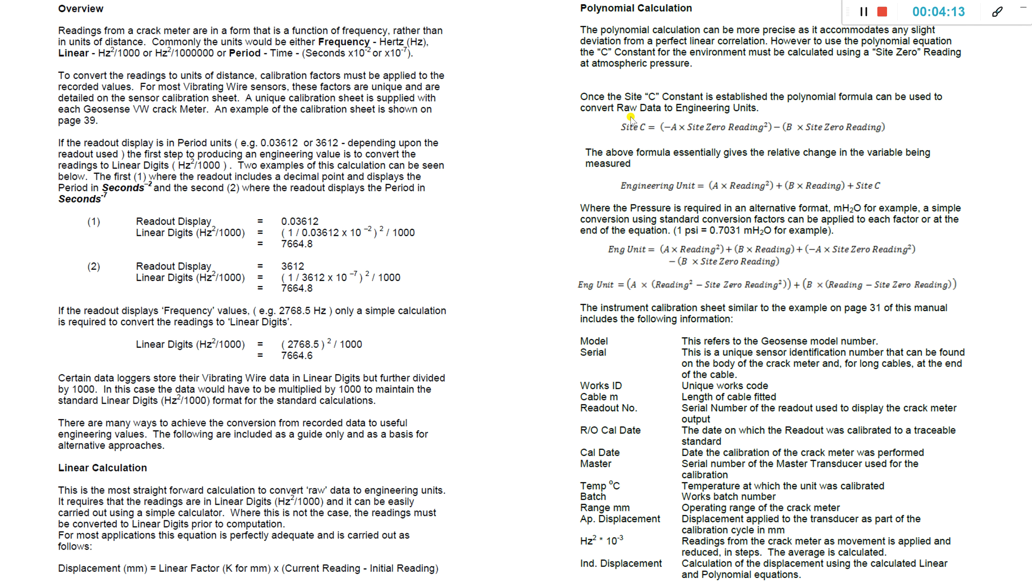
pyautogui.moveTo(631, 20)
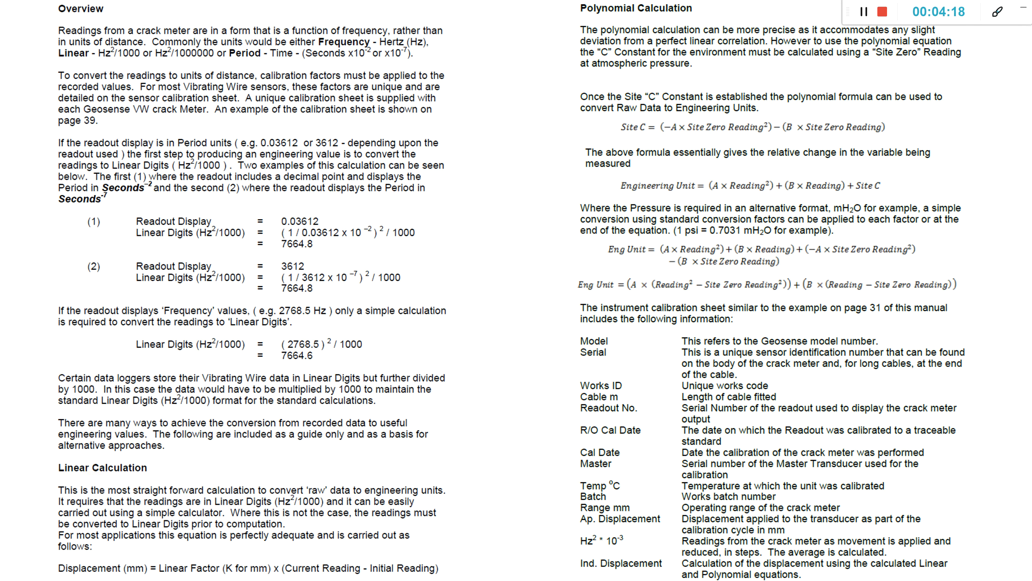
pyautogui.moveTo(474, 292)
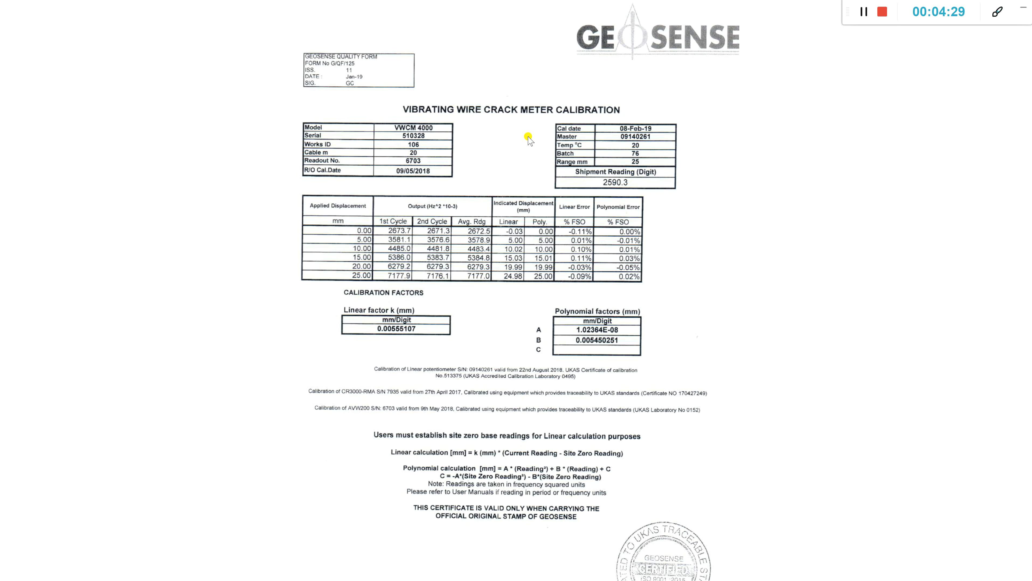
pyautogui.moveTo(539, 150)
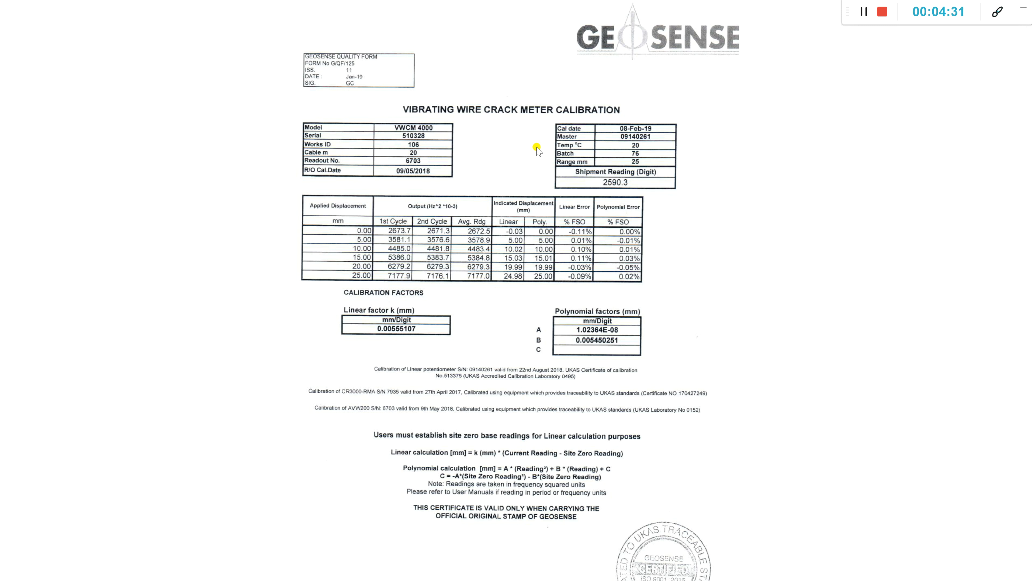
pyautogui.moveTo(340, 185)
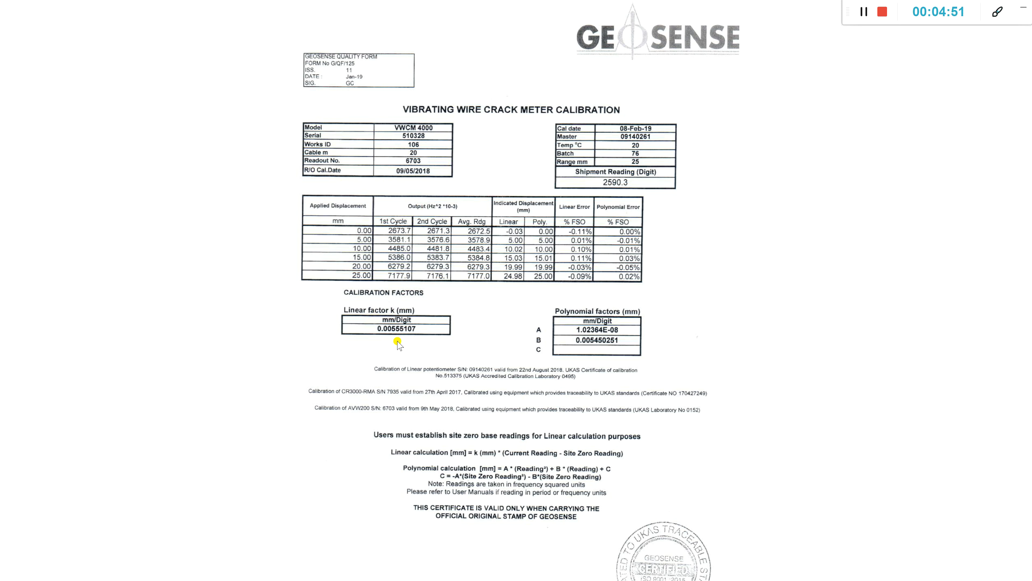
pyautogui.moveTo(387, 364)
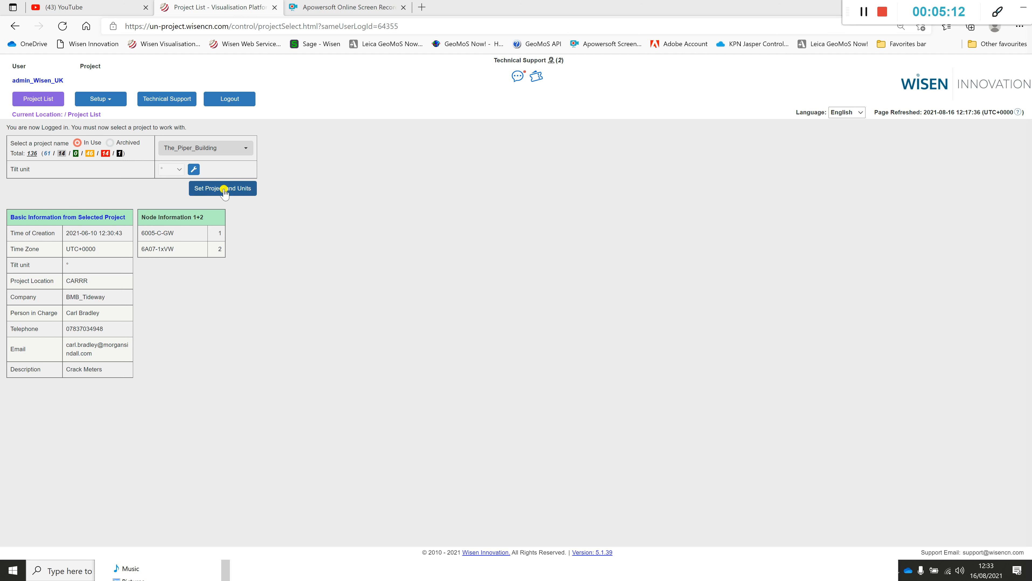
# - Set The_Piper_Building as the project and show the Node readings table with the gateway and two crack meters
pyautogui.click(223, 188)
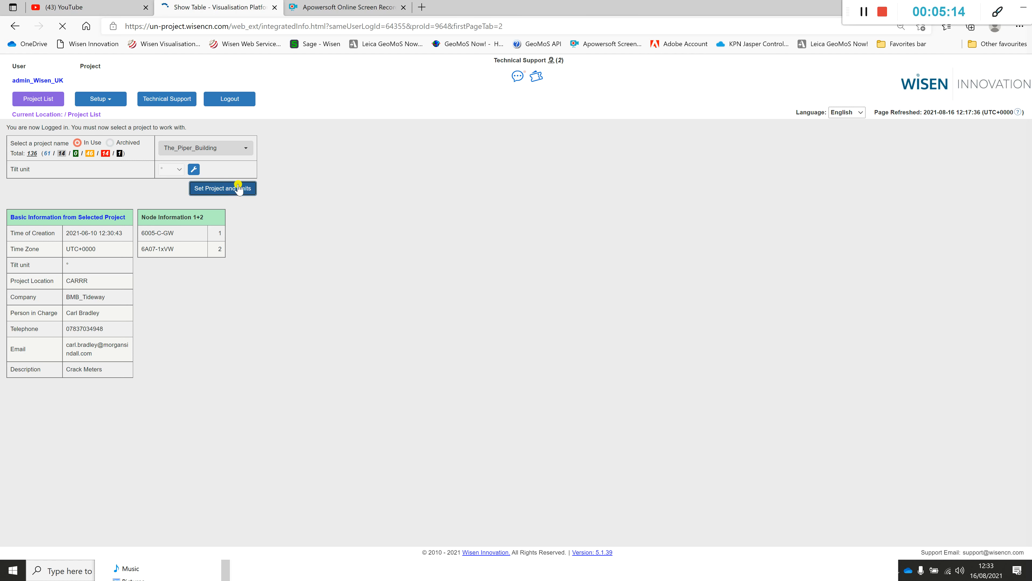
pyautogui.click(222, 188)
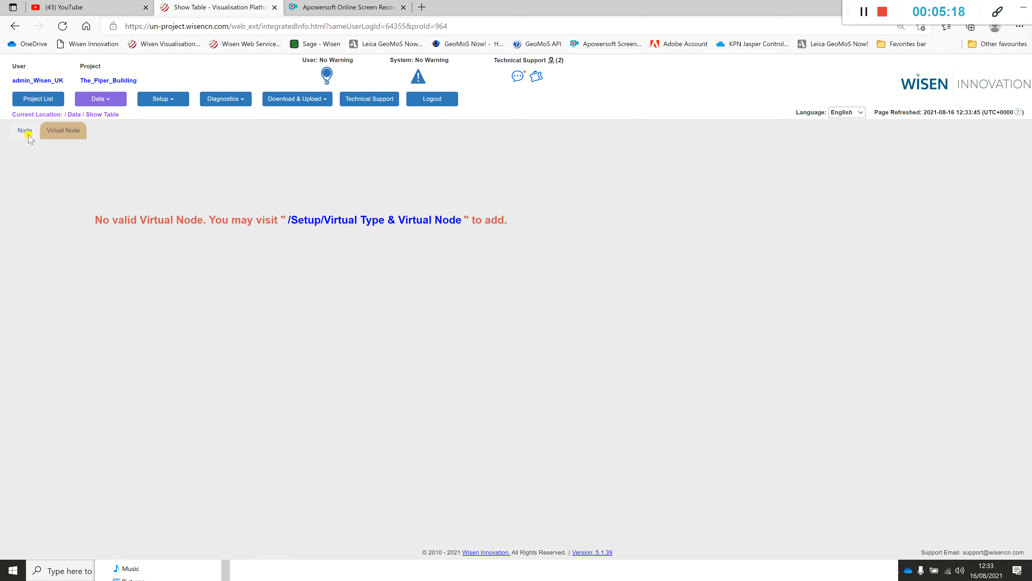
pyautogui.click(24, 130)
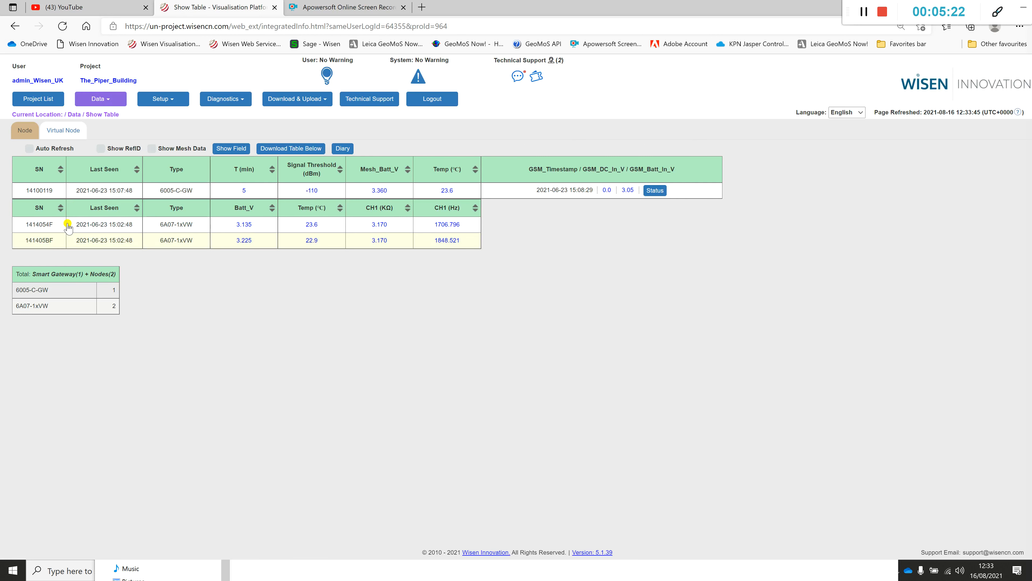
pyautogui.moveTo(182, 235)
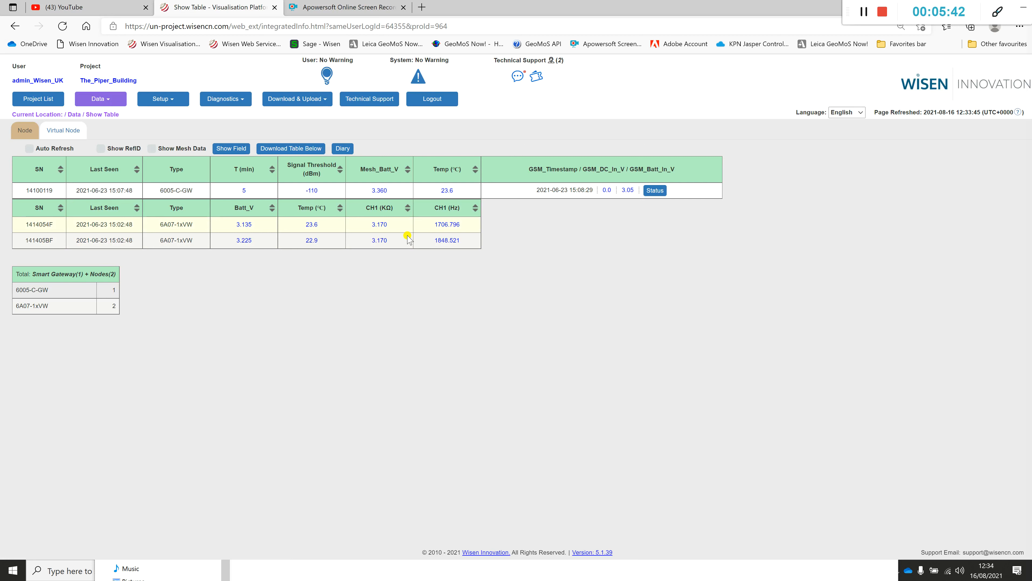
pyautogui.moveTo(424, 229)
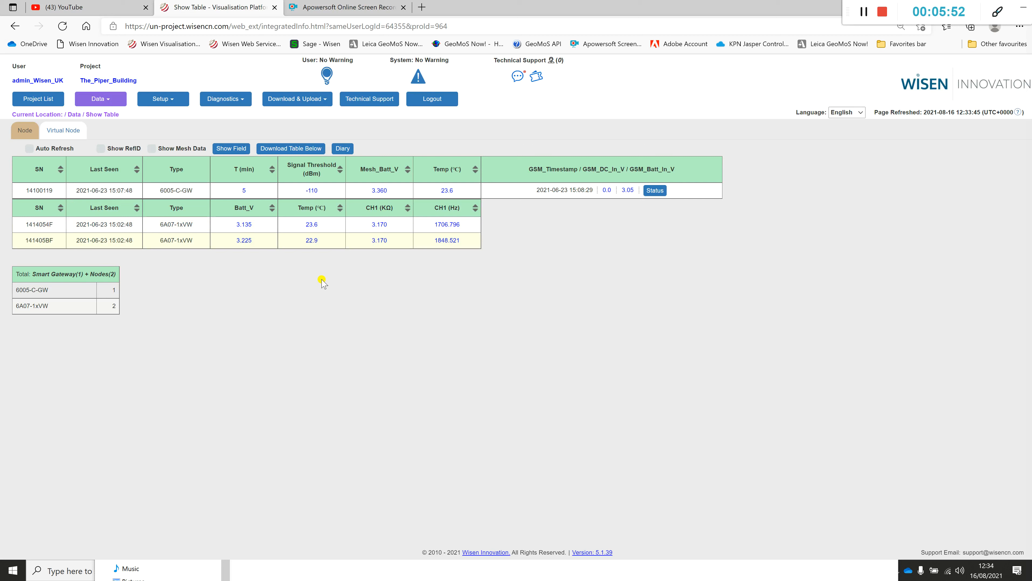
pyautogui.moveTo(395, 280)
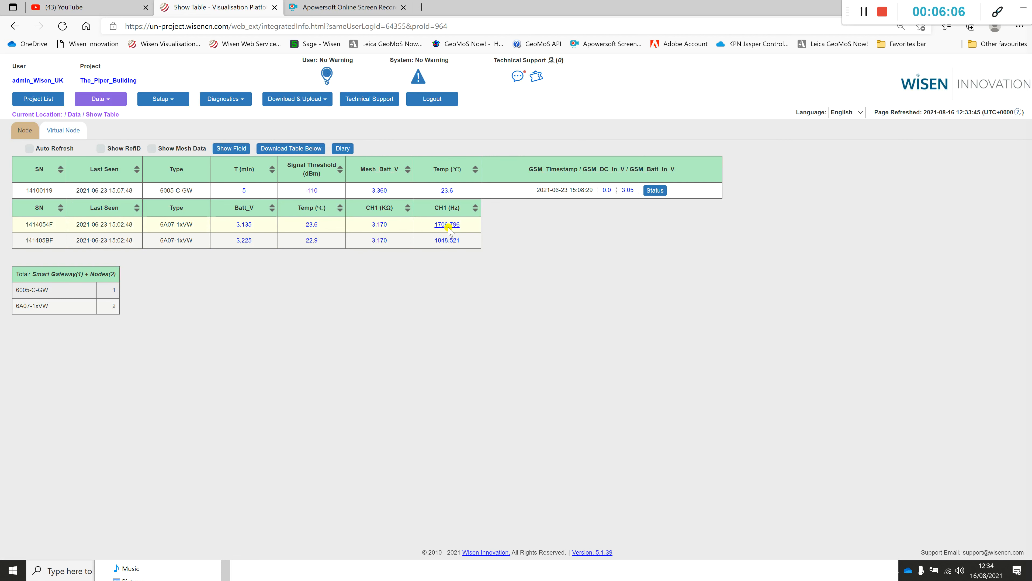
# - Plot 1414054F's CH1 (Hz) history with the start date moved back to June 2021
pyautogui.click(446, 223)
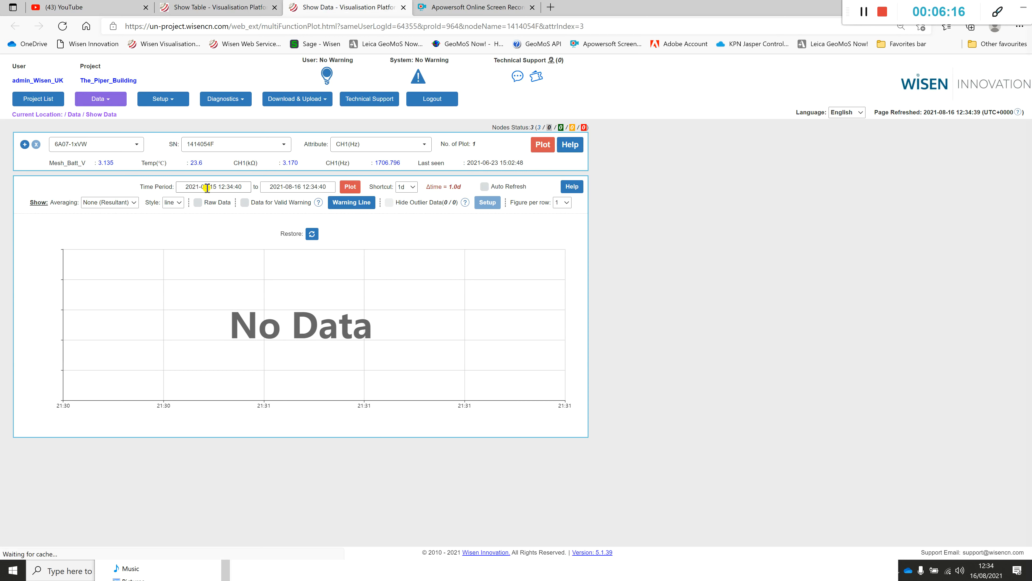
pyautogui.click(214, 186)
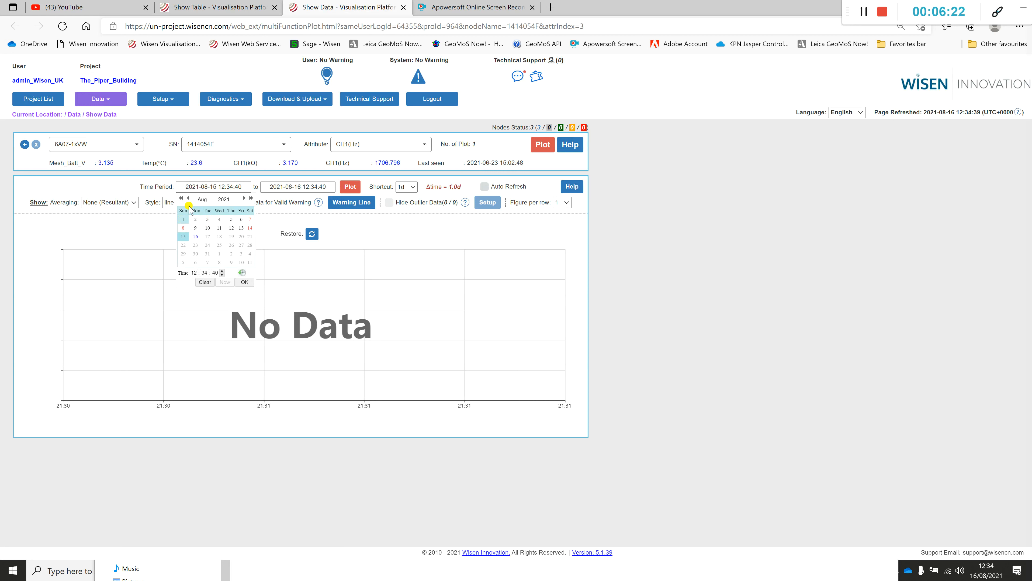
pyautogui.click(187, 199)
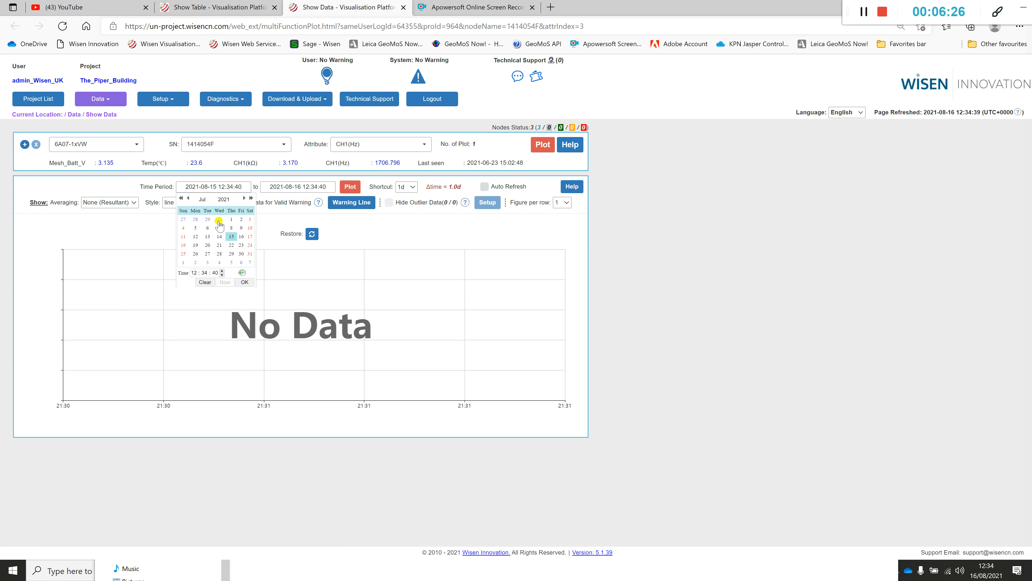
pyautogui.click(180, 199)
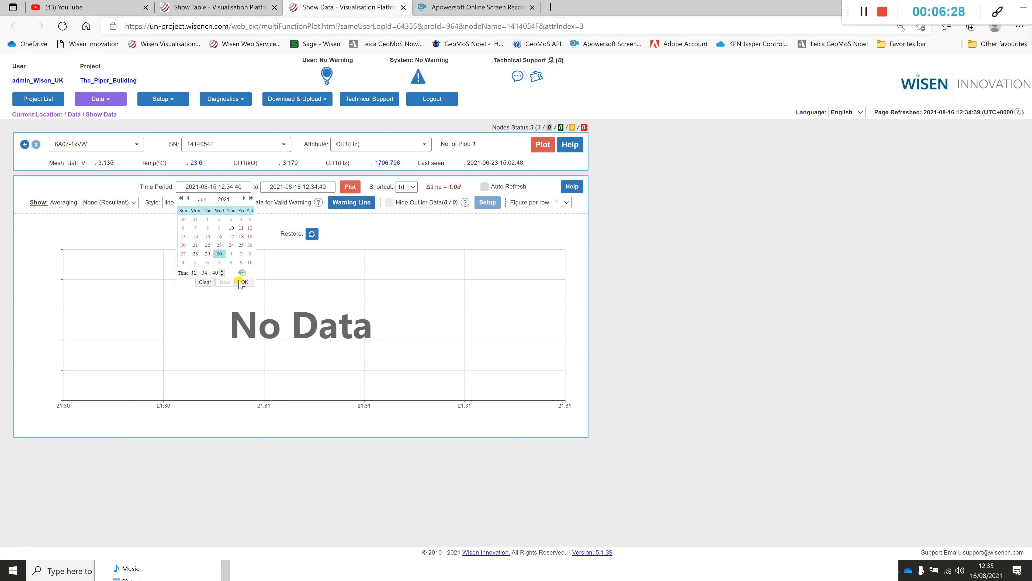
pyautogui.click(245, 282)
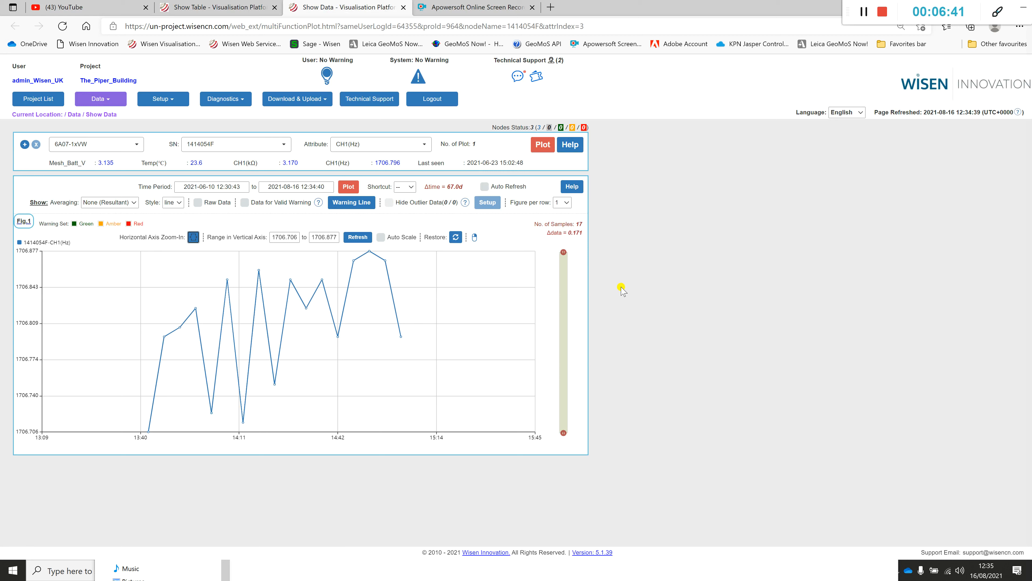
pyautogui.moveTo(220, 422)
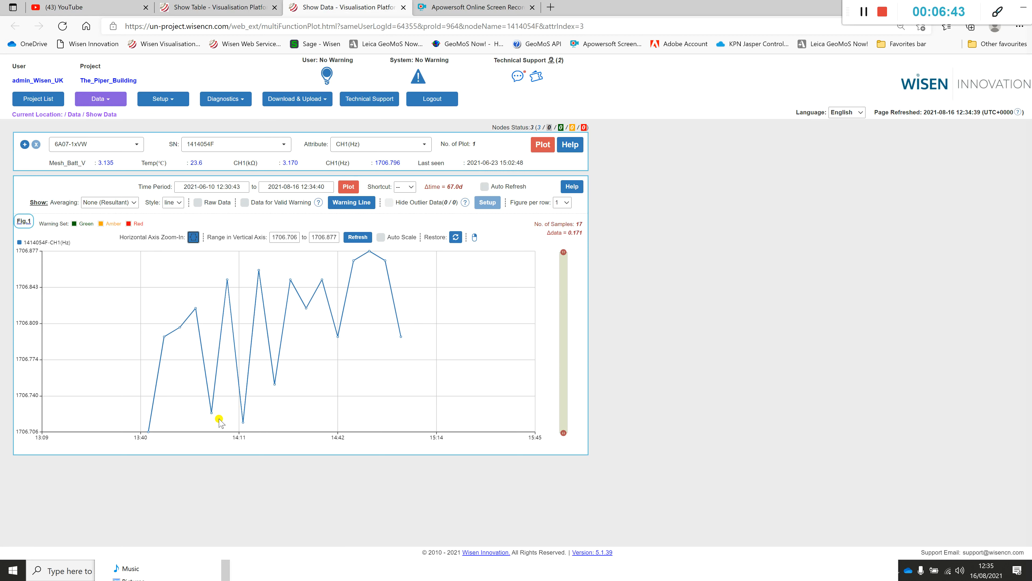
pyautogui.moveTo(146, 438)
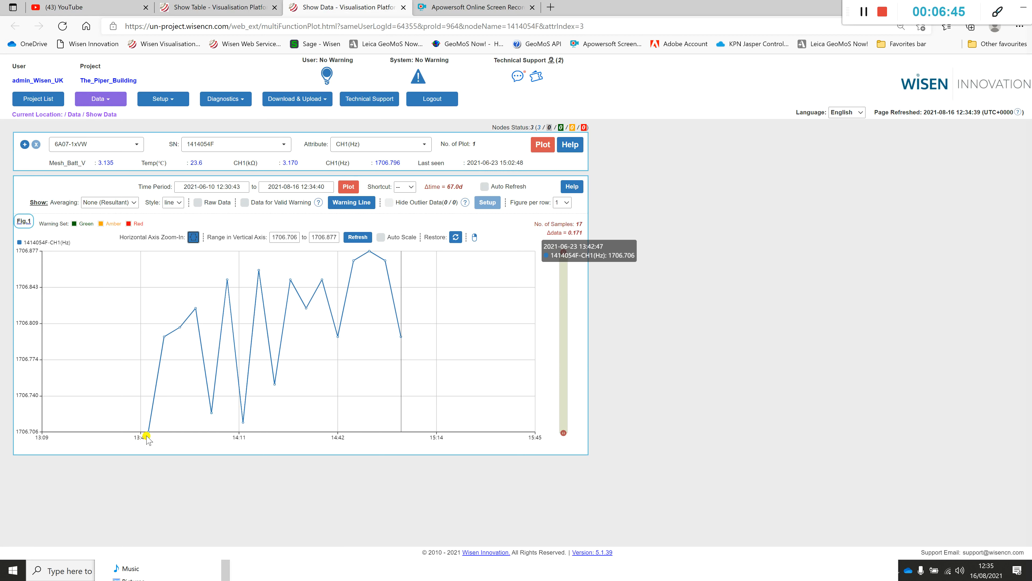
pyautogui.moveTo(208, 328)
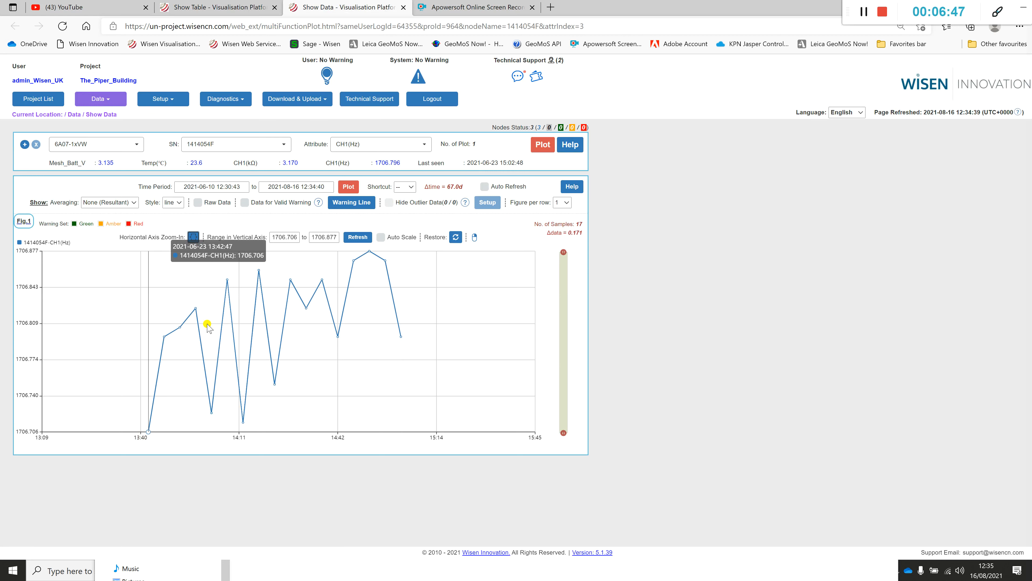
pyautogui.moveTo(187, 349)
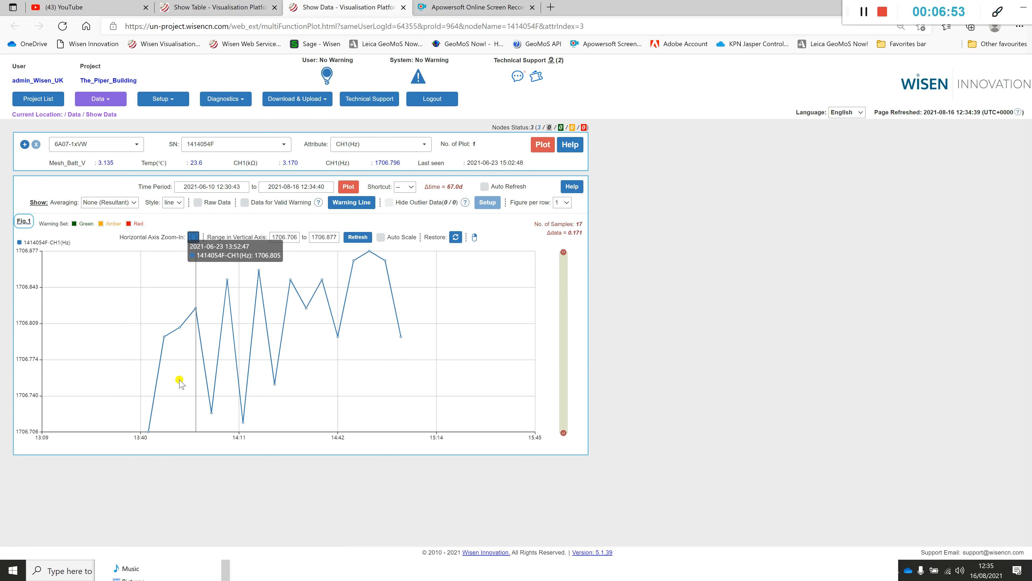
pyautogui.moveTo(168, 377)
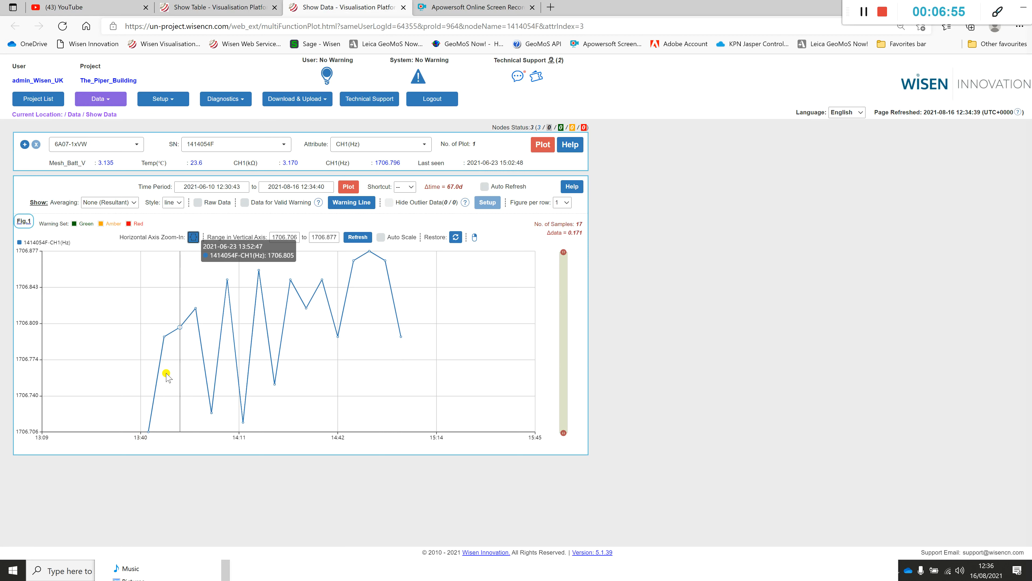
pyautogui.moveTo(168, 366)
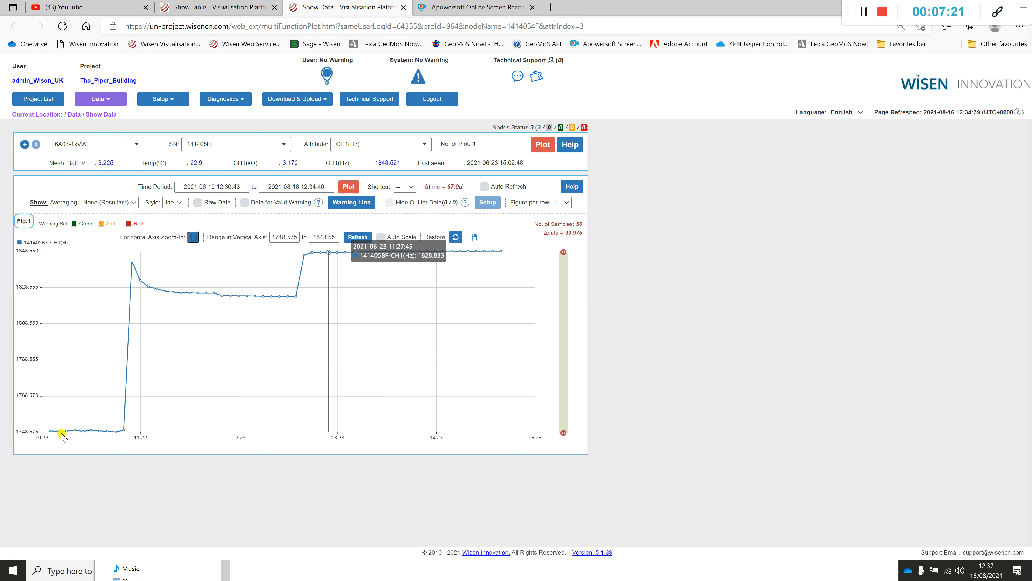
pyautogui.moveTo(82, 434)
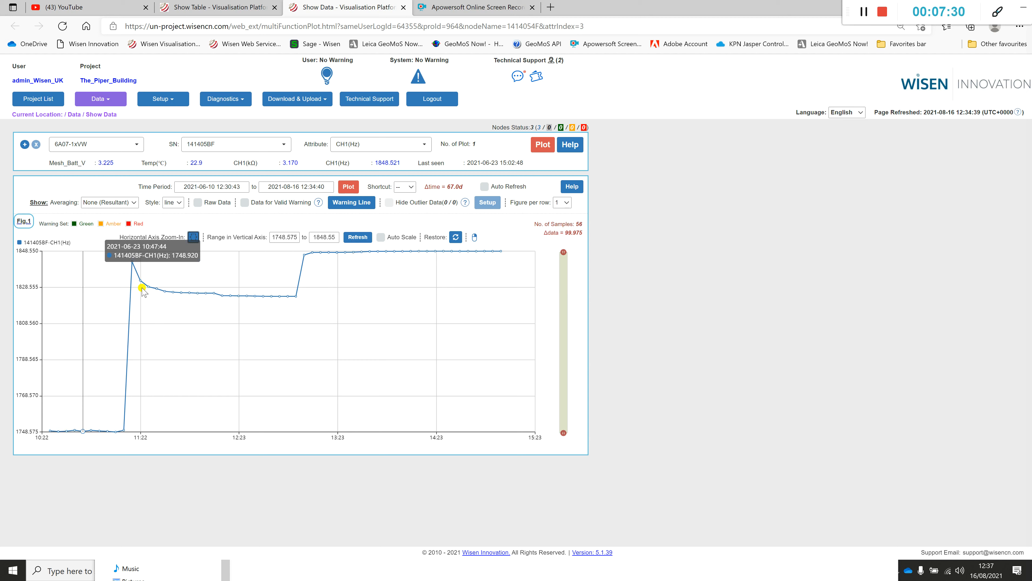
pyautogui.moveTo(283, 303)
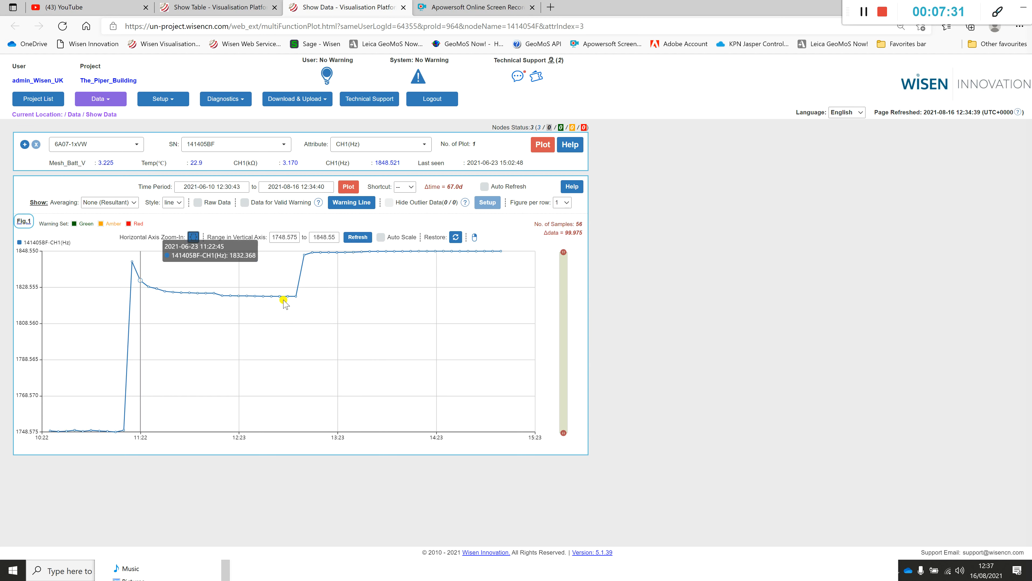
pyautogui.moveTo(318, 254)
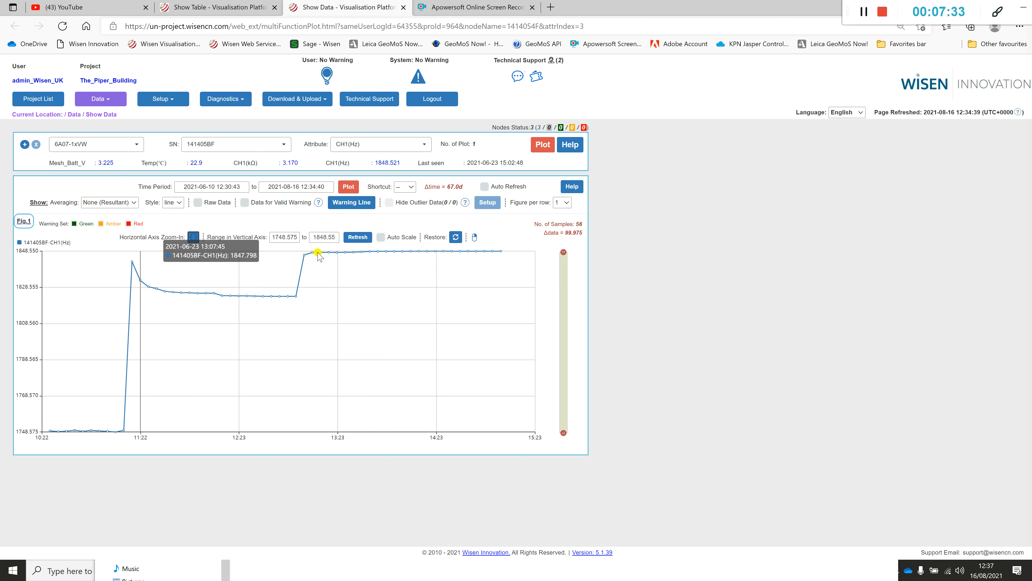
pyautogui.moveTo(322, 257)
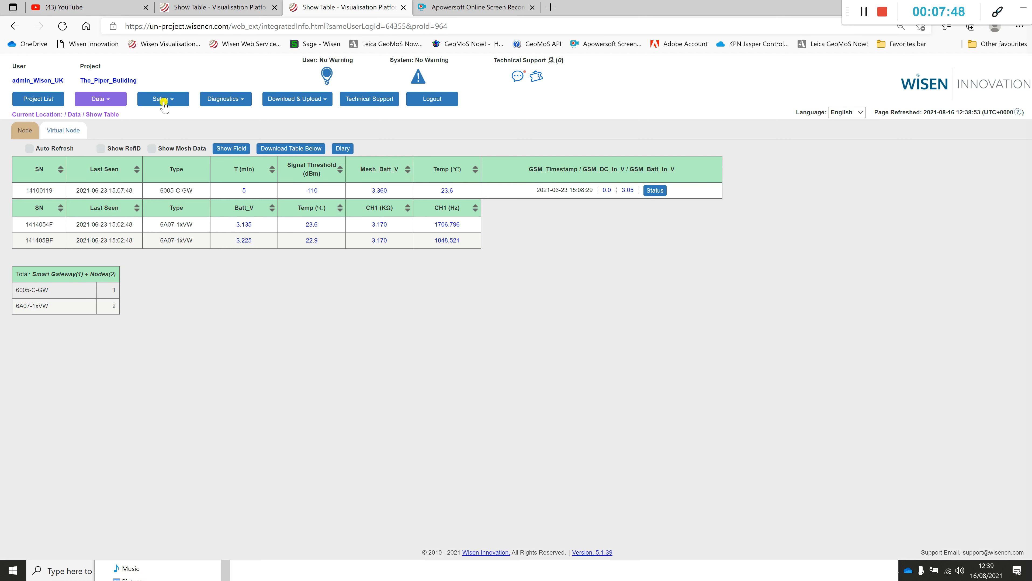
# - Add a new virtual type in Setup > Virtual Type & Virtual Node and name it Crack_Conversion
pyautogui.click(162, 98)
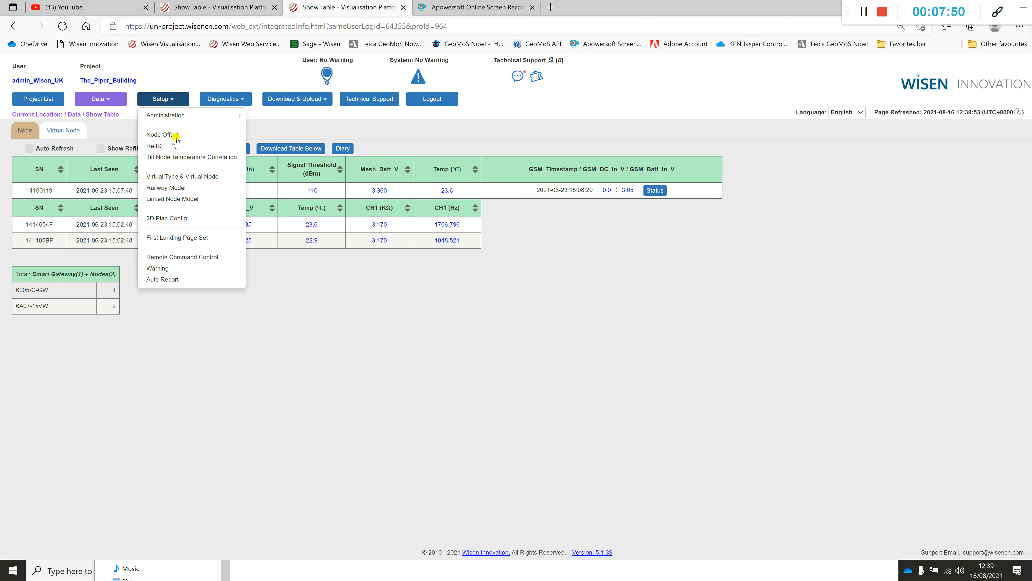
pyautogui.moveTo(177, 176)
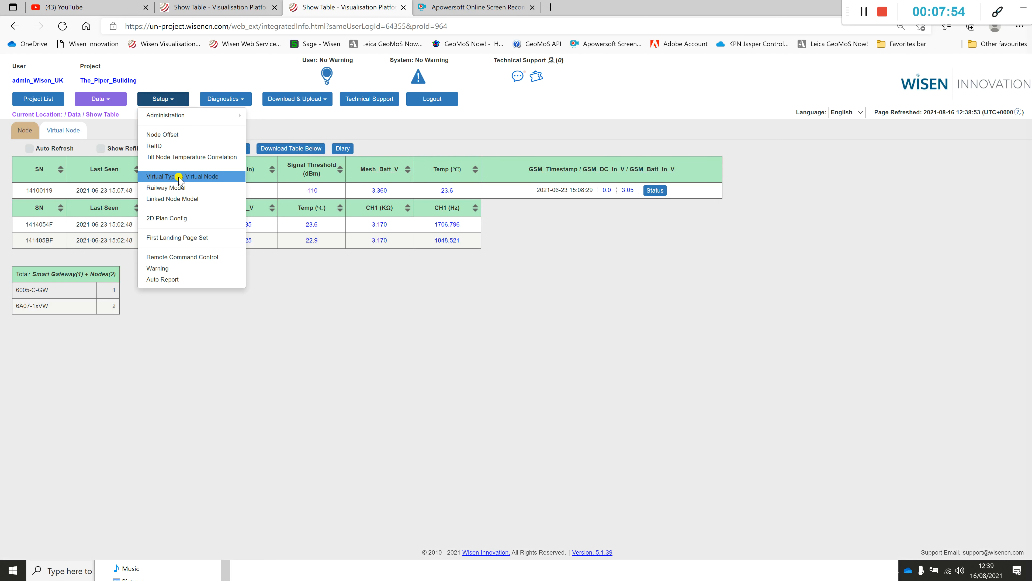
pyautogui.click(158, 176)
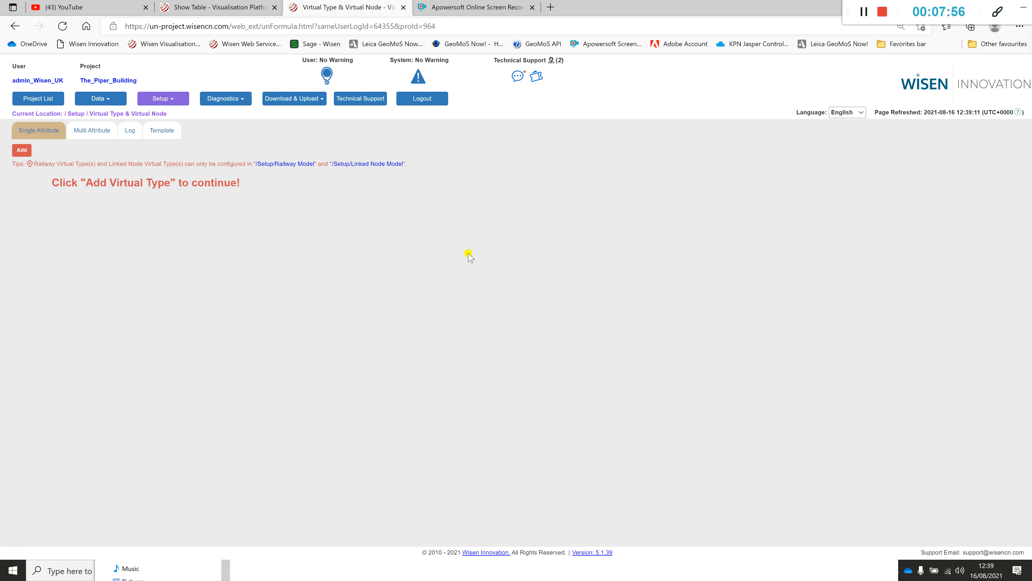
pyautogui.moveTo(315, 272)
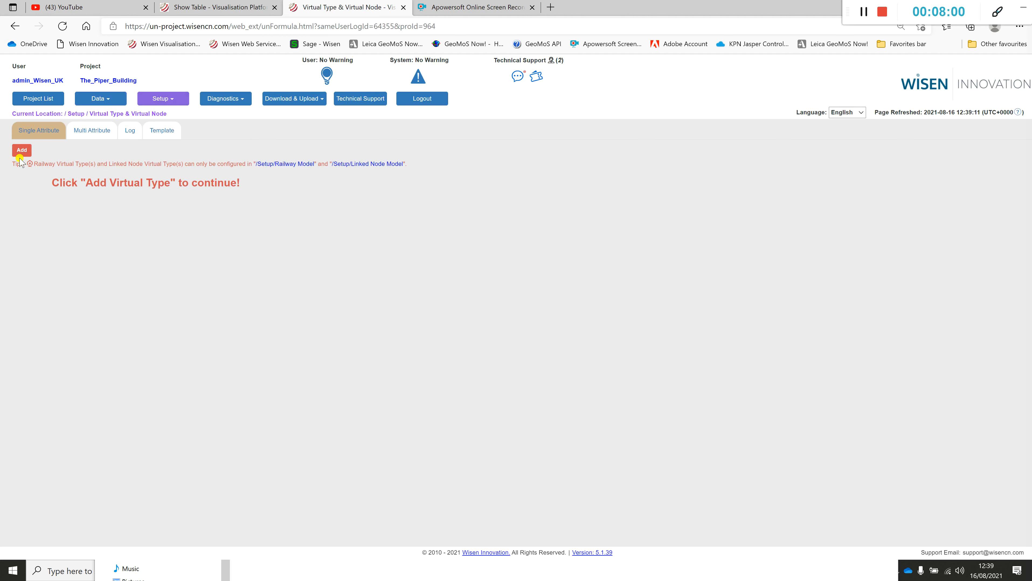
pyautogui.click(21, 150)
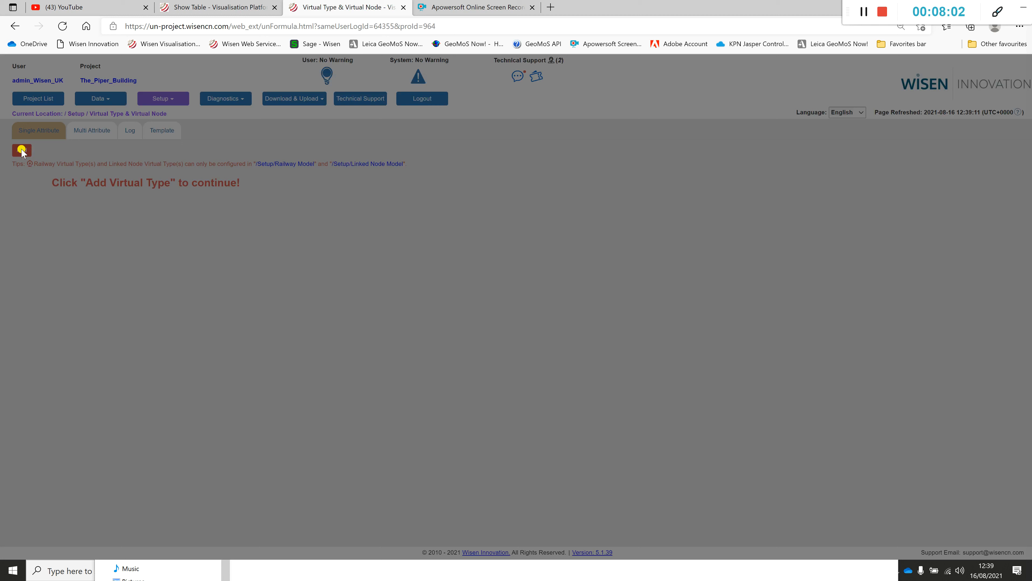
pyautogui.click(22, 150)
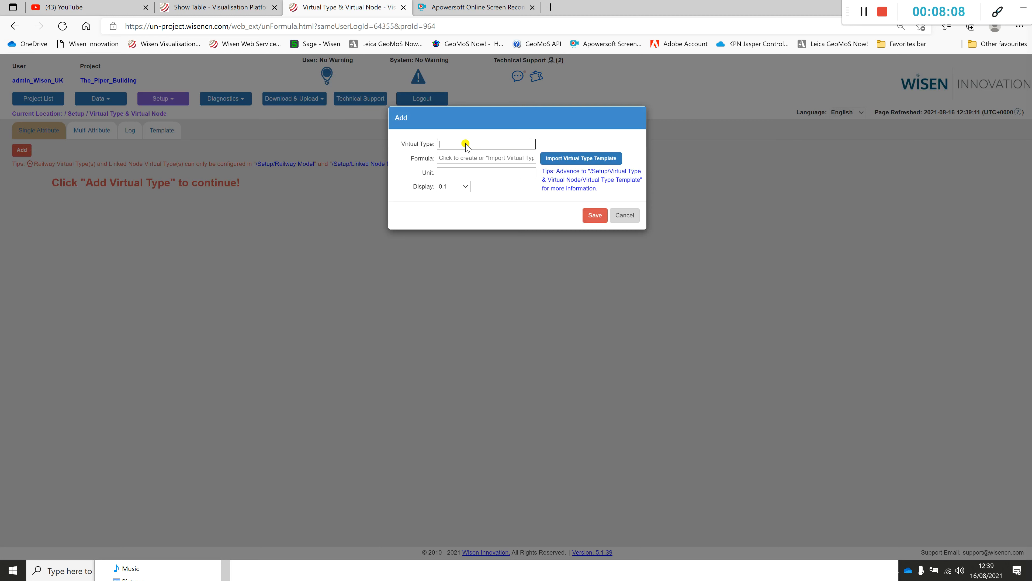
pyautogui.write('Cr')
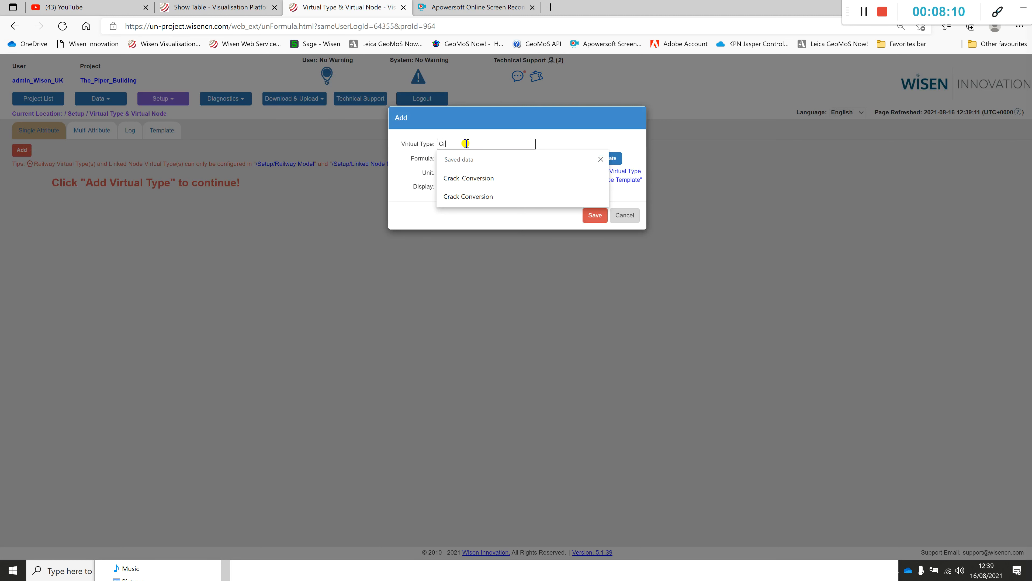
pyautogui.click(468, 178)
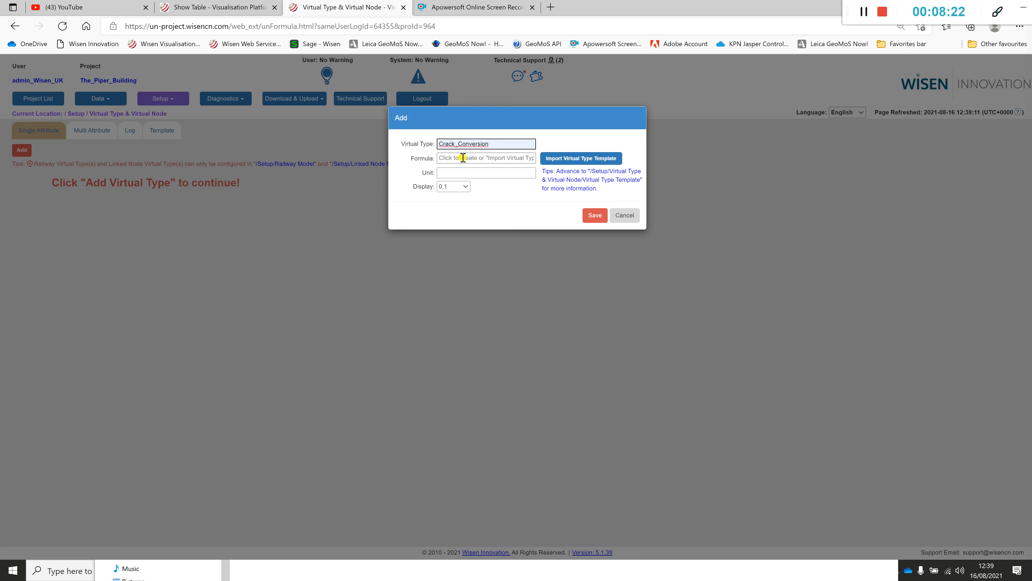
# - Import the VW_Crackmeter formula template into Crack_Conversion after cancelling the formula editor
pyautogui.click(486, 158)
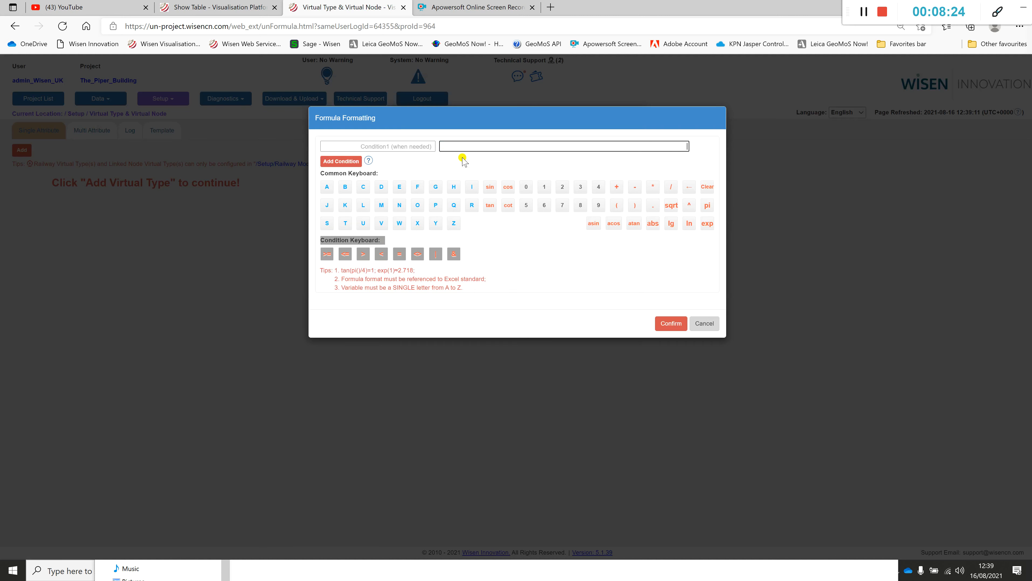
pyautogui.moveTo(539, 226)
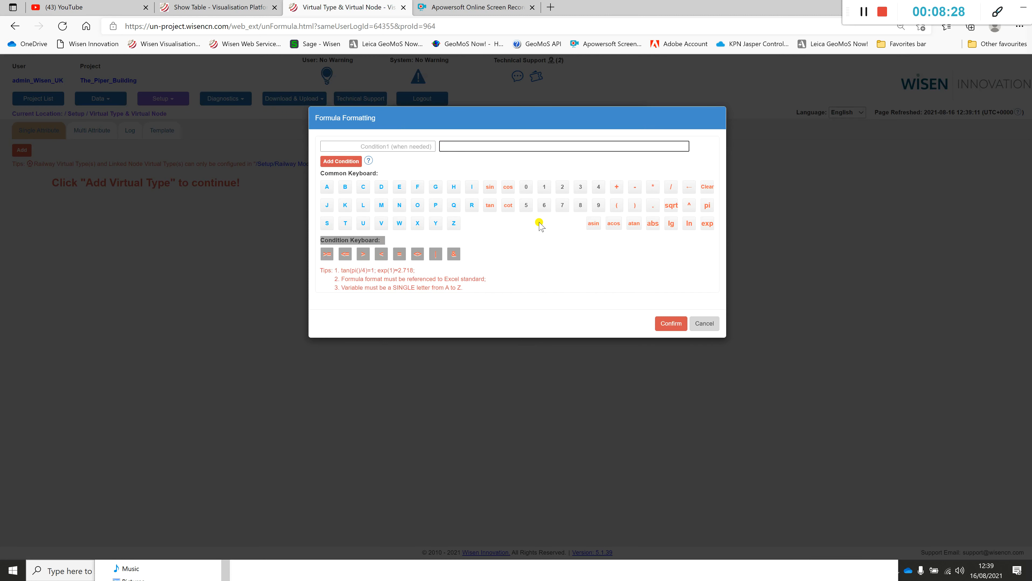
pyautogui.moveTo(565, 265)
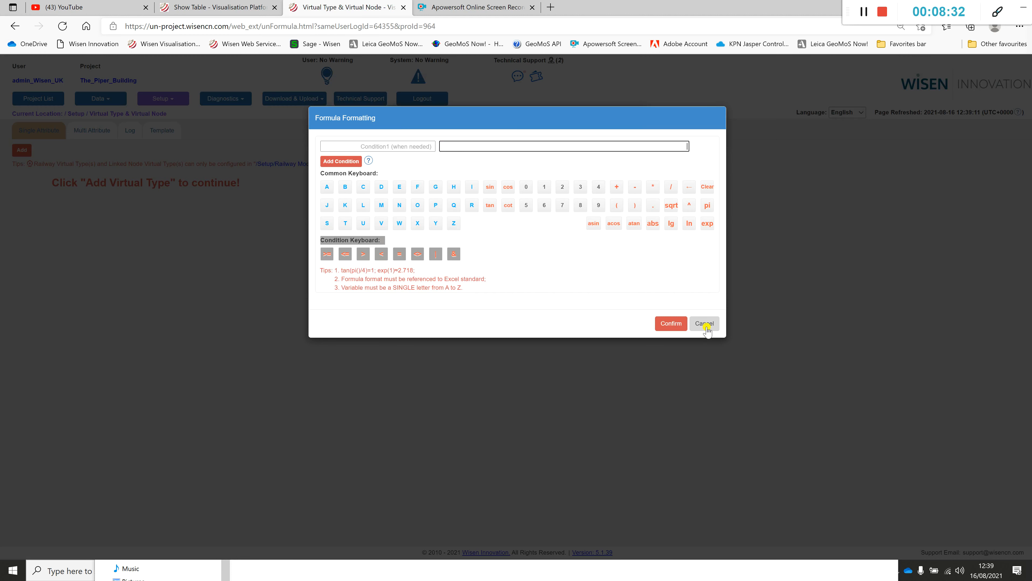
pyautogui.click(703, 323)
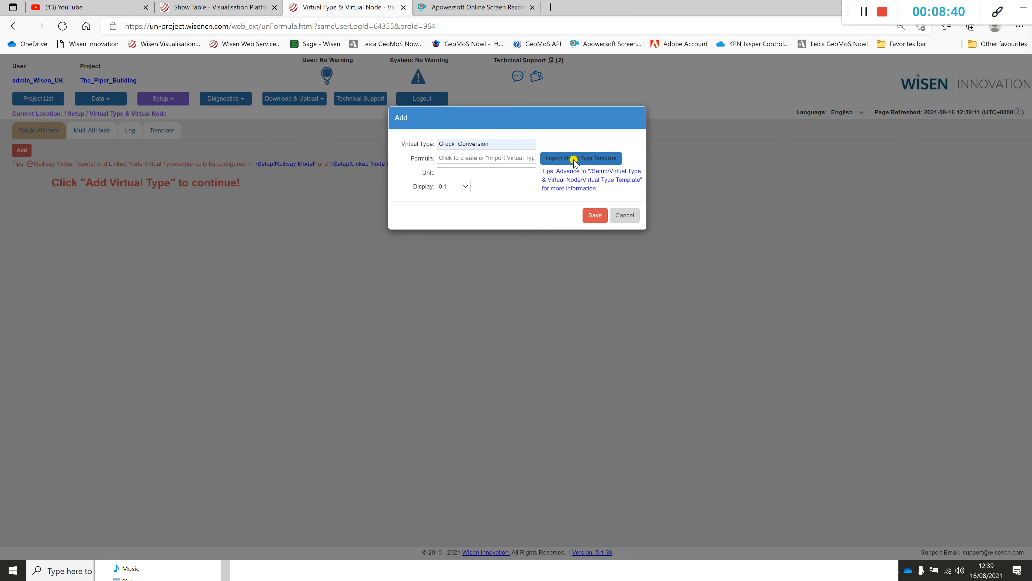
pyautogui.click(580, 158)
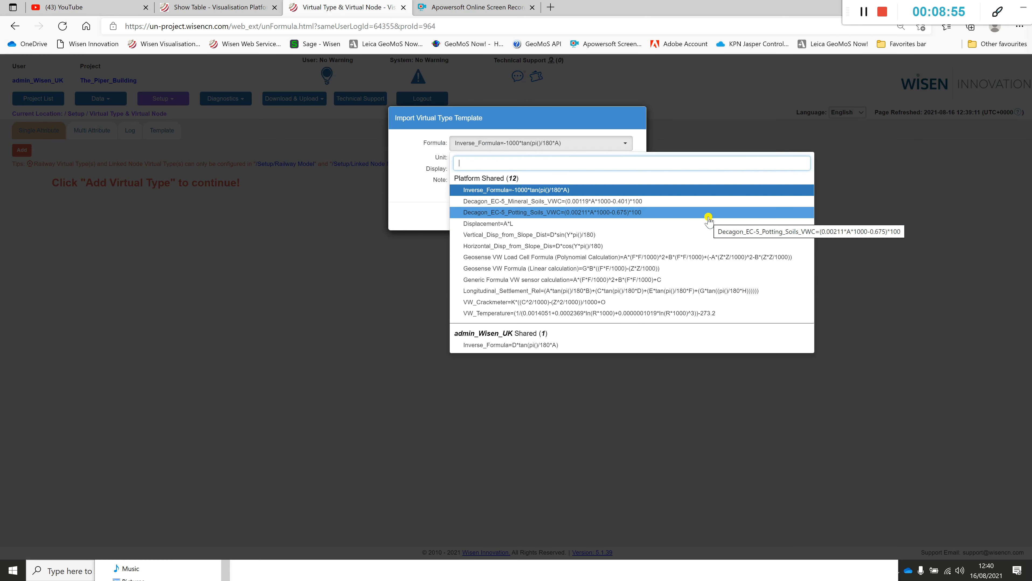
pyautogui.moveTo(636, 274)
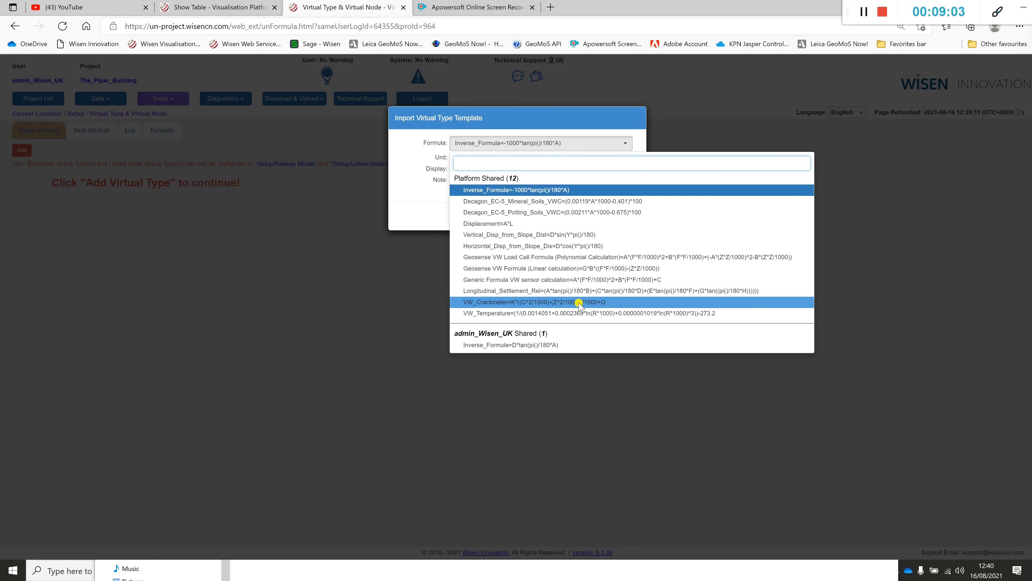
pyautogui.click(533, 302)
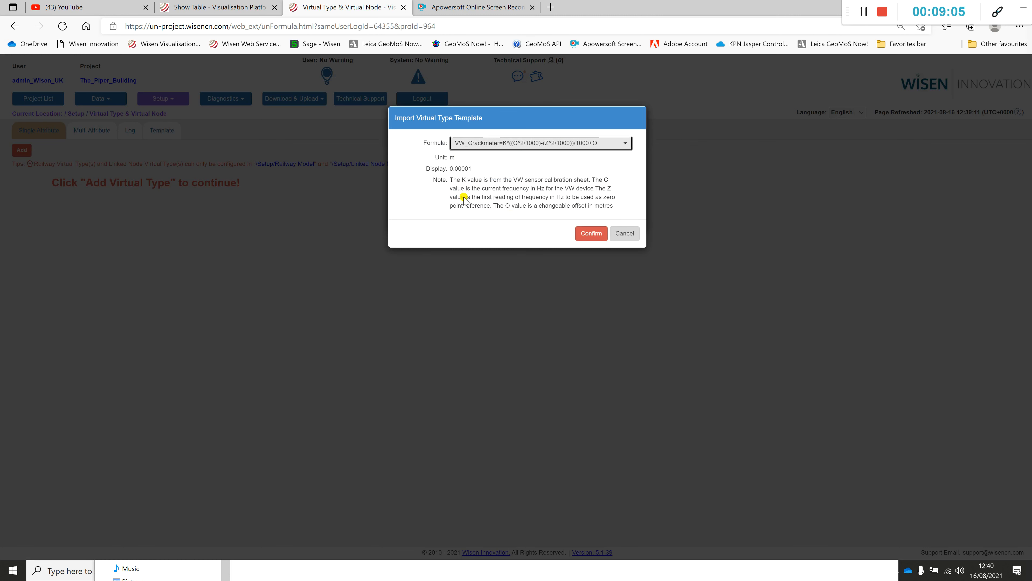
pyautogui.moveTo(447, 191)
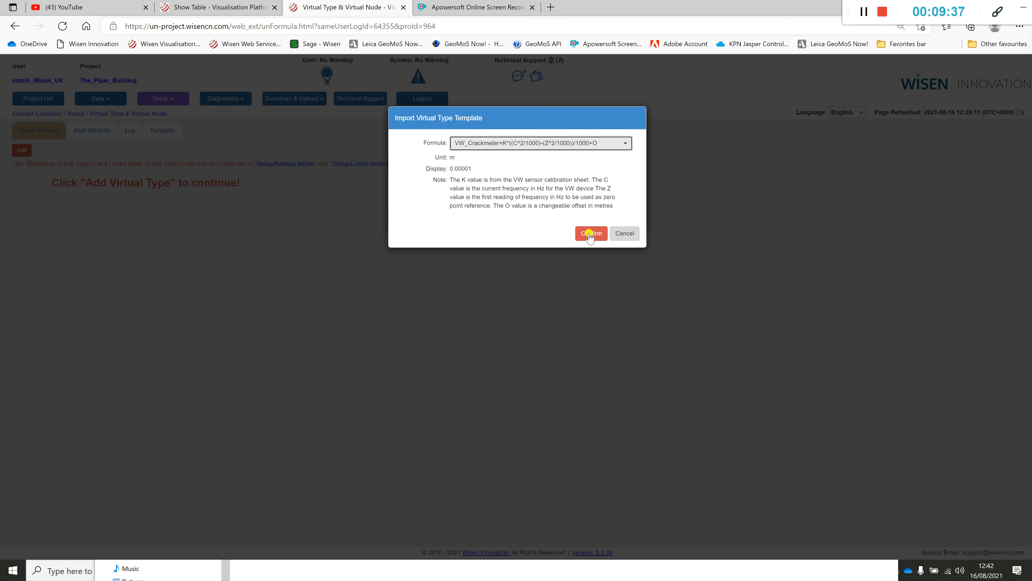
pyautogui.click(590, 233)
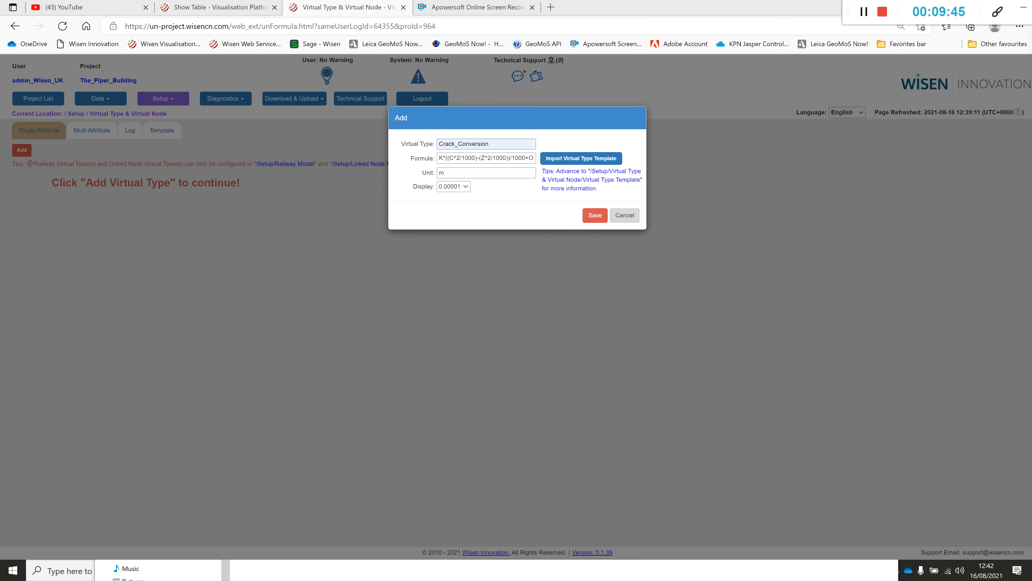
pyautogui.moveTo(473, 175)
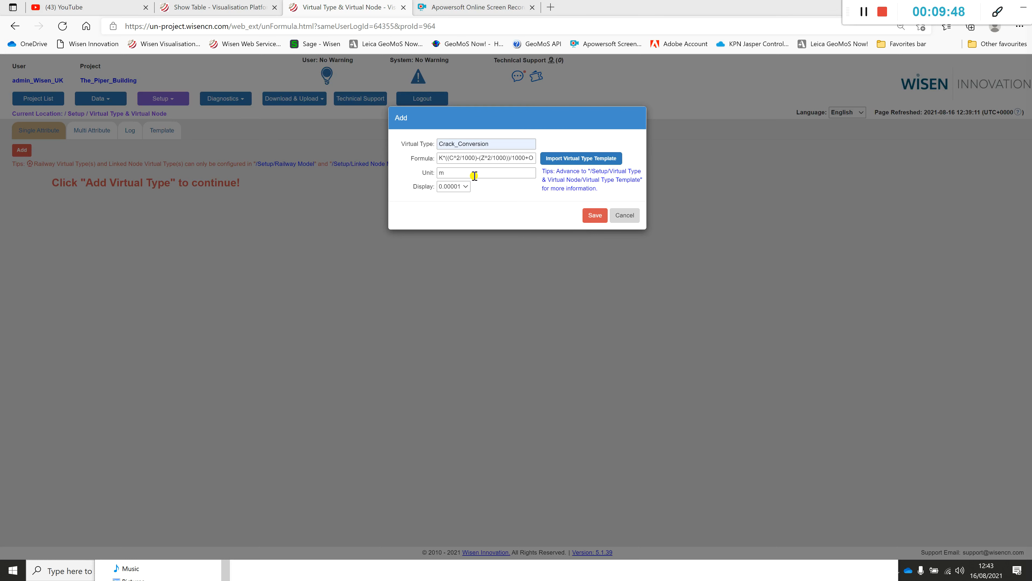
# - Save Crack_Conversion with unit mm and 0.01 display precision
pyautogui.click(485, 173)
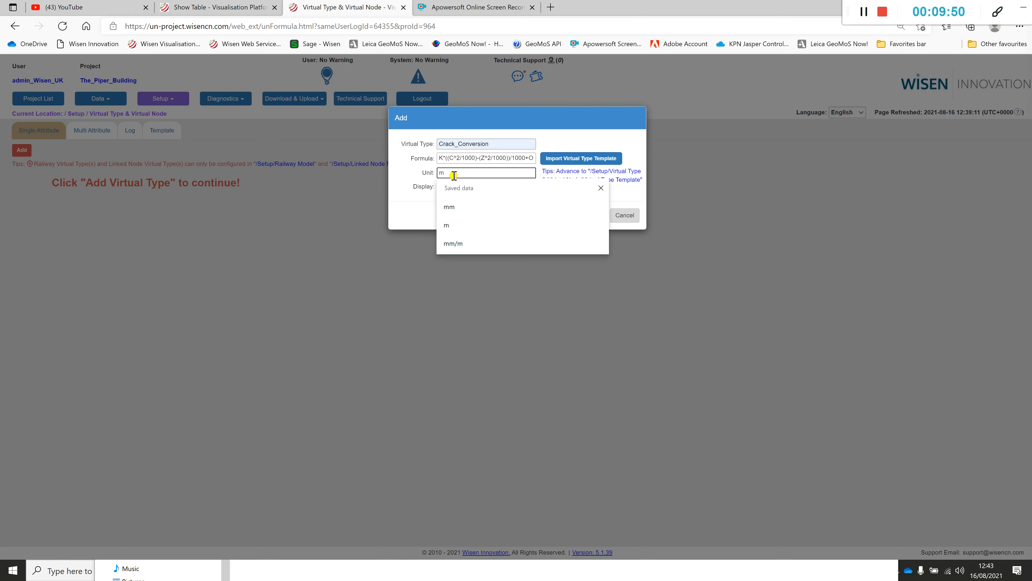
pyautogui.click(448, 207)
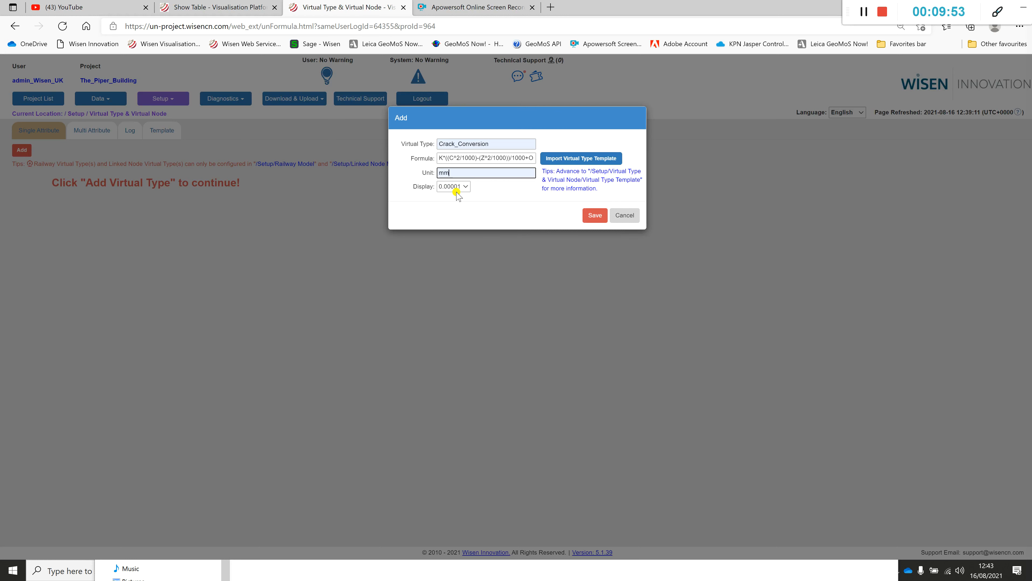
pyautogui.click(465, 187)
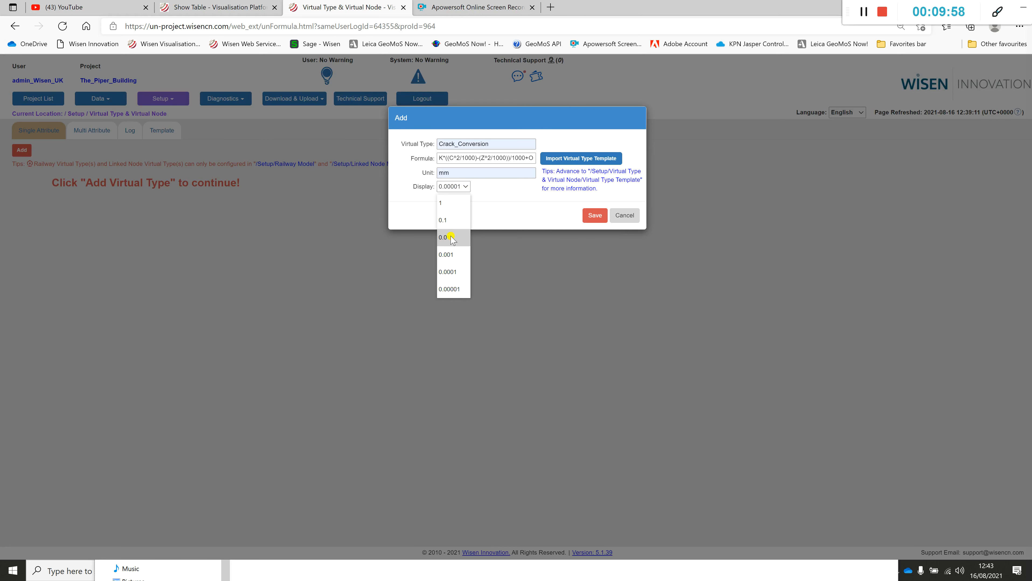
pyautogui.click(443, 237)
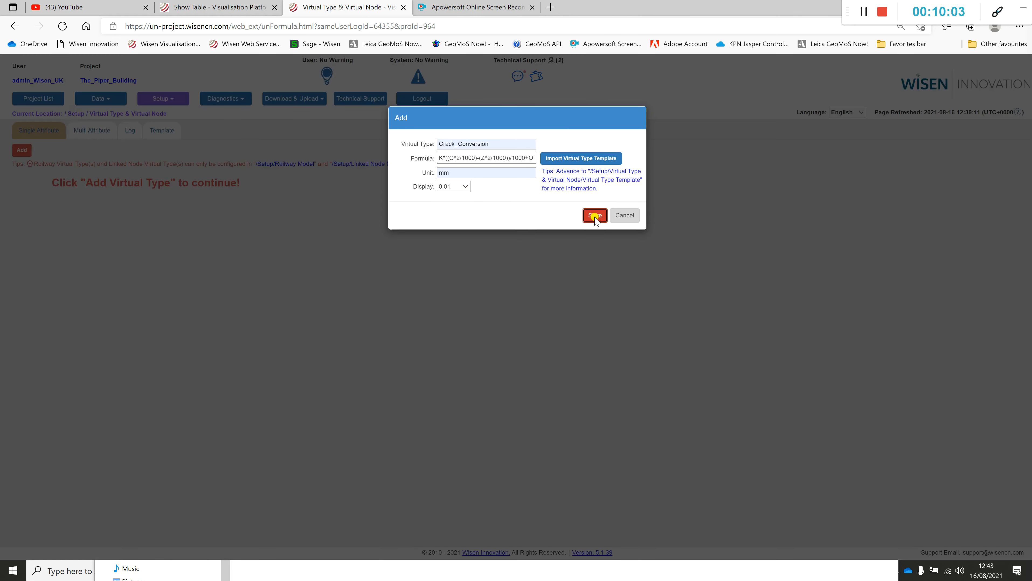
pyautogui.click(592, 215)
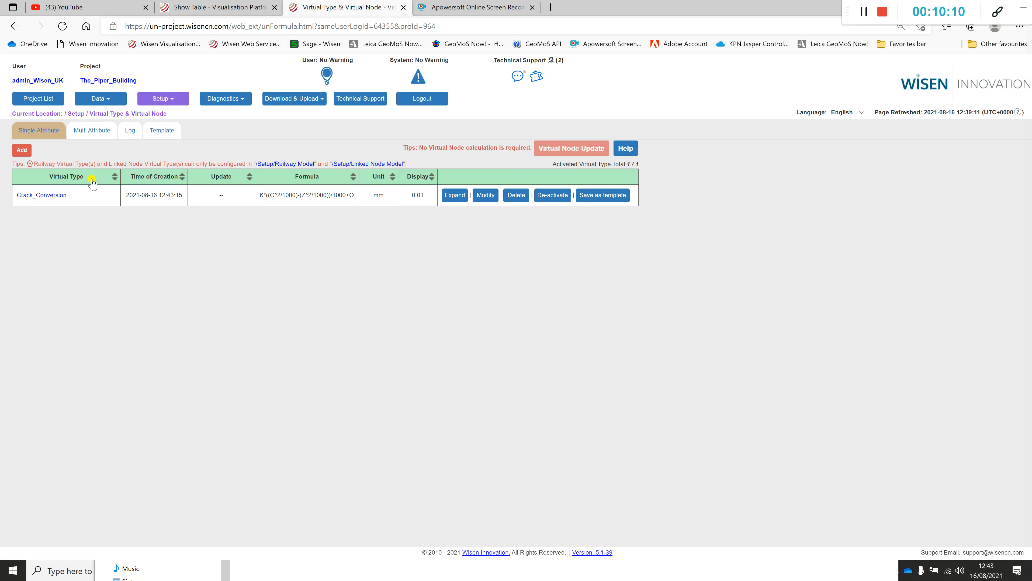
pyautogui.moveTo(427, 279)
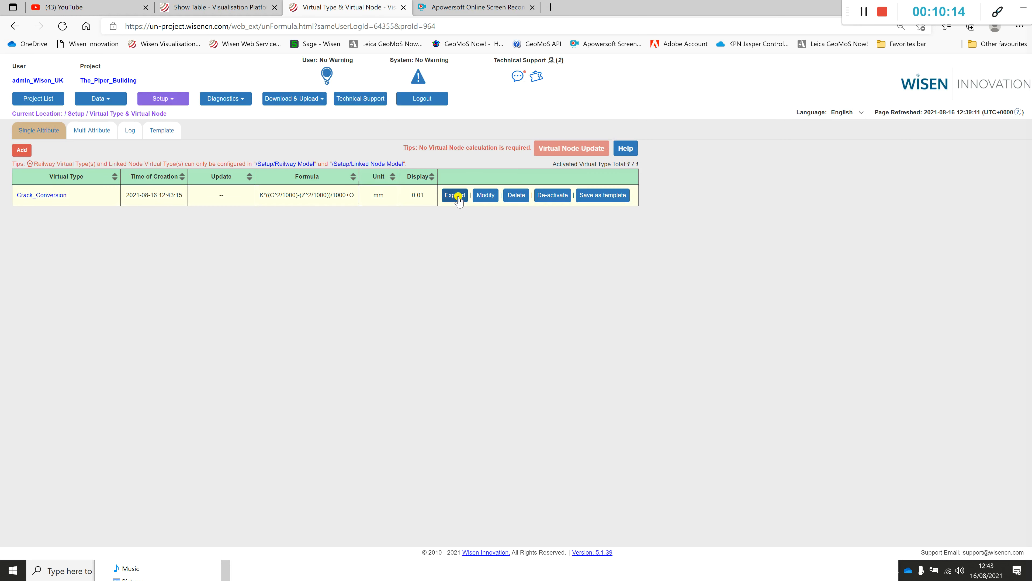
# - Expand Crack_Conversion's virtual nodes and open the Multi-Formatting row editor
pyautogui.click(453, 194)
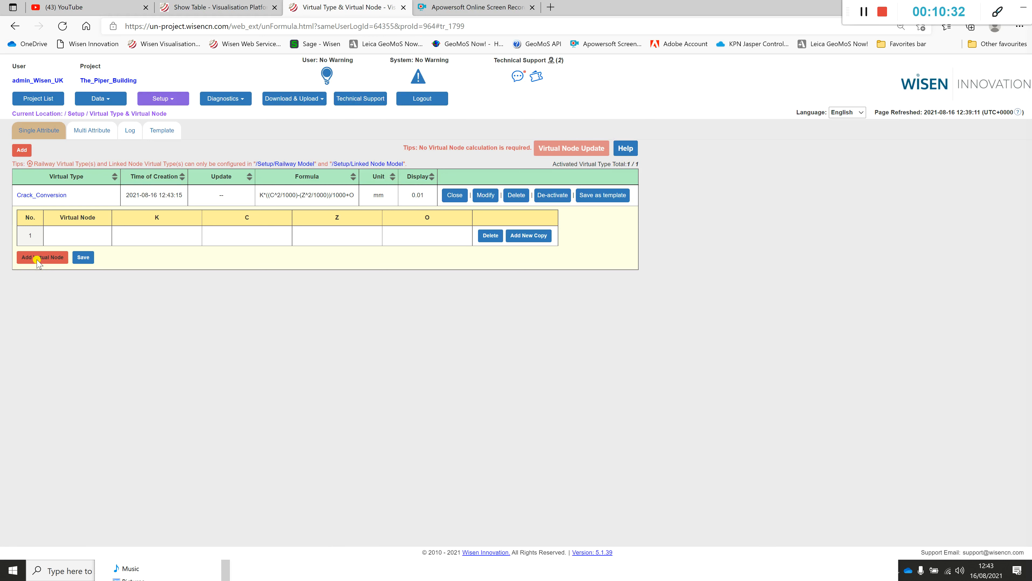
pyautogui.click(42, 256)
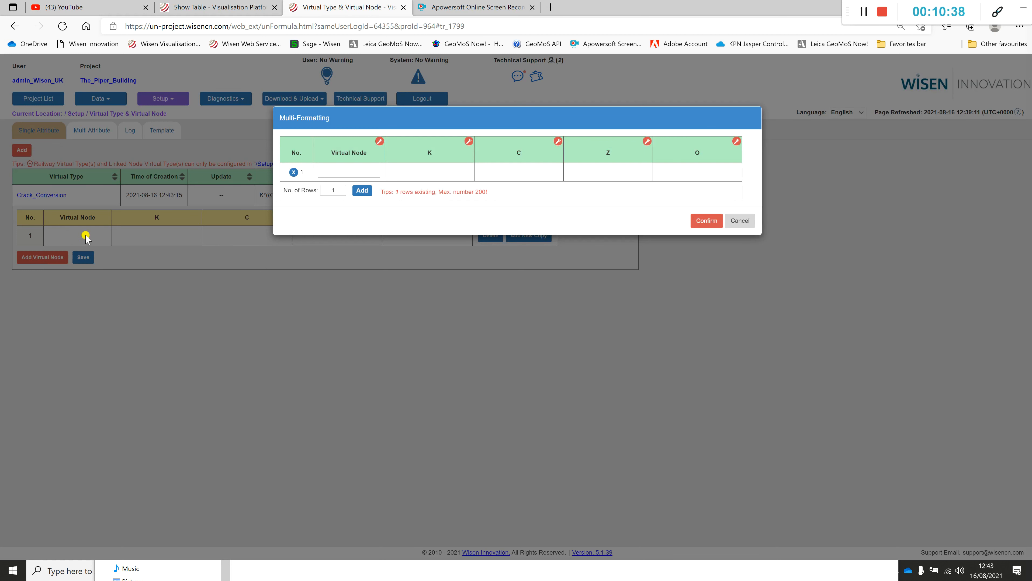
pyautogui.moveTo(74, 258)
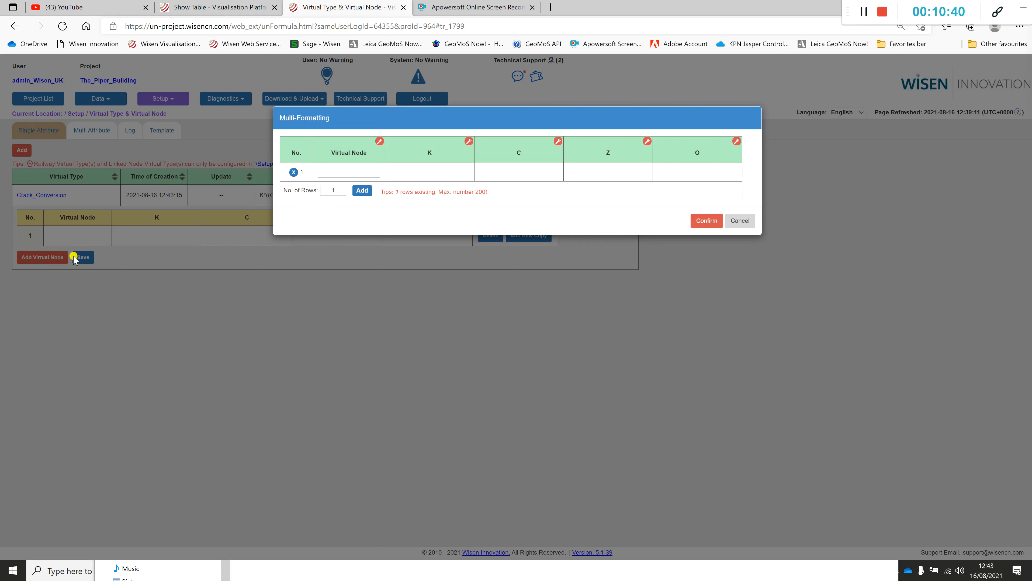
# - Enter Crack_01 as the first virtual node's name
pyautogui.click(348, 172)
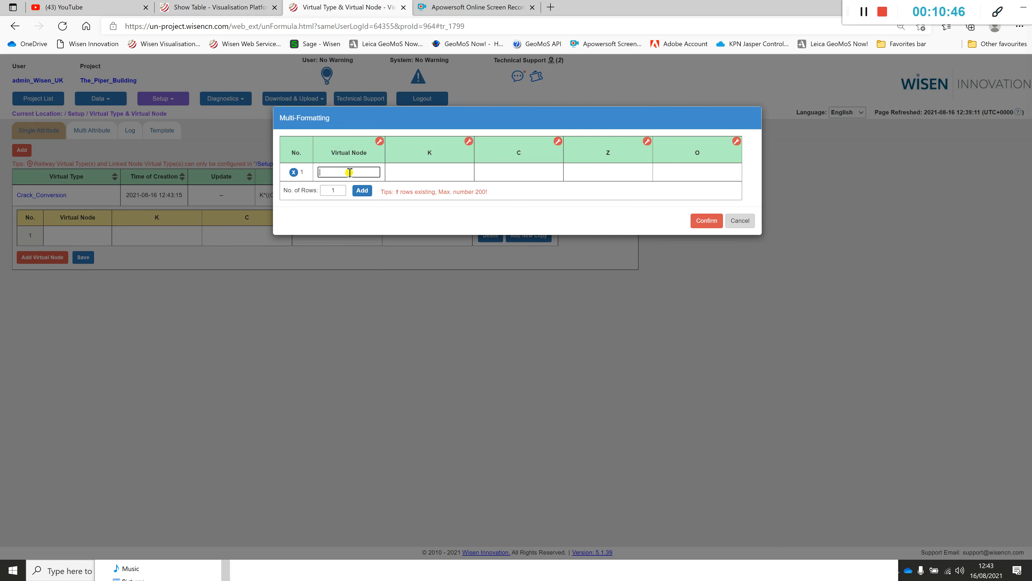
pyautogui.write('Cra')
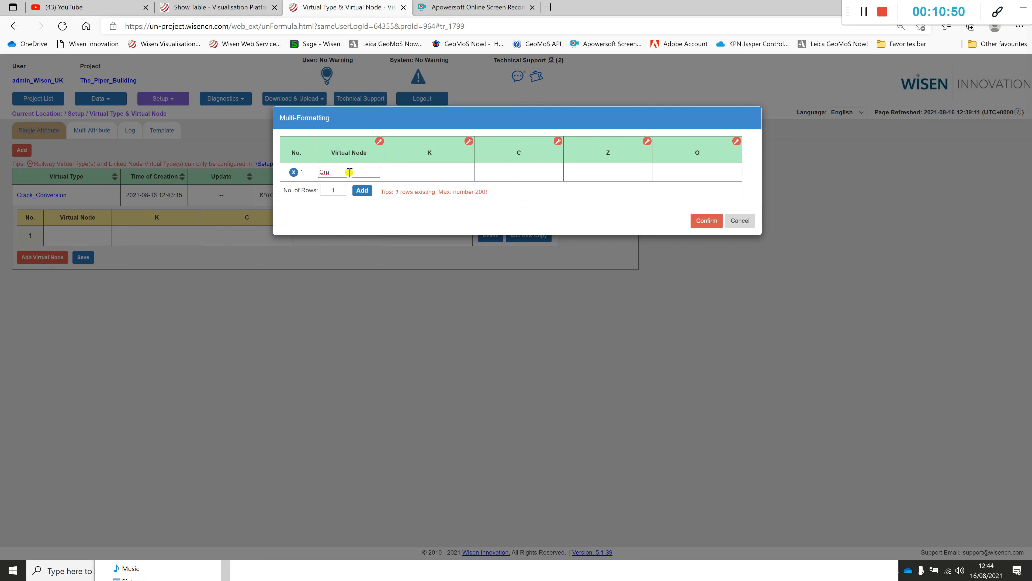
pyautogui.write('ck_01')
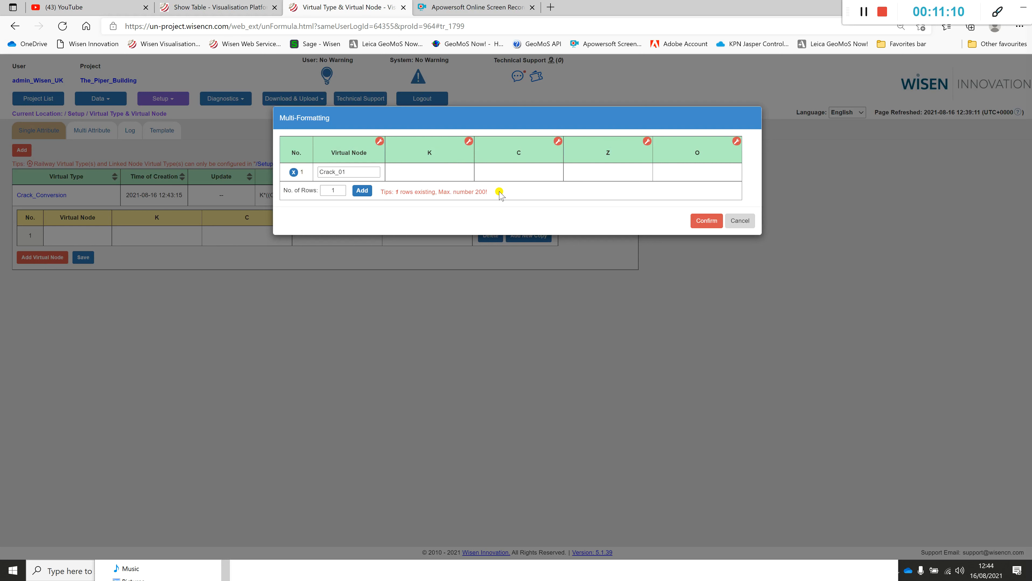
pyautogui.moveTo(469, 144)
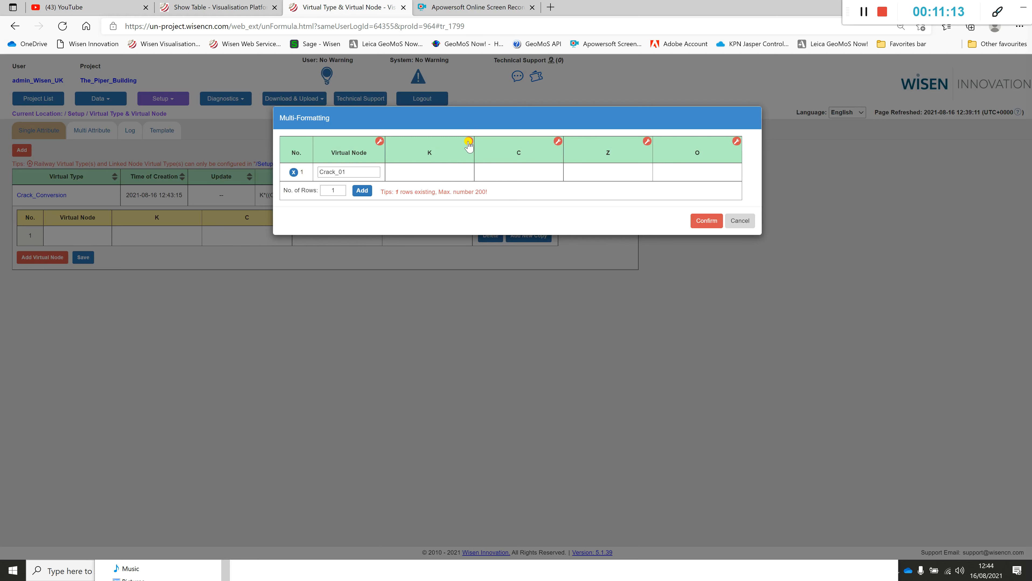
# - Set Crack_01's parameter K to the constant 0.00055107 and confirm it
pyautogui.click(468, 141)
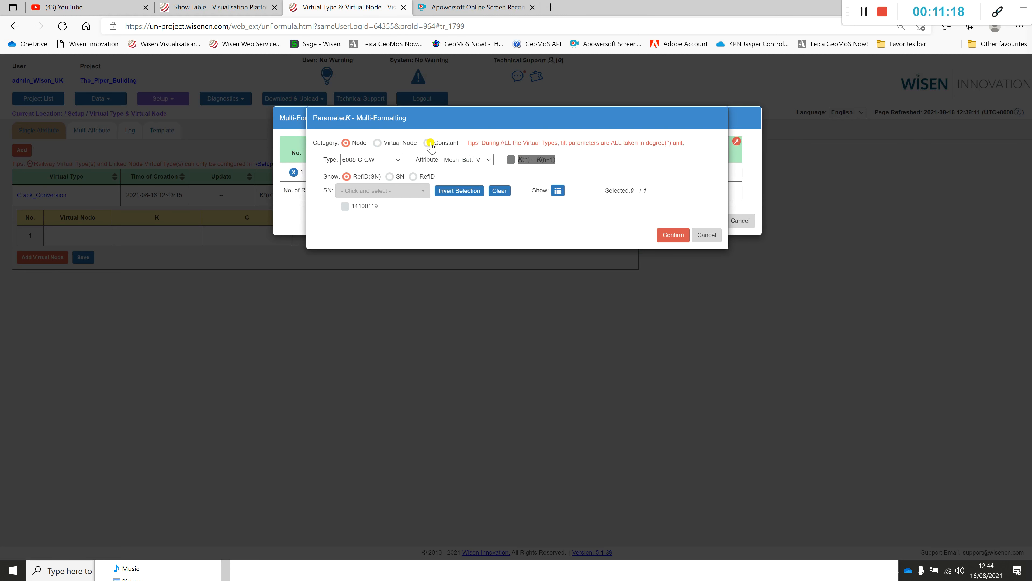
pyautogui.click(429, 143)
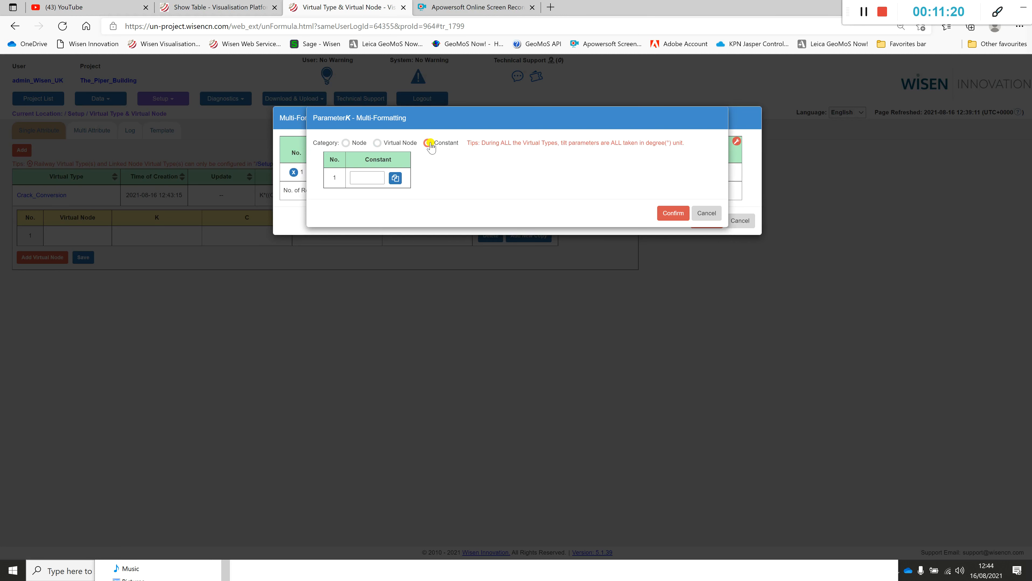
pyautogui.click(428, 143)
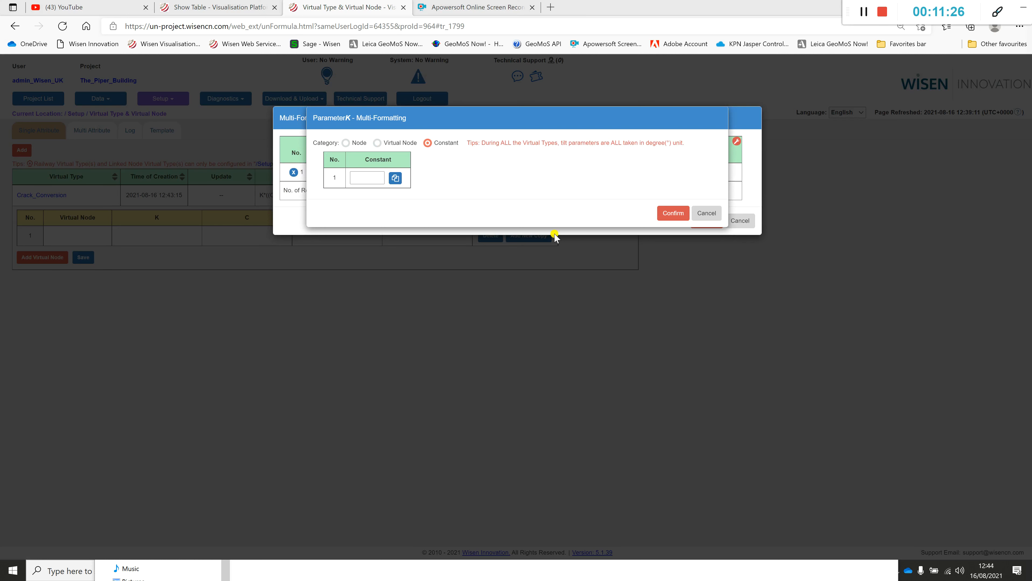
pyautogui.click(366, 178)
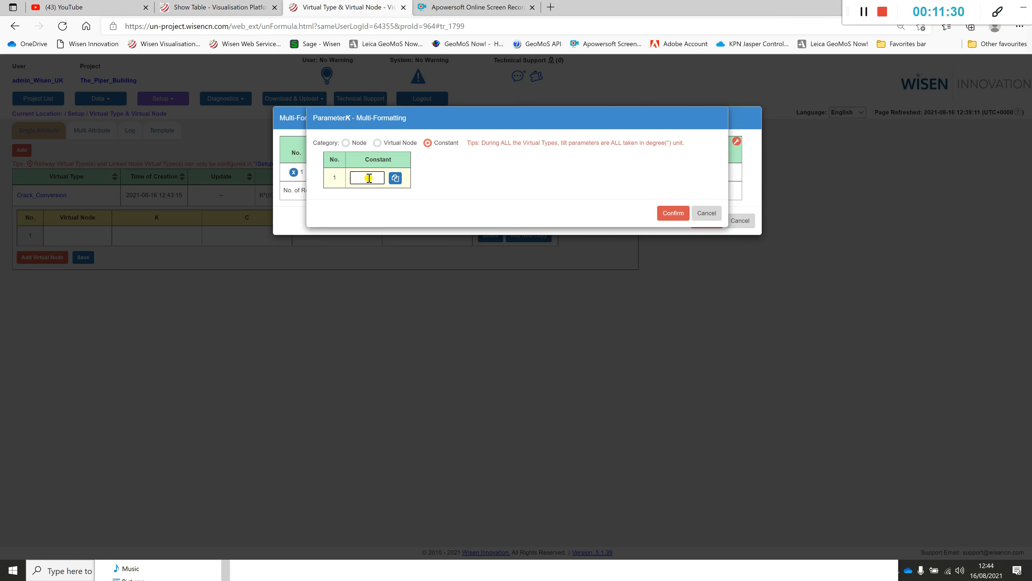
pyautogui.write('0')
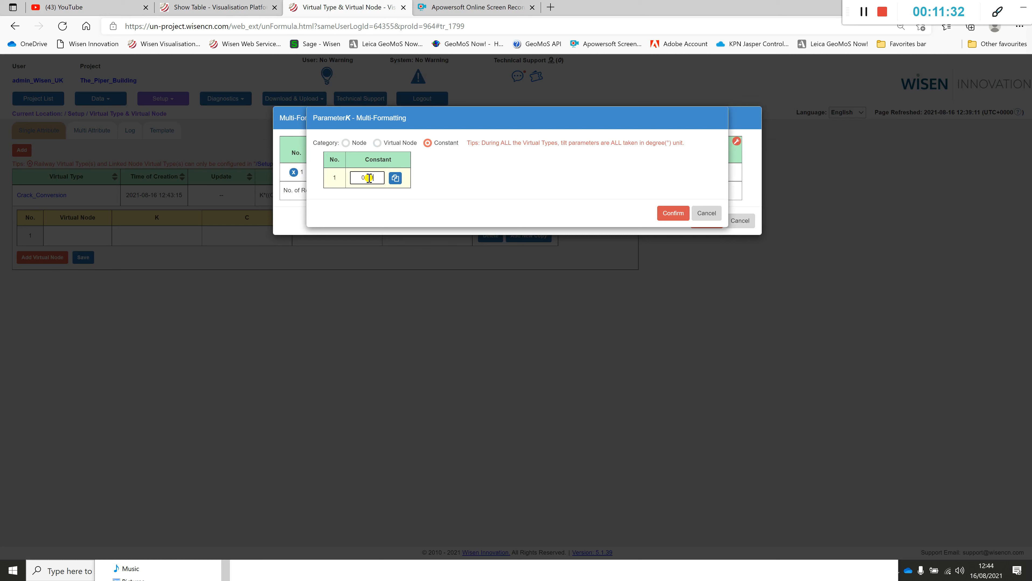
pyautogui.write('0.001510')
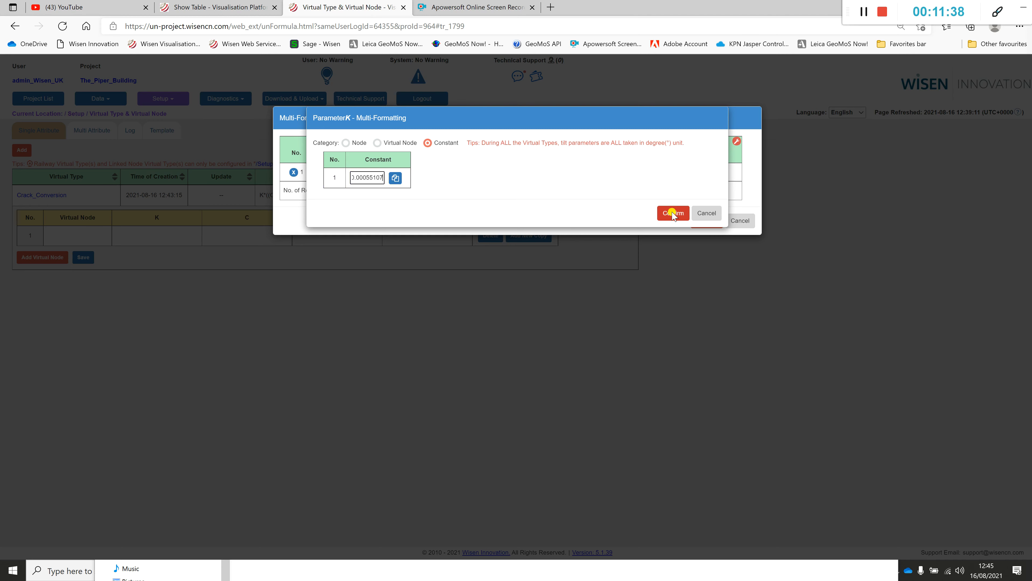
pyautogui.click(671, 212)
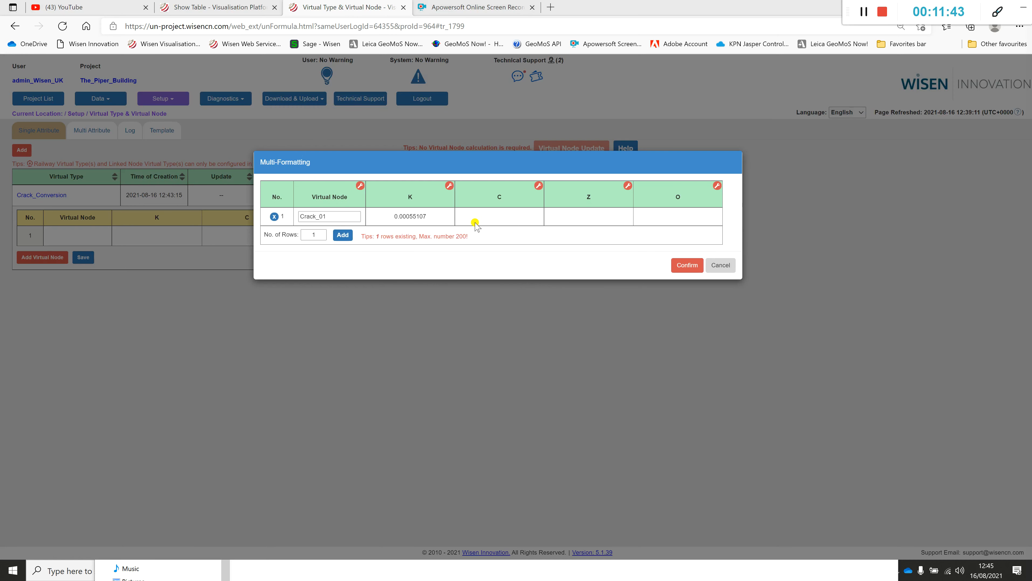
pyautogui.moveTo(499, 211)
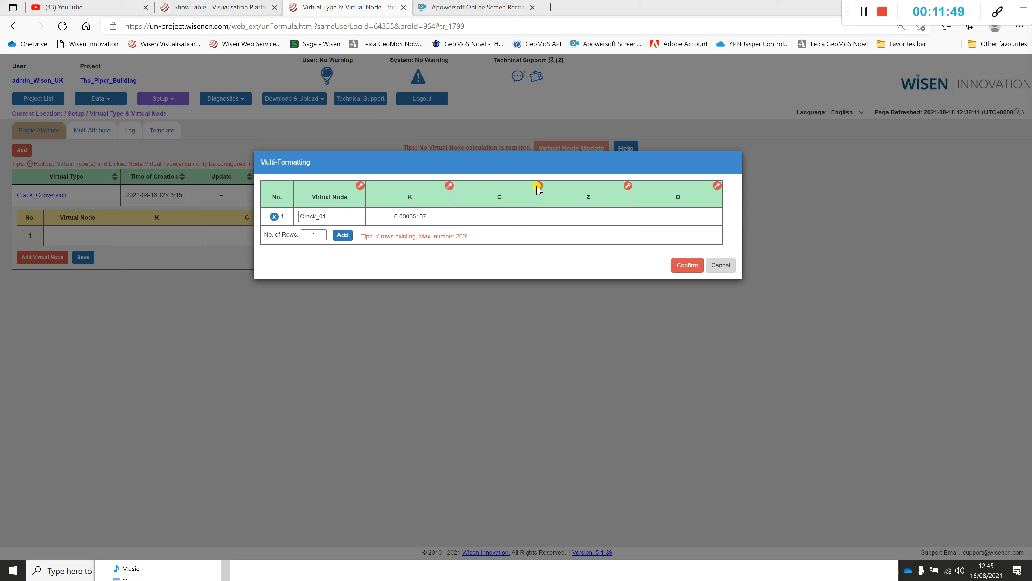
pyautogui.click(538, 185)
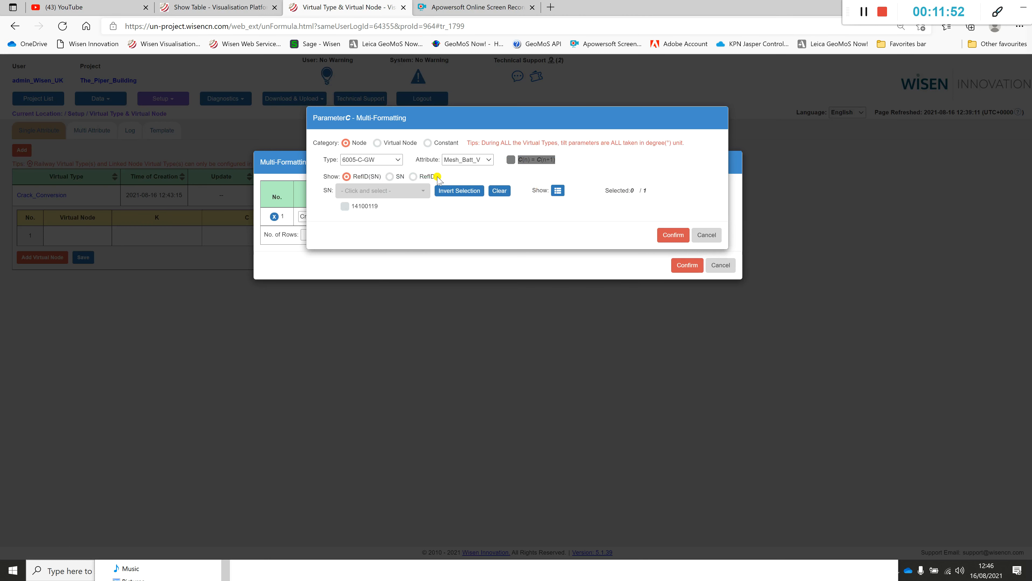
# - Link parameter C to sensor 1414054F's CH1(Hz) reading under type 6A07-1xVW and confirm
pyautogui.click(371, 160)
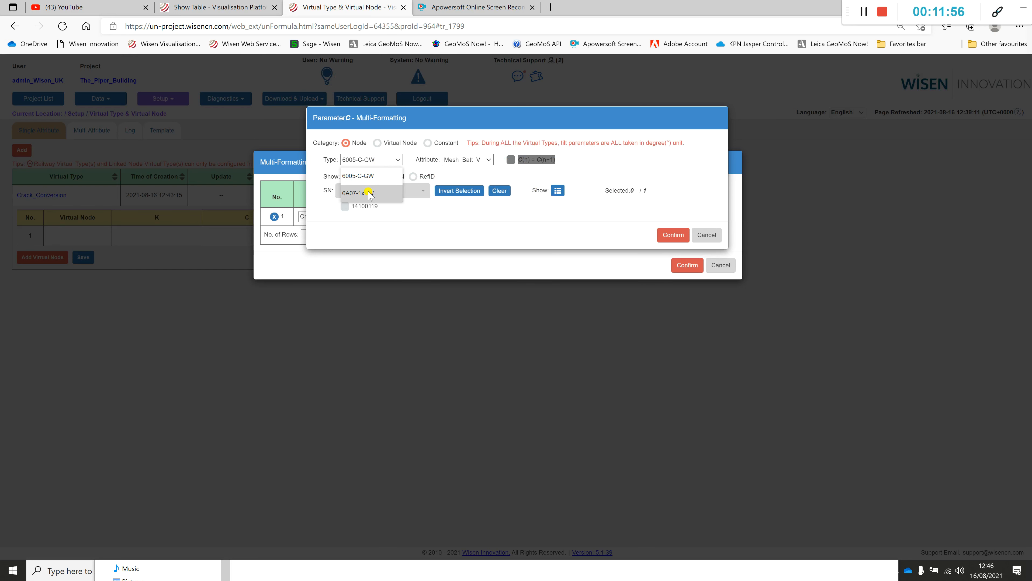
pyautogui.click(357, 192)
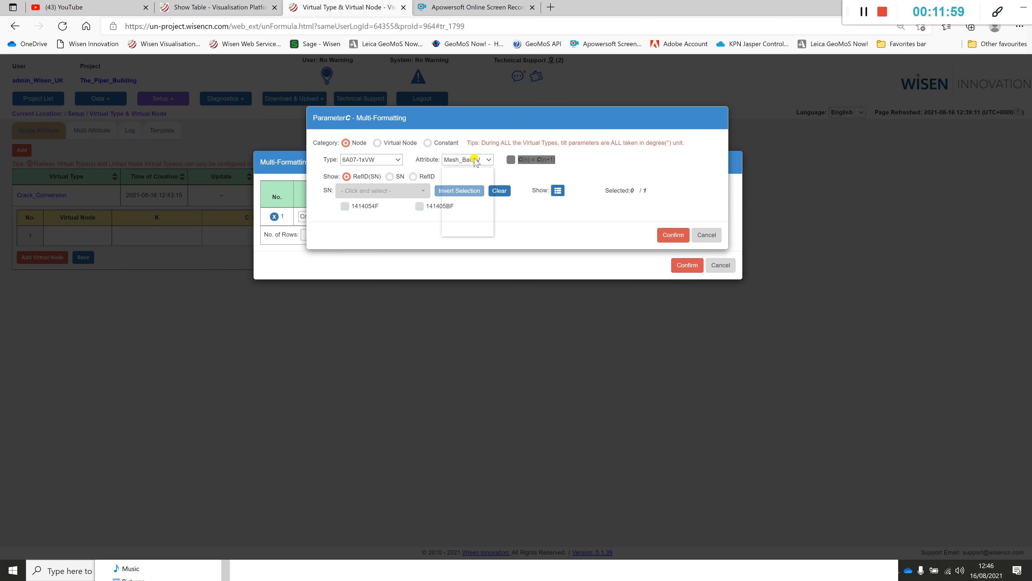
pyautogui.click(467, 160)
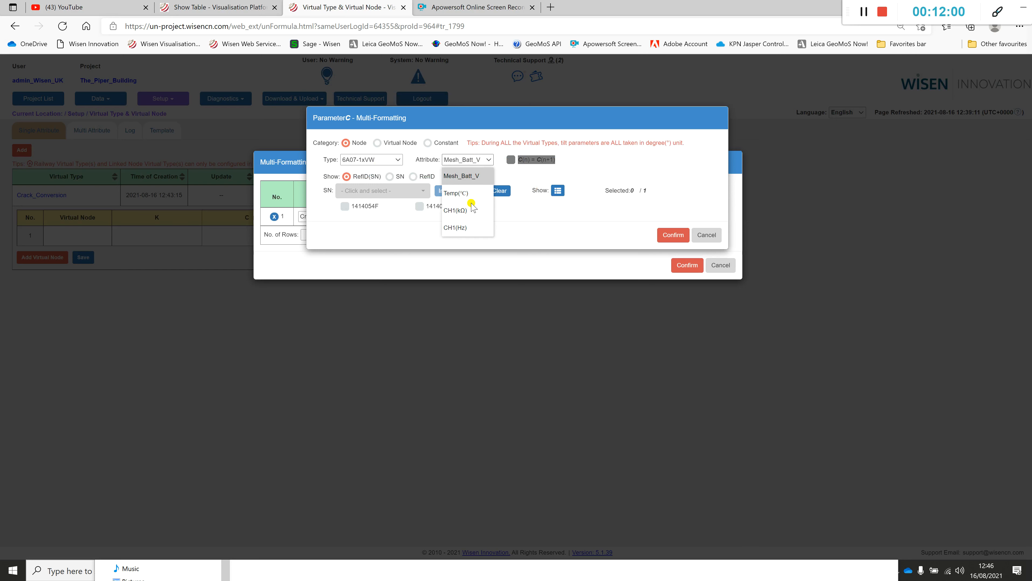
pyautogui.click(463, 176)
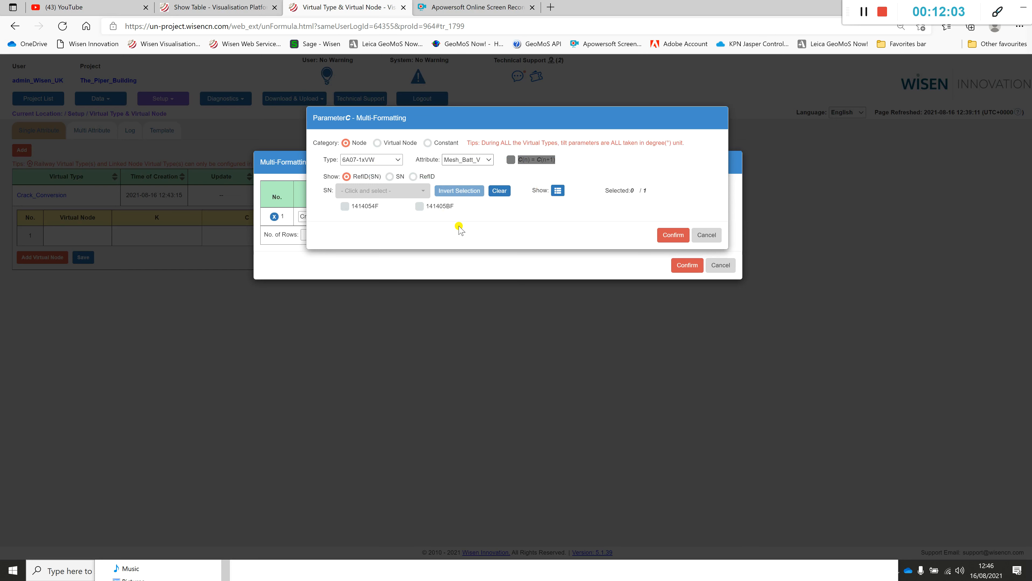
pyautogui.click(467, 159)
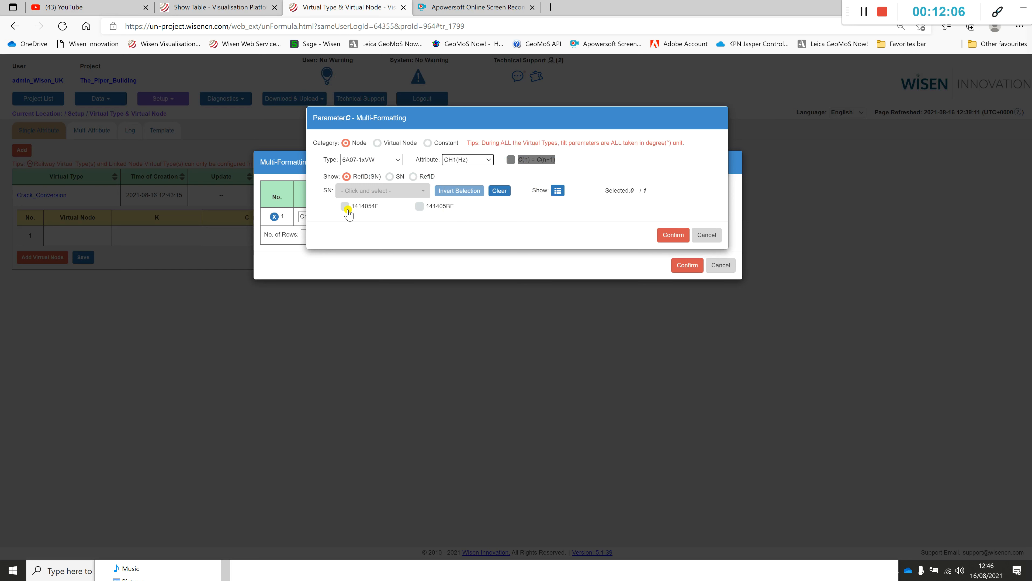
pyautogui.click(345, 206)
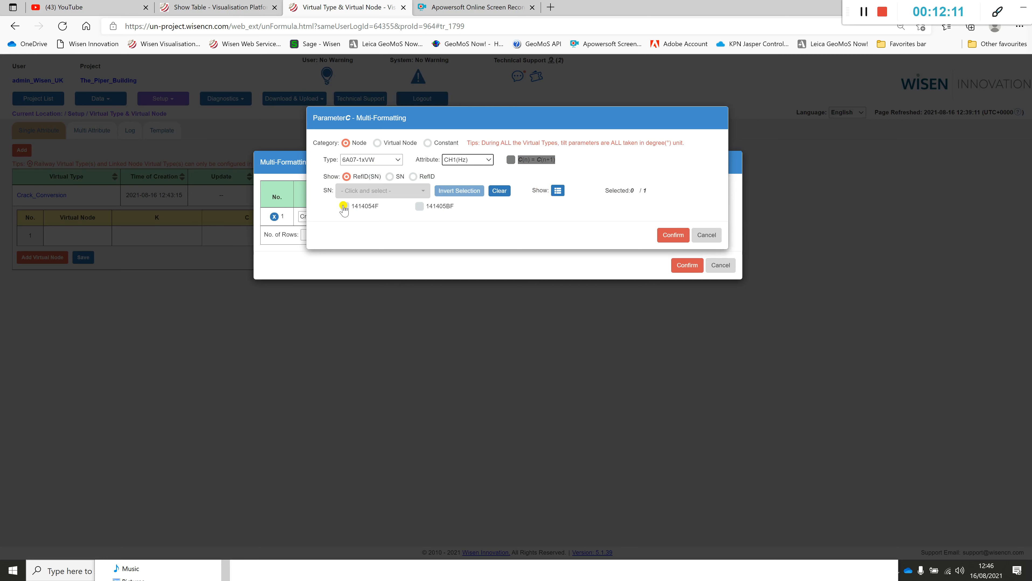
pyautogui.click(344, 206)
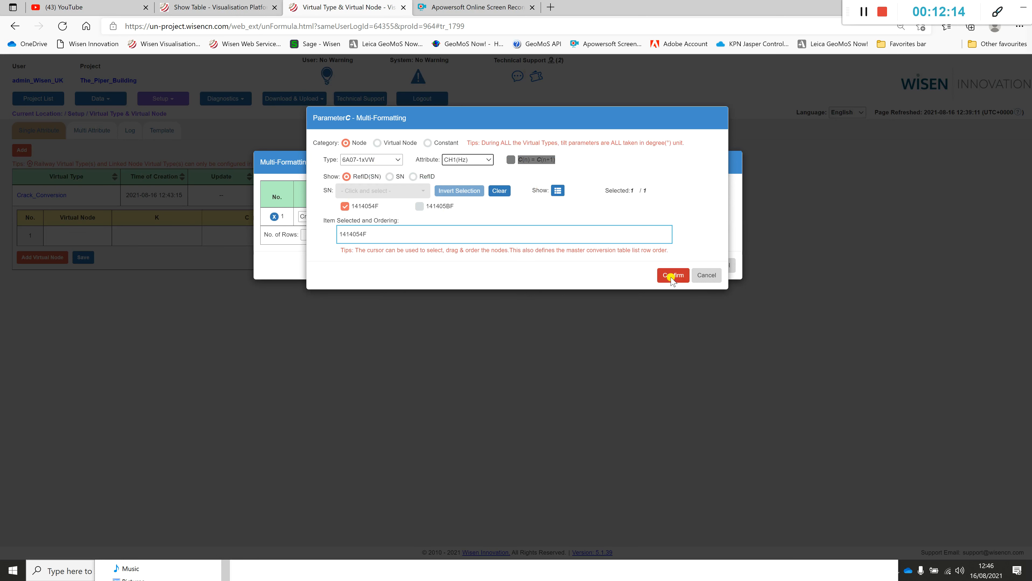
pyautogui.click(672, 275)
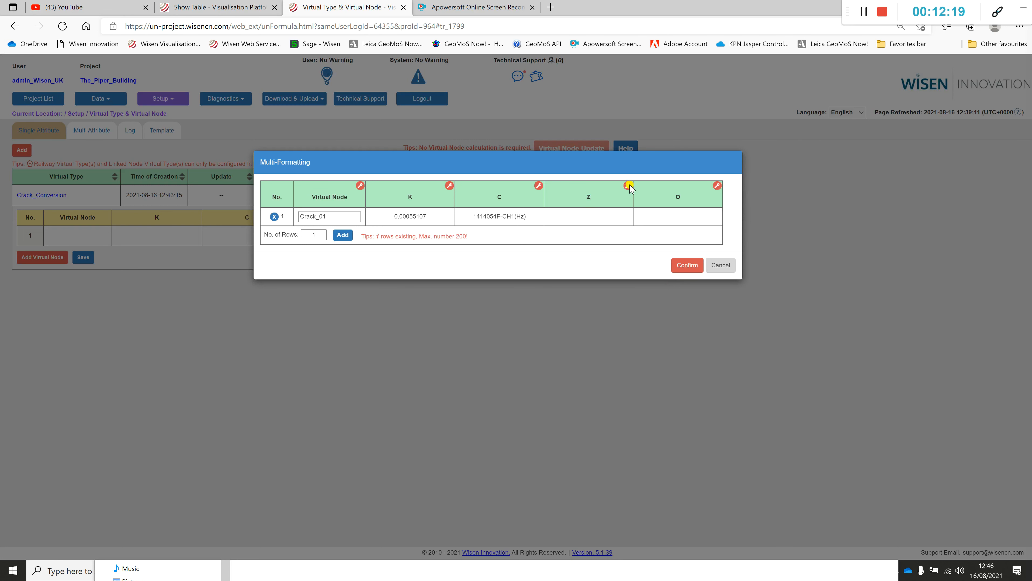
pyautogui.click(628, 185)
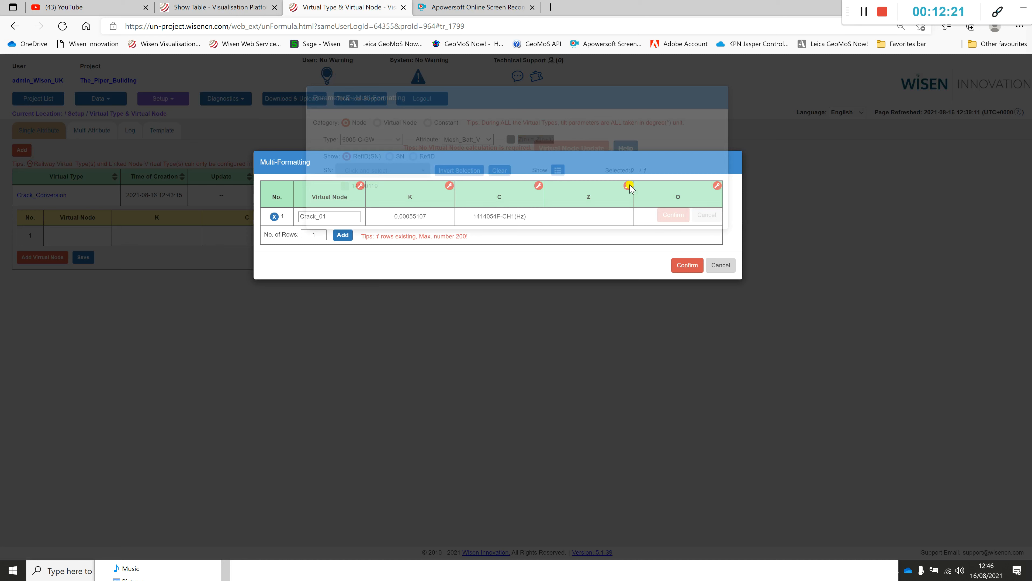
# - Set Crack_01's parameter Z to the constant 1706.706 and confirm it
pyautogui.click(630, 185)
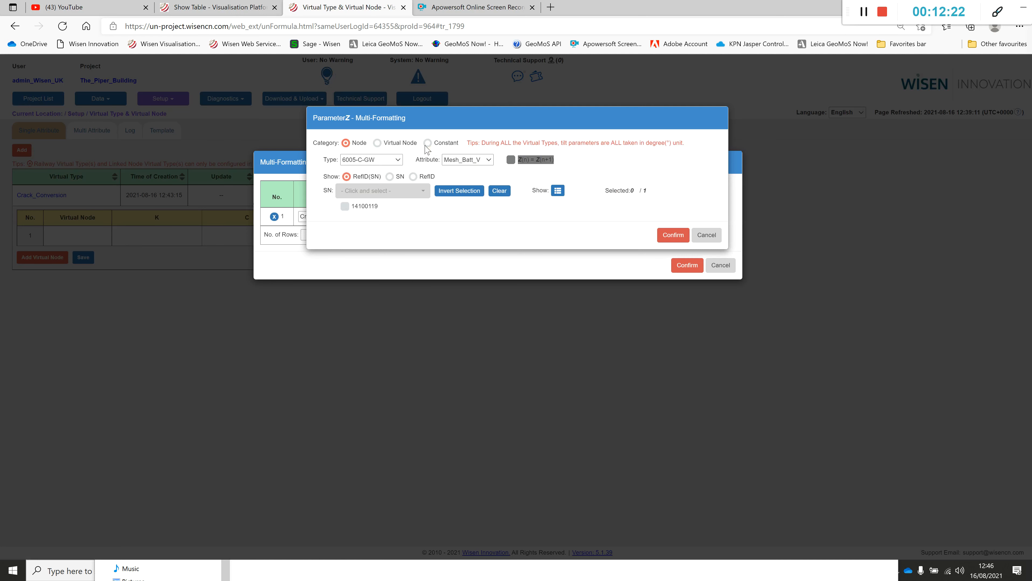
pyautogui.click(427, 143)
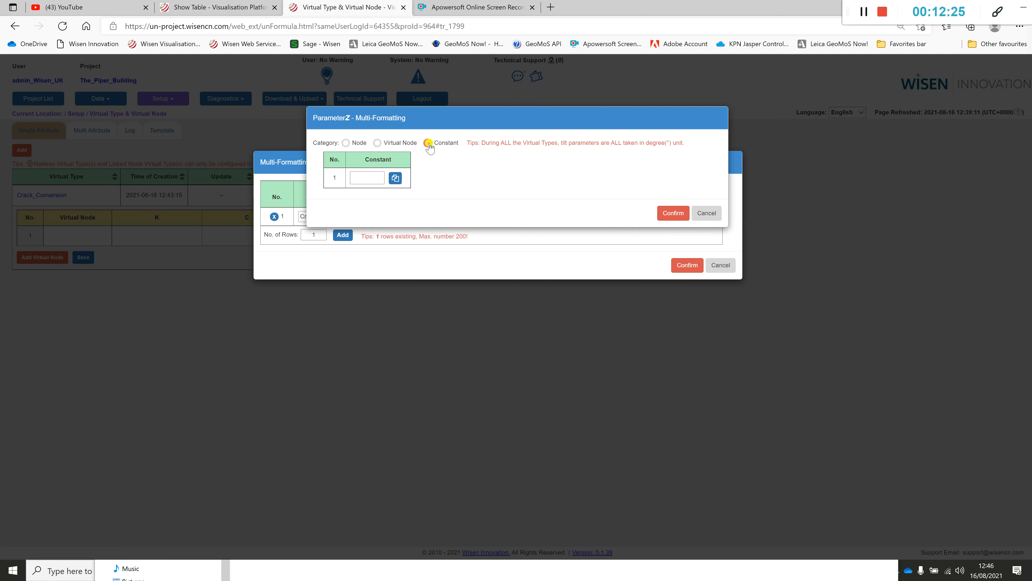
pyautogui.click(428, 142)
pyautogui.write('1706.706')
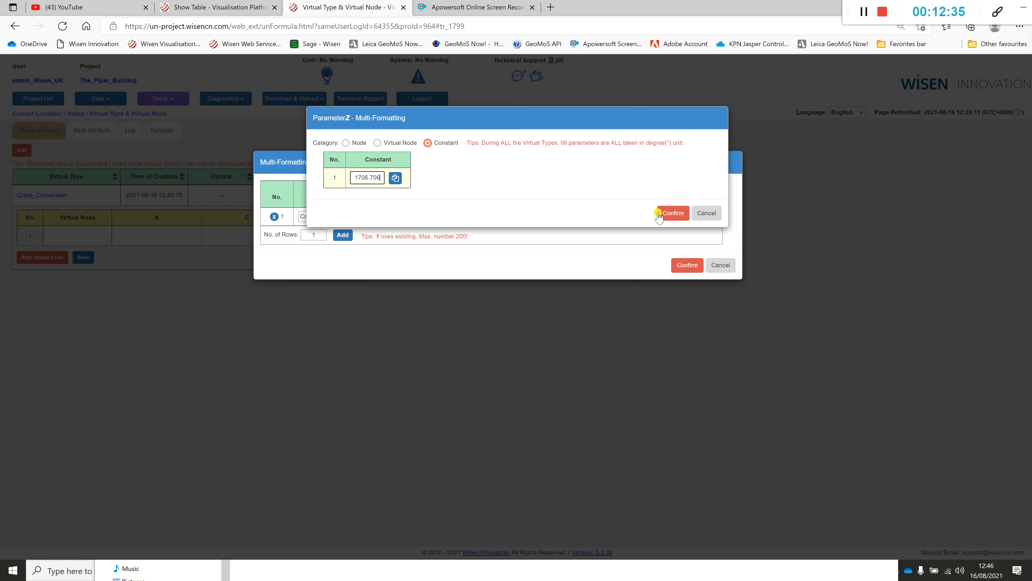
pyautogui.click(673, 213)
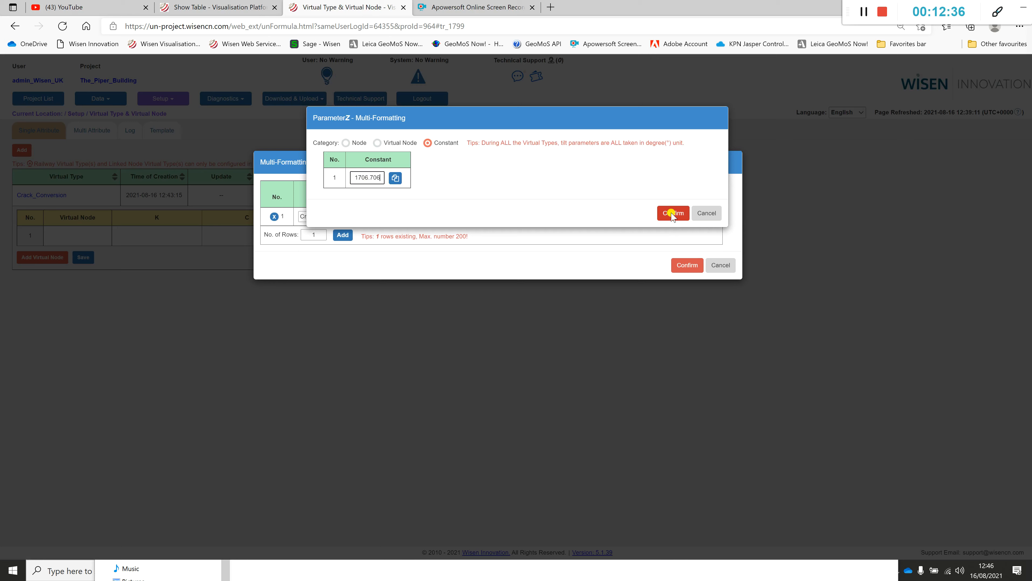
pyautogui.click(672, 213)
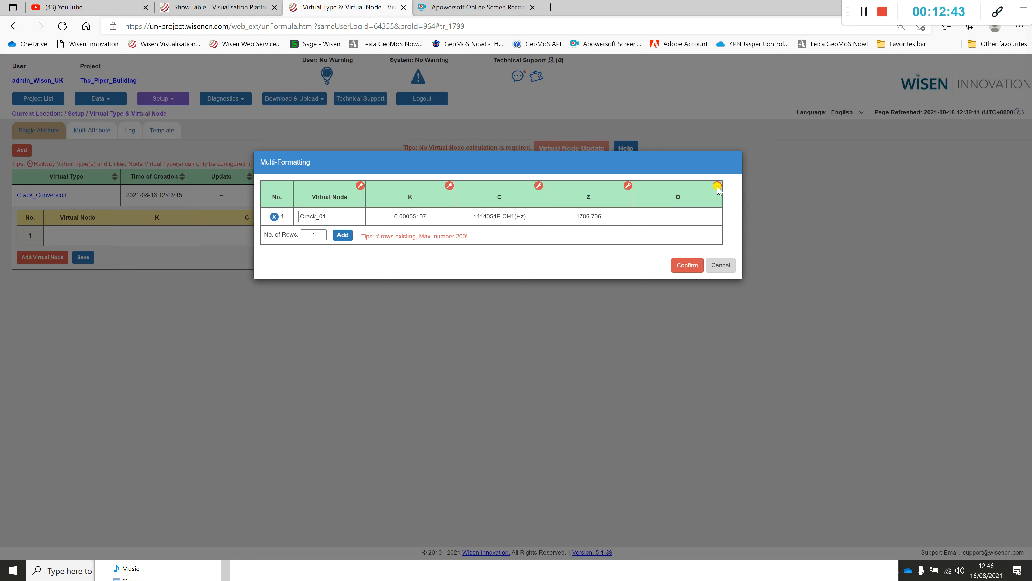
# - Set Crack_01's O parameter to the constant 0
pyautogui.click(716, 186)
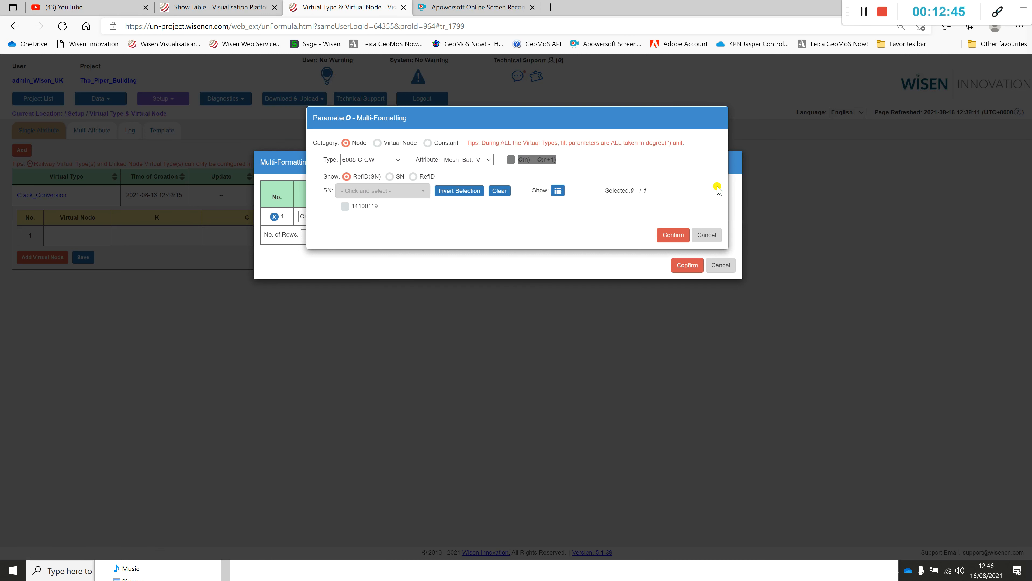
pyautogui.moveTo(425, 146)
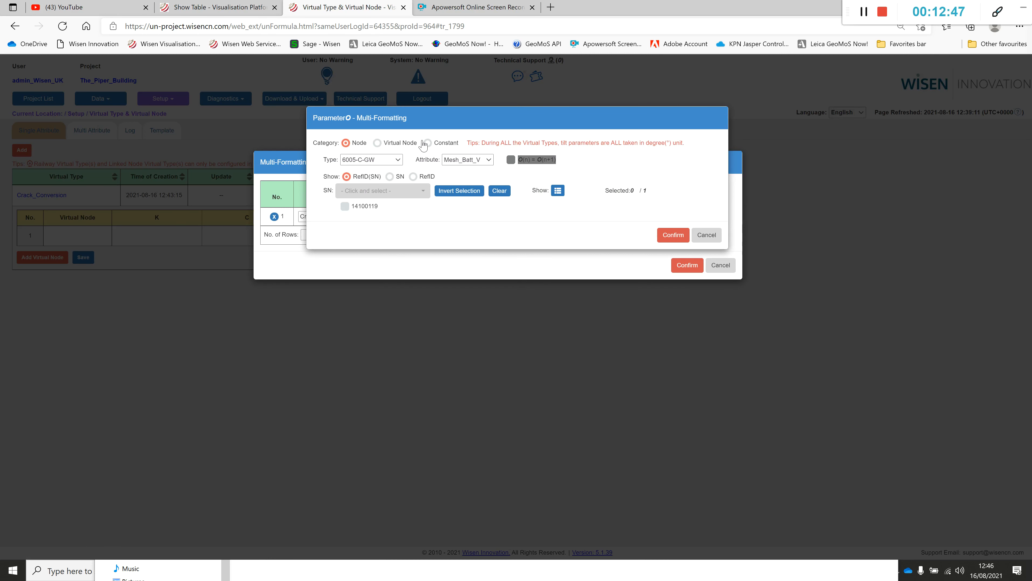
pyautogui.click(426, 143)
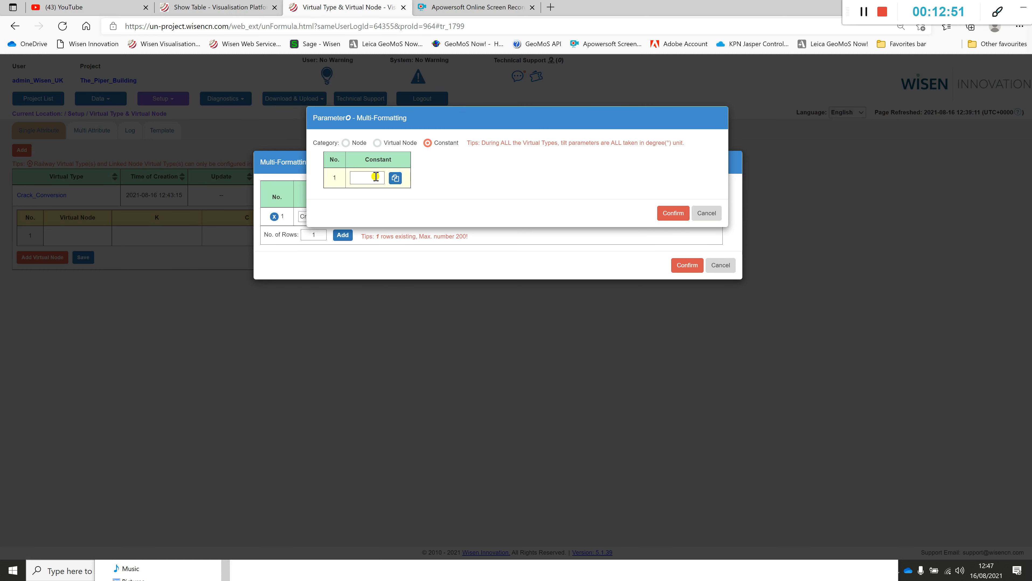
pyautogui.write('0')
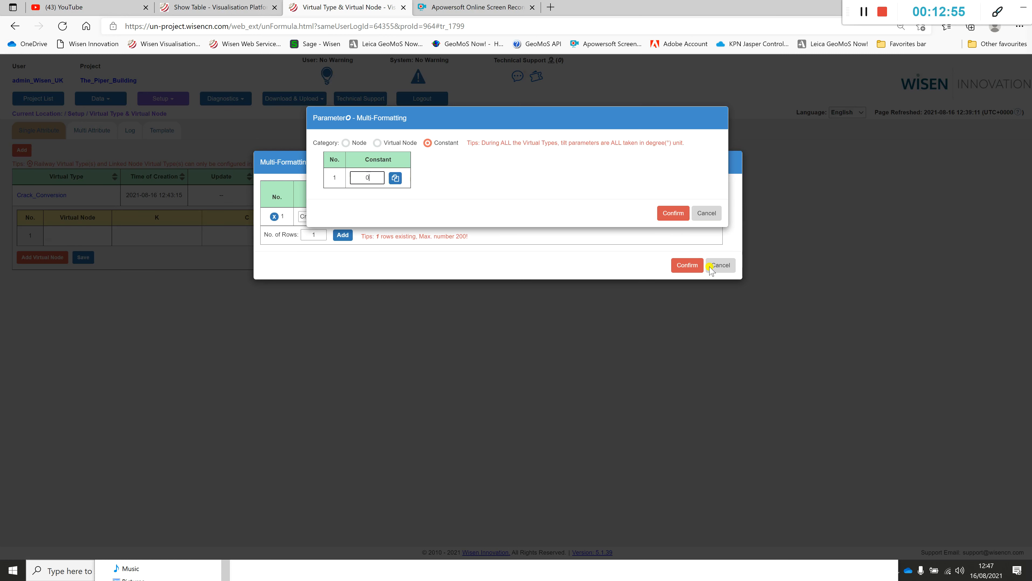
pyautogui.click(672, 212)
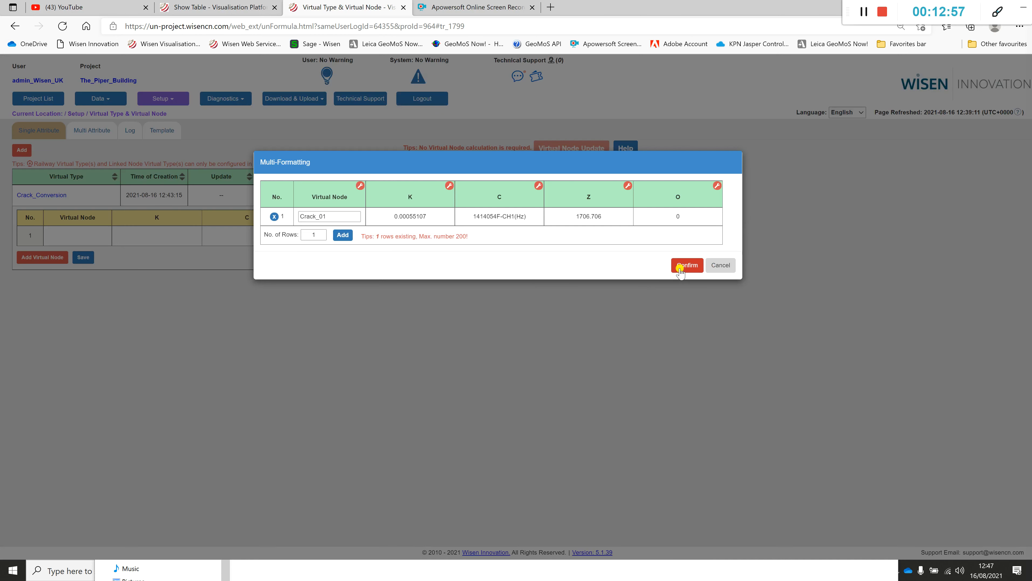
# - Apply the Crack_01 parameters and add a copy of the Crack_01 virtual node
pyautogui.click(687, 265)
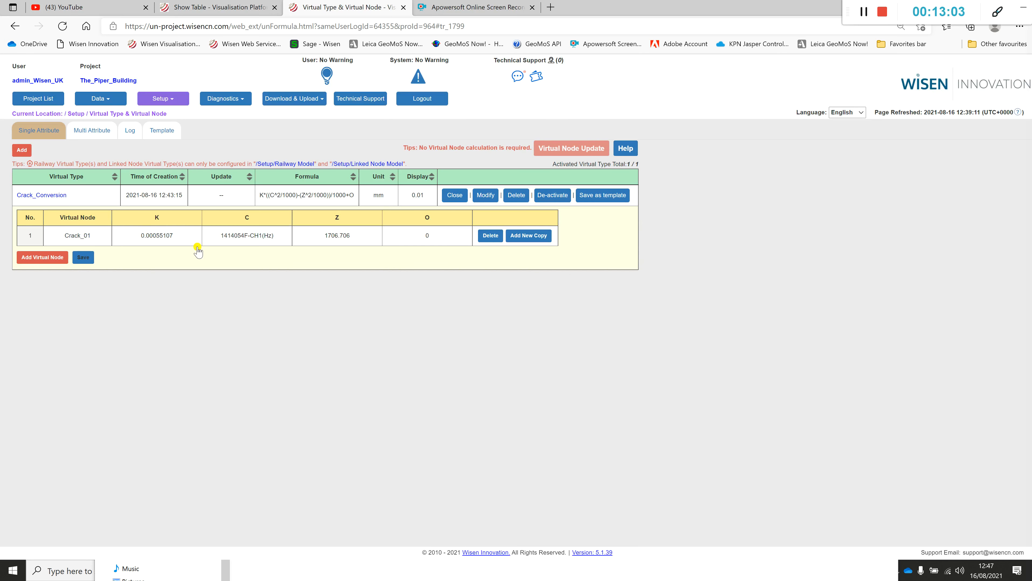
pyautogui.moveTo(320, 263)
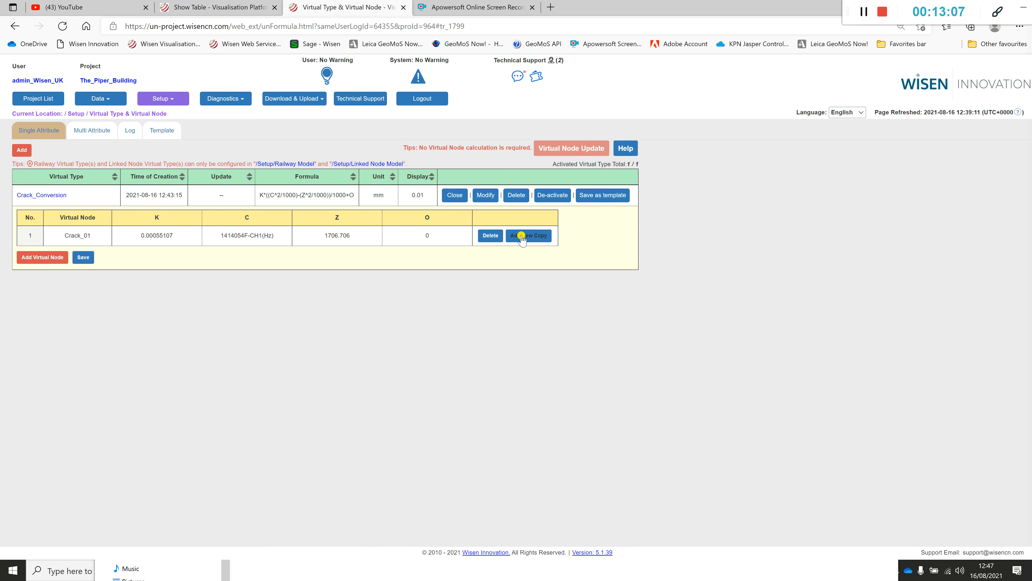
pyautogui.click(528, 235)
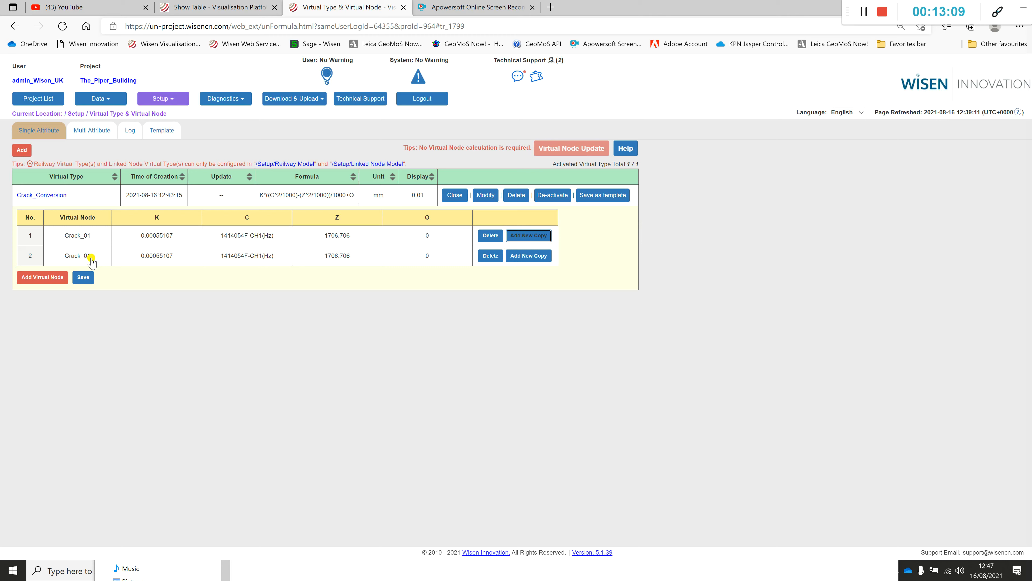
# - Rename the copied virtual node to Crack_02
pyautogui.click(77, 255)
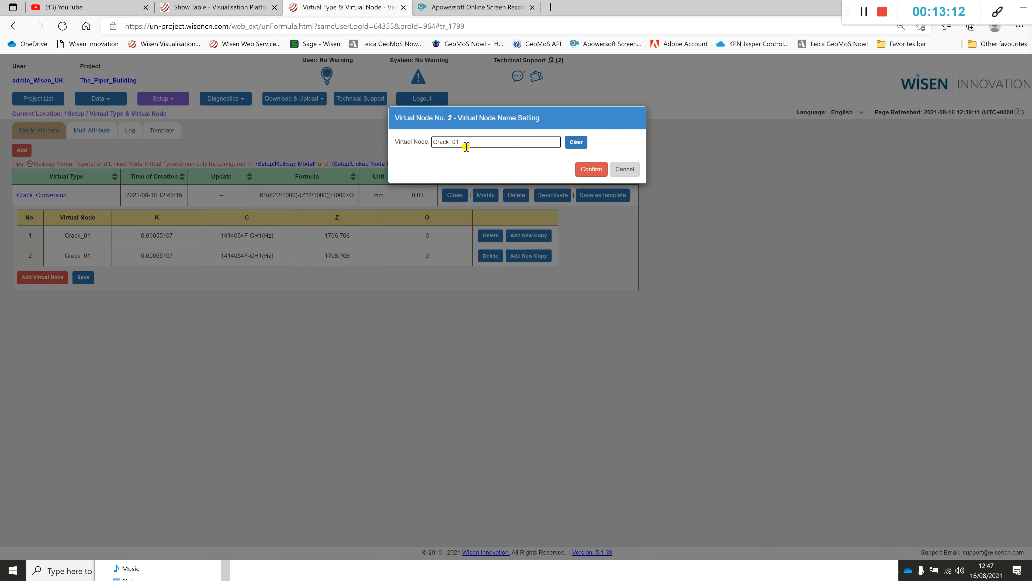
pyautogui.write('Crack_02')
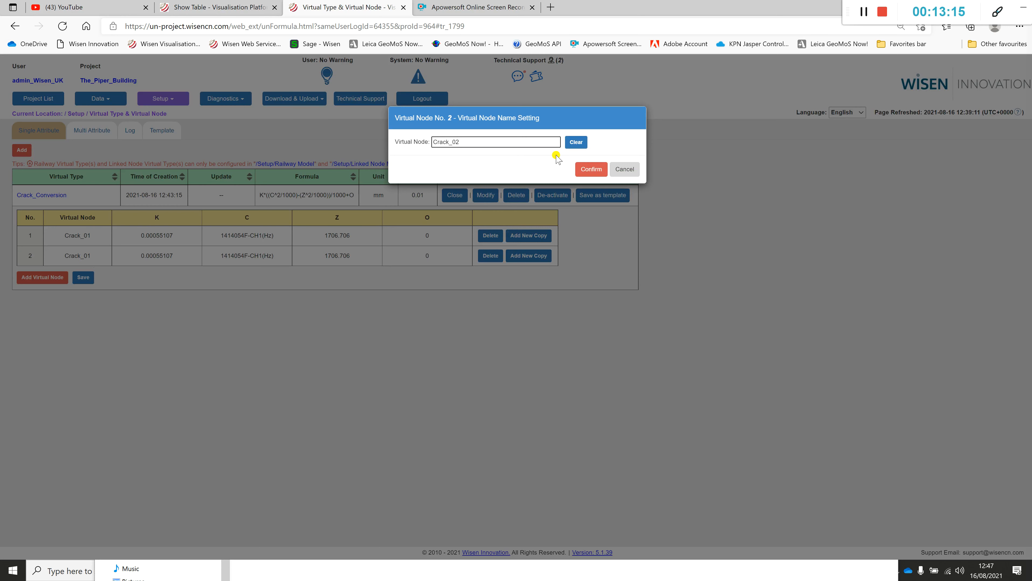
pyautogui.click(591, 170)
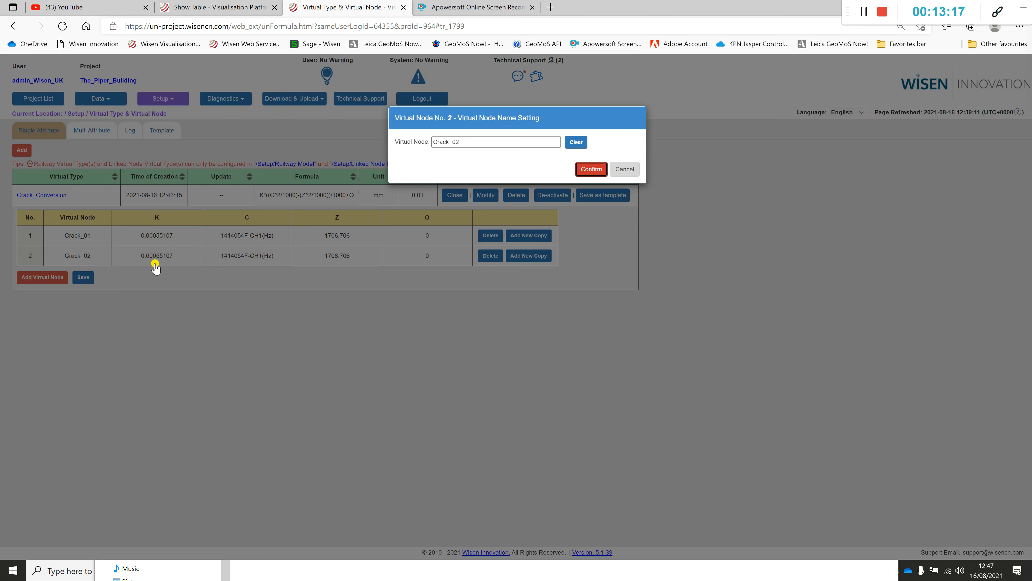
pyautogui.click(589, 170)
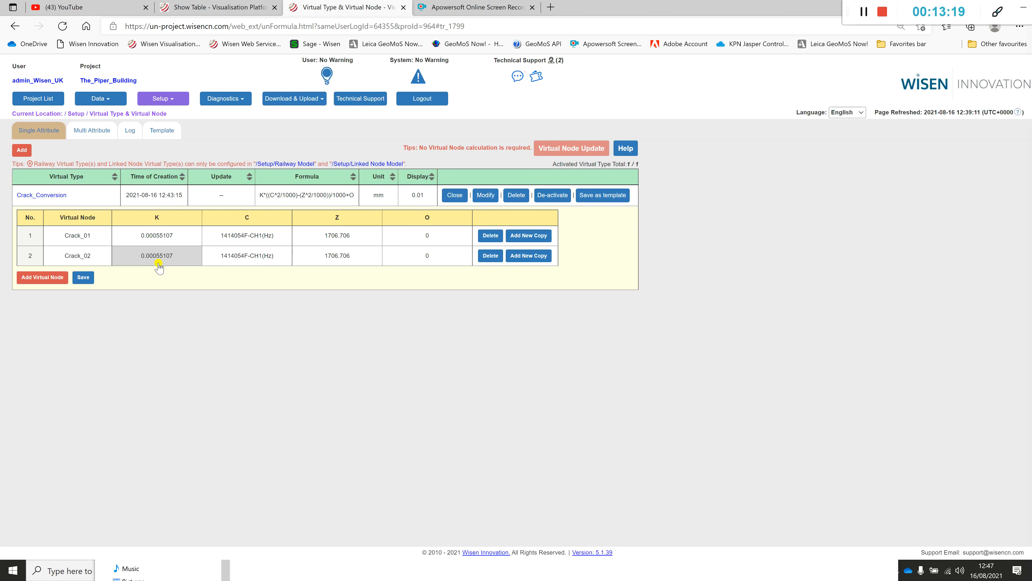
# - Change Crack_02's K constant to 0.00055129
pyautogui.click(156, 255)
pyautogui.write('.00055129')
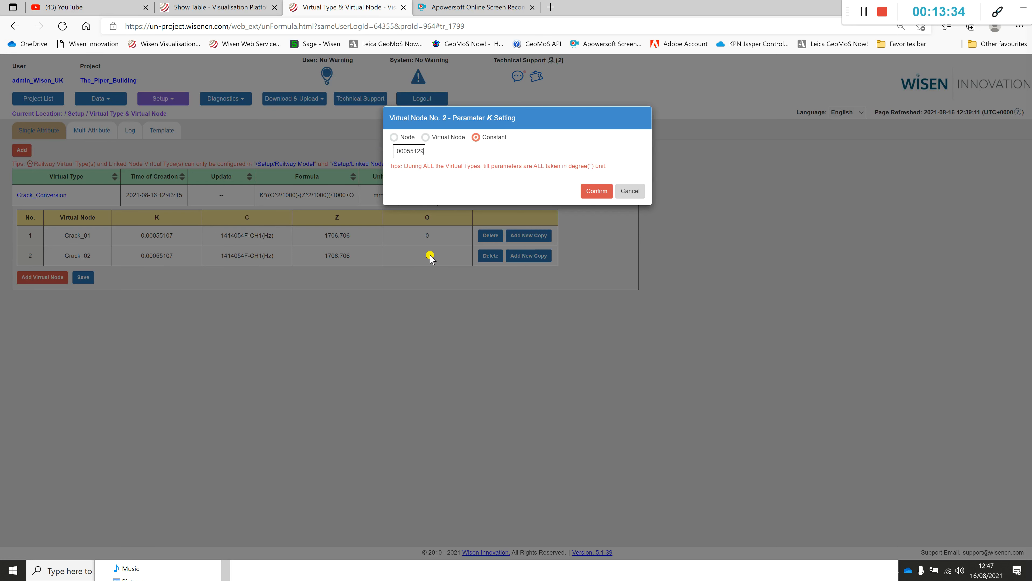
pyautogui.click(596, 191)
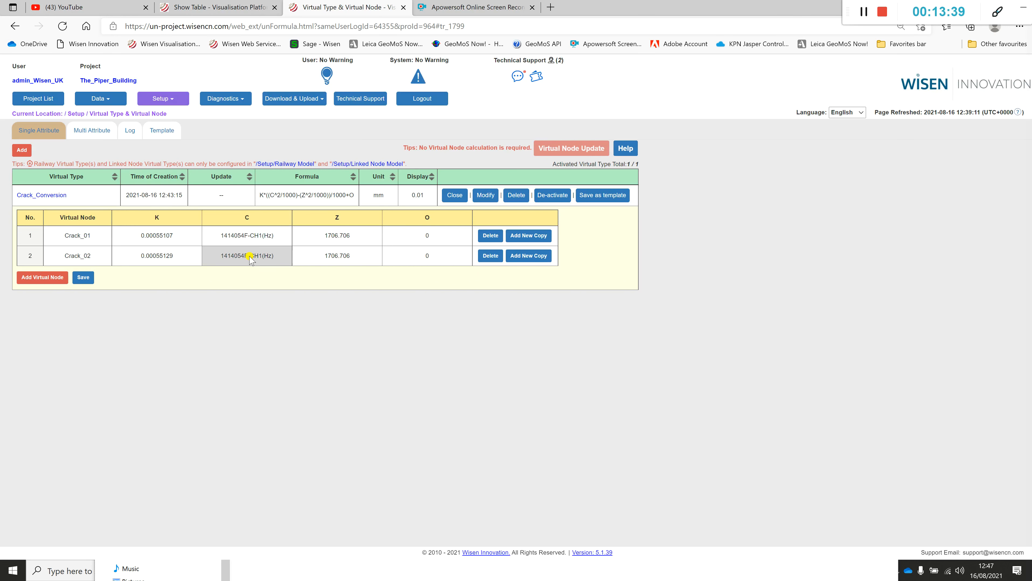
# - Point Crack_02's C parameter at node 141405BF's CH1(Hz) reading
pyautogui.click(246, 255)
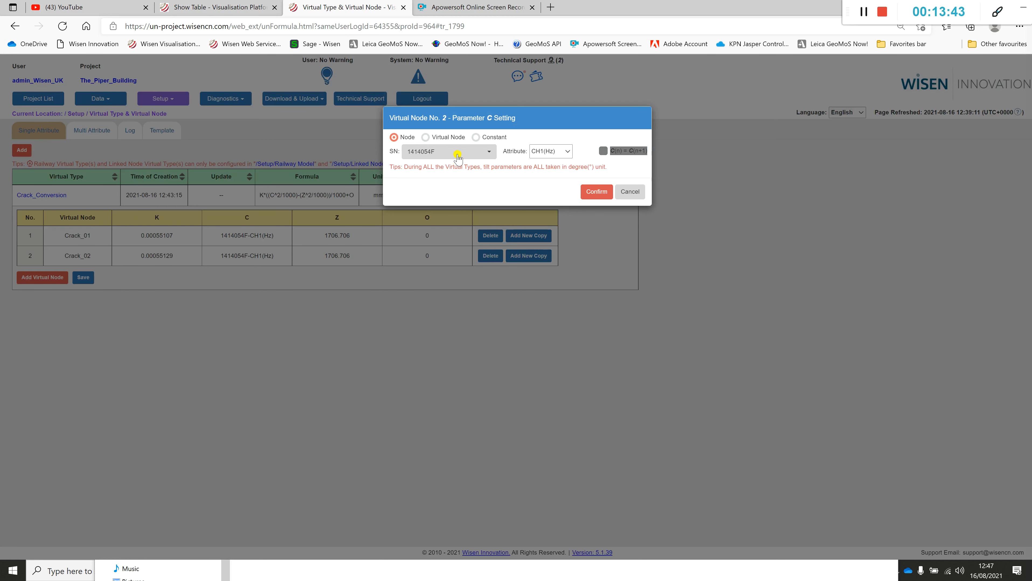
pyautogui.click(489, 152)
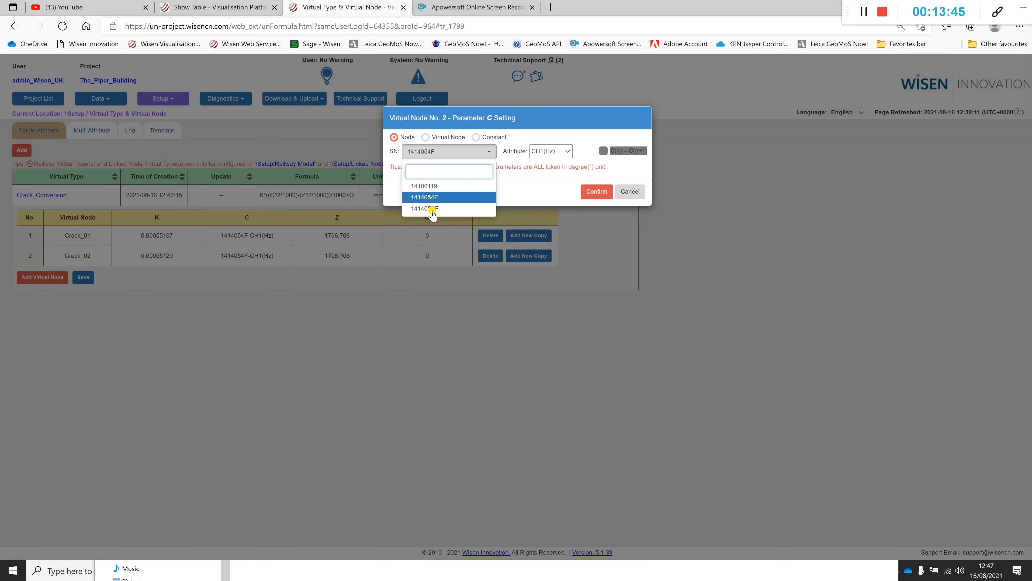
pyautogui.moveTo(434, 209)
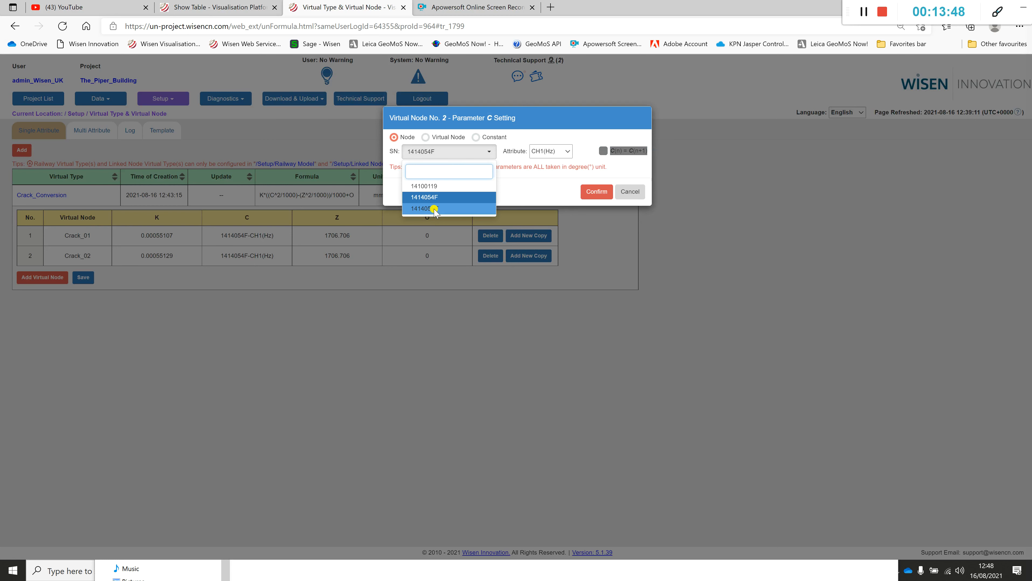
pyautogui.click(428, 208)
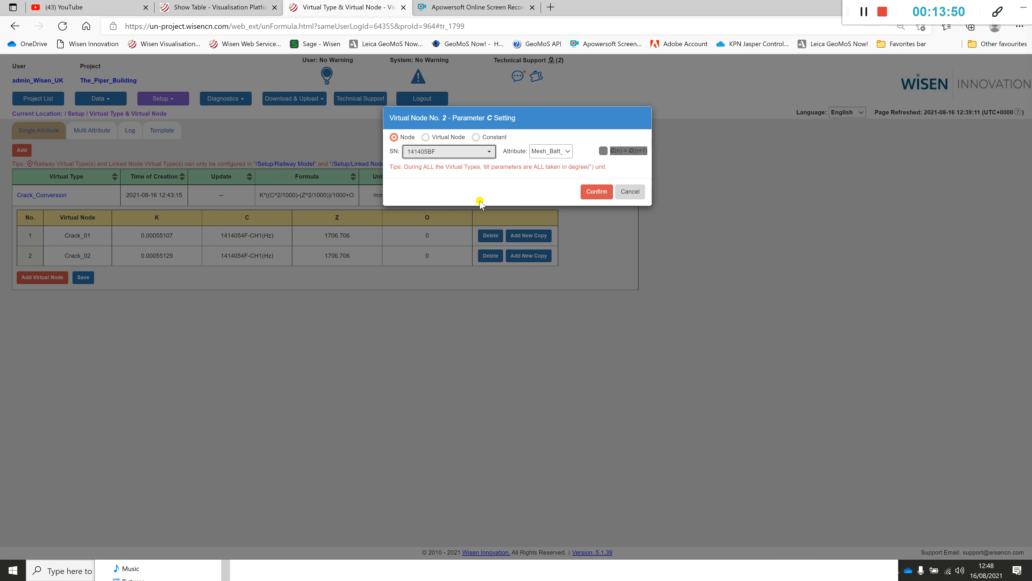
pyautogui.click(567, 151)
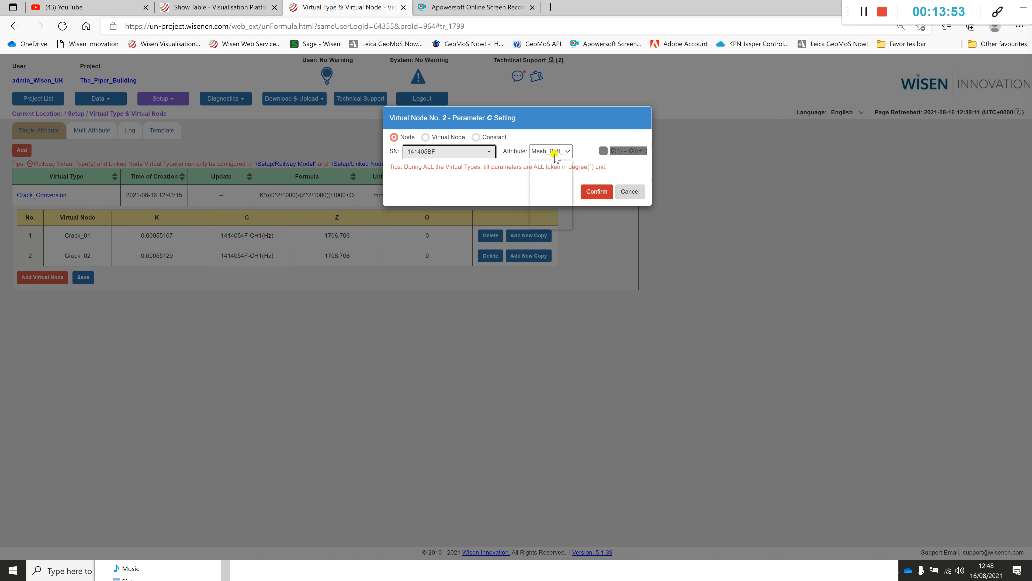
pyautogui.click(550, 151)
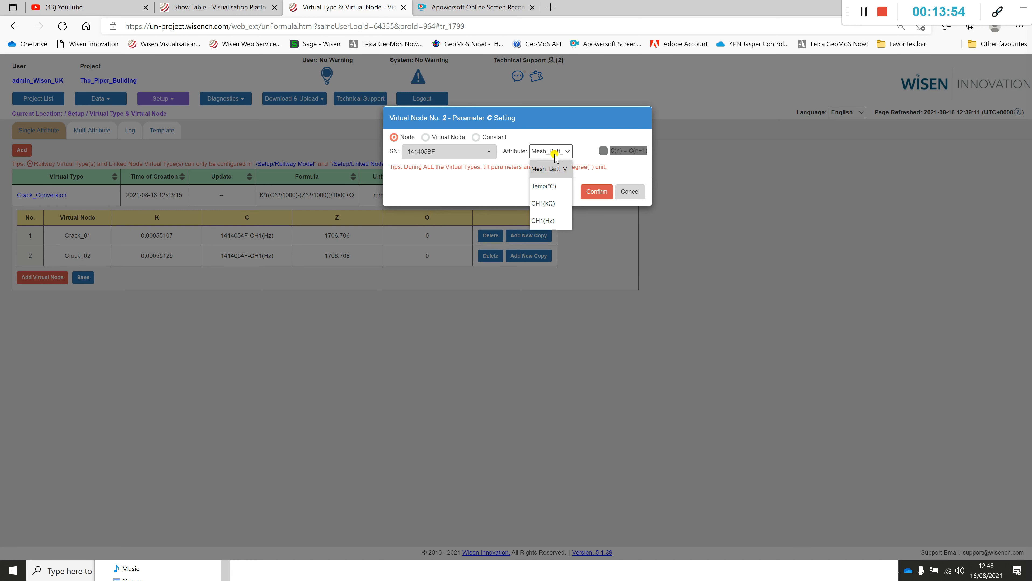
pyautogui.click(542, 220)
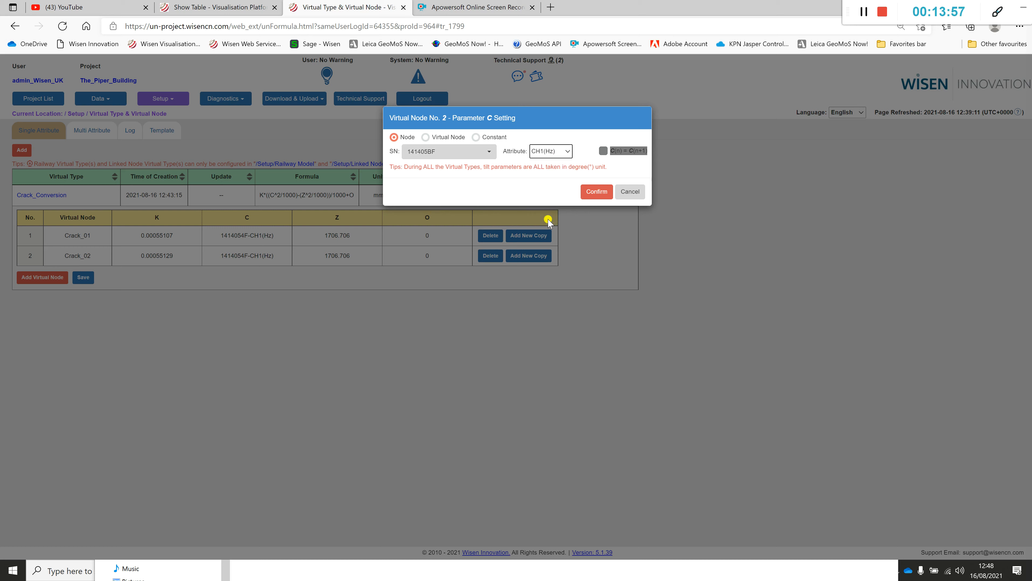
pyautogui.click(595, 191)
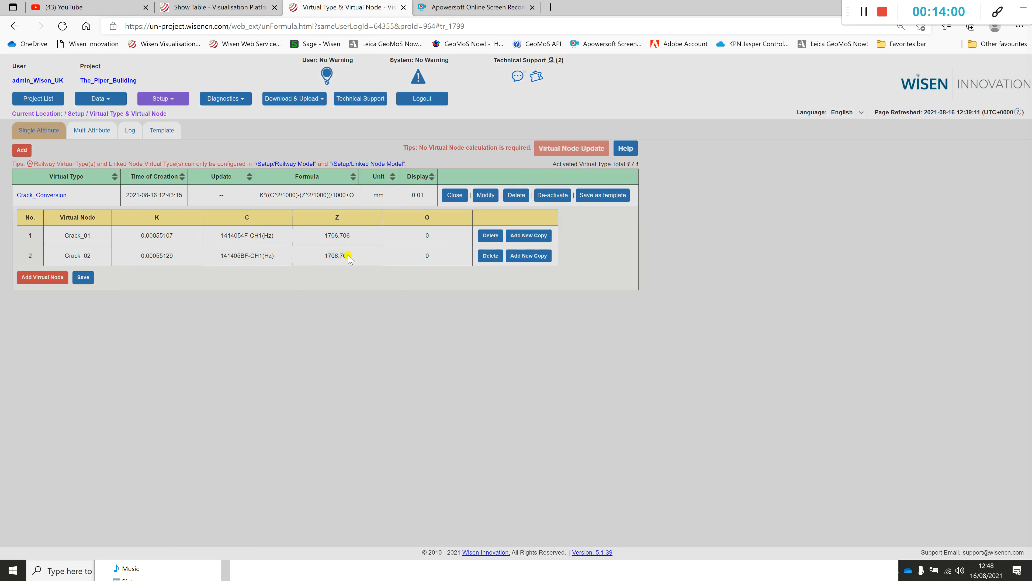
# - Replace Crack_02's Z value with the constant 1847.826
pyautogui.click(337, 256)
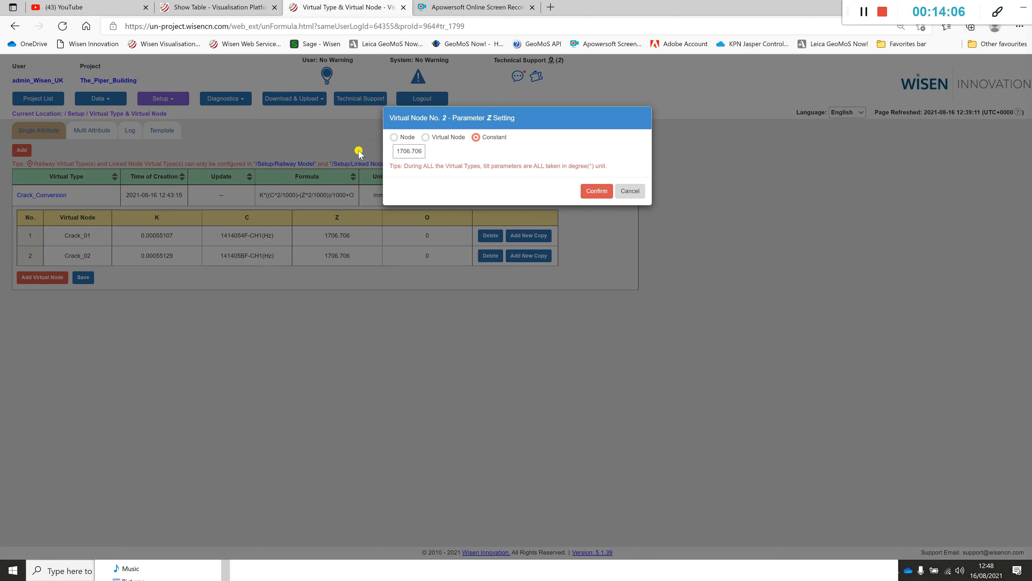
pyautogui.tripleClick(408, 151)
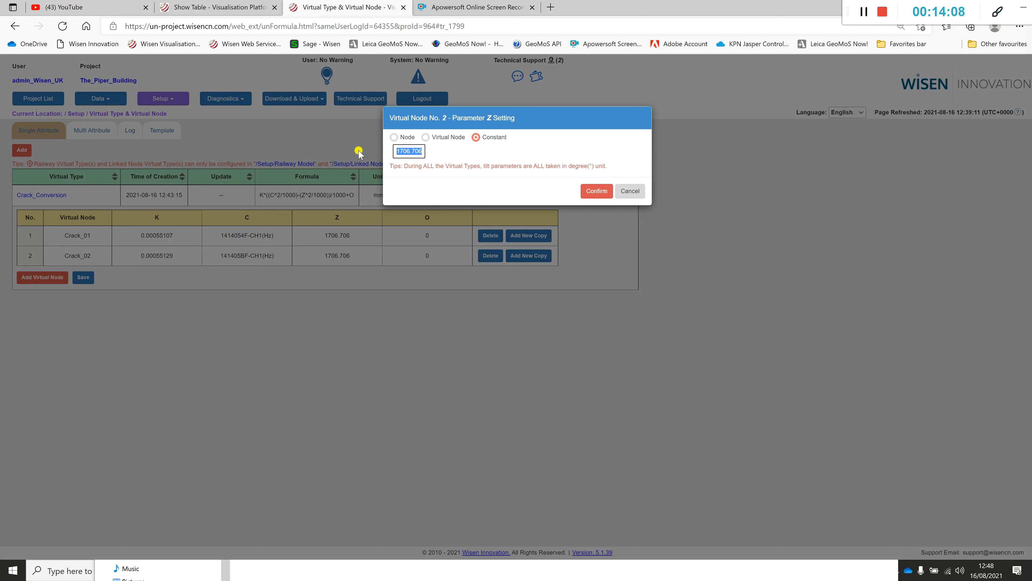
pyautogui.write('1847.826')
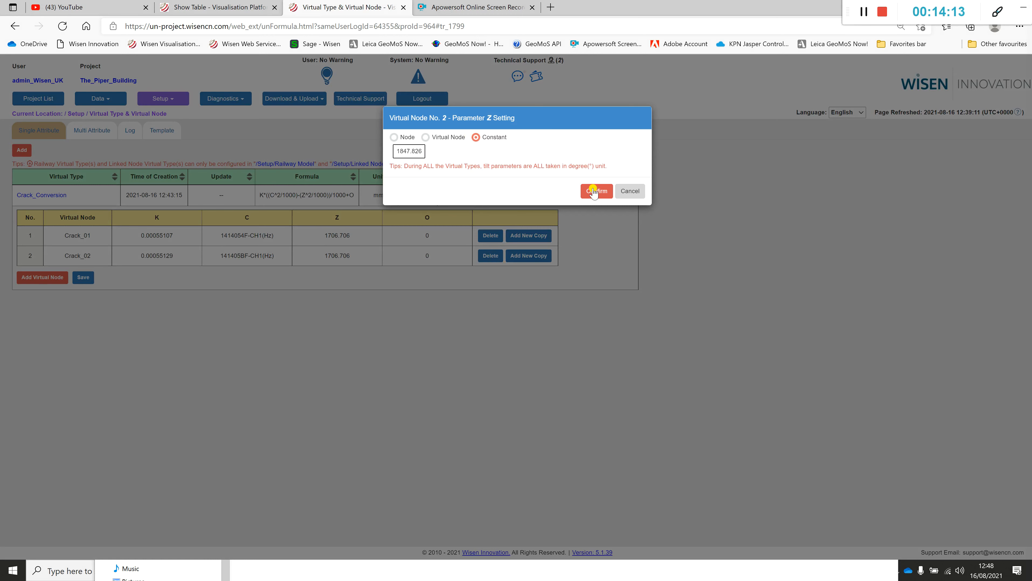
pyautogui.click(595, 191)
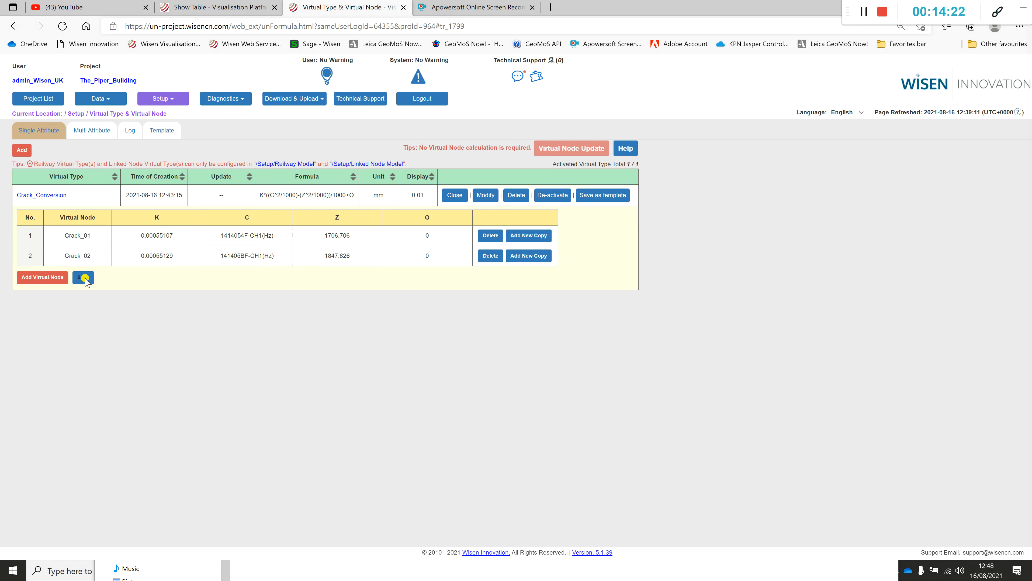
# - Save Crack_01 and Crack_02 under Crack_Conversion and acknowledge the success message
pyautogui.click(83, 277)
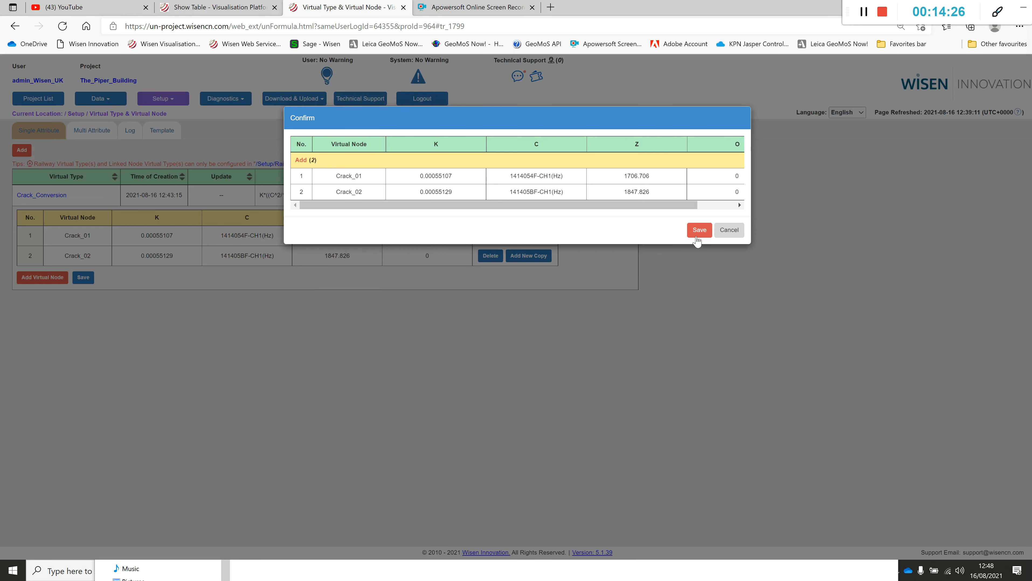
pyautogui.click(698, 230)
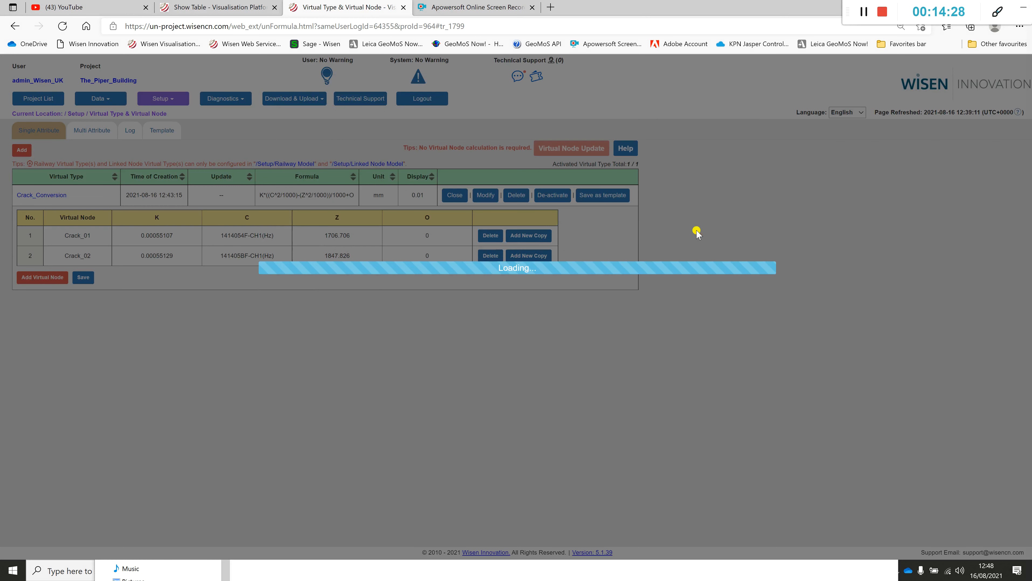
pyautogui.click(83, 277)
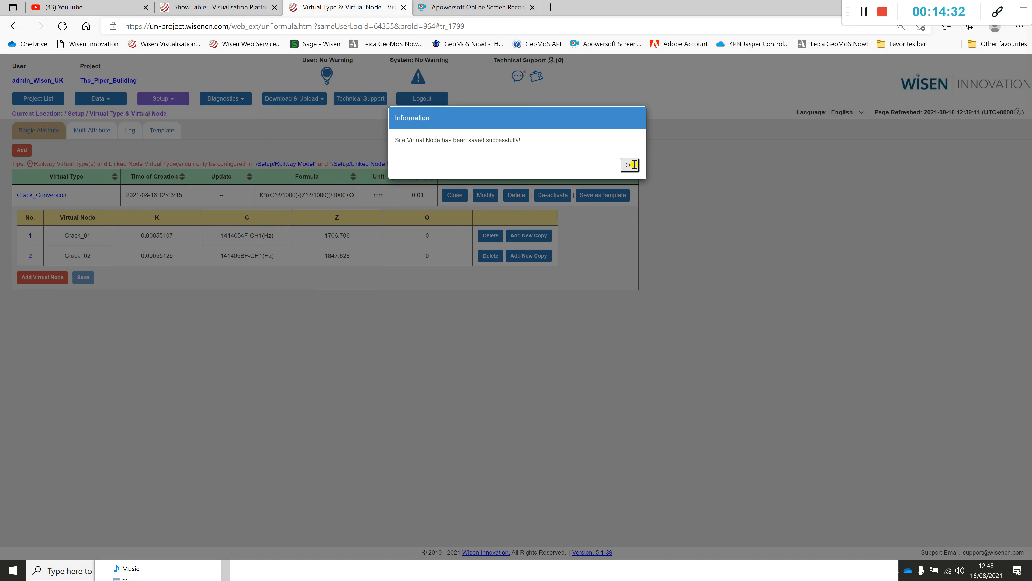
pyautogui.click(629, 164)
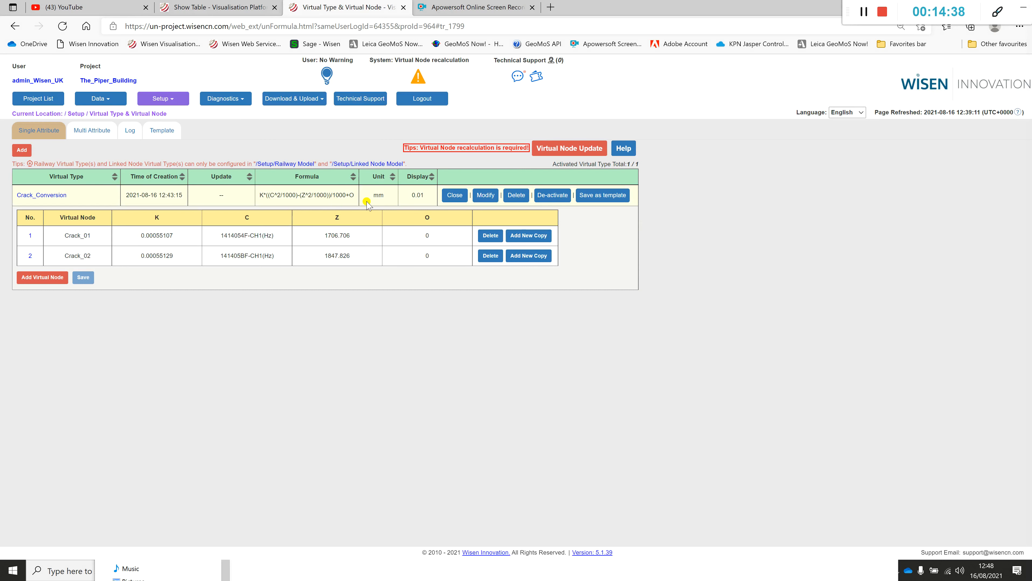
pyautogui.moveTo(333, 200)
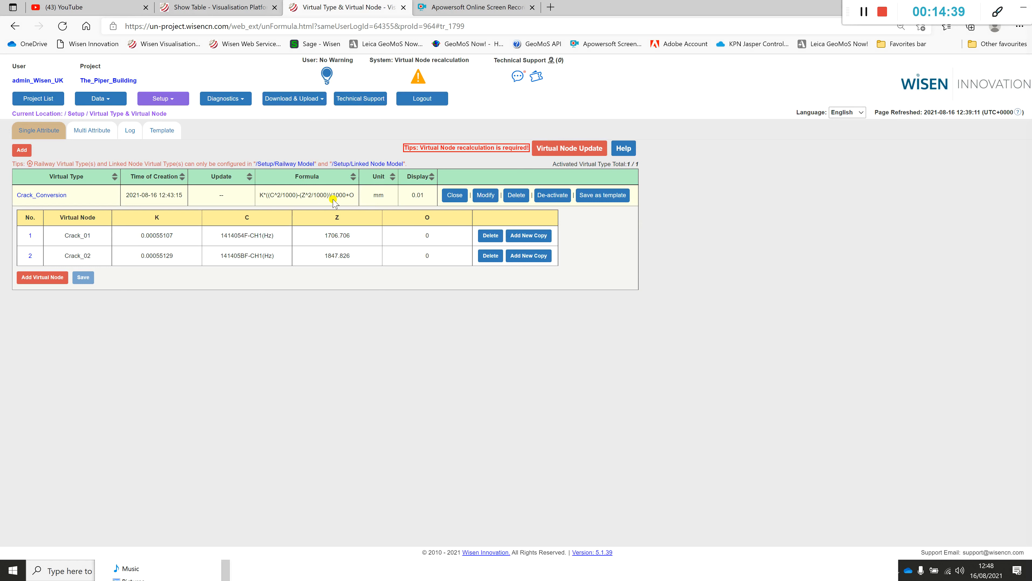
pyautogui.moveTo(414, 206)
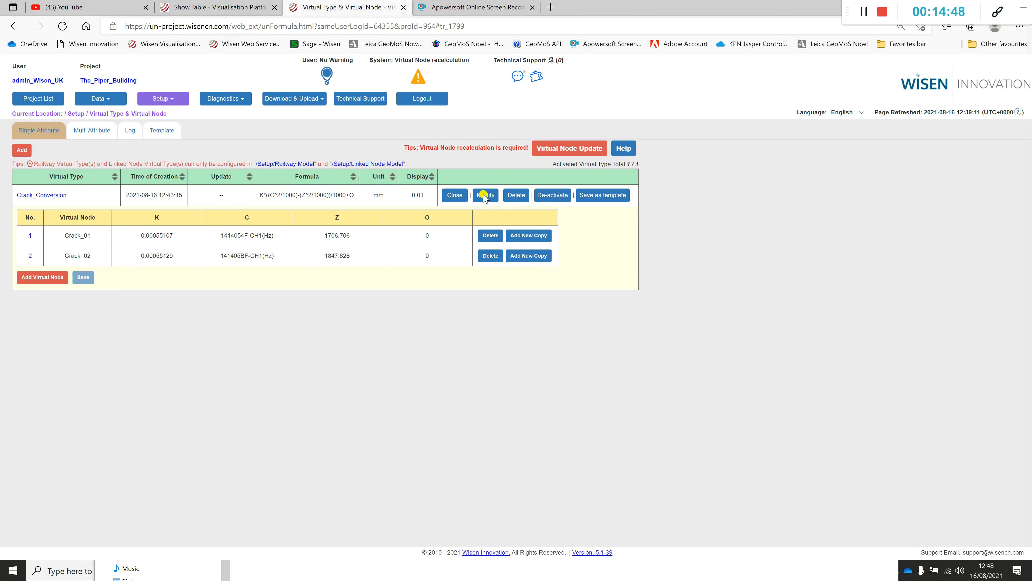
pyautogui.click(485, 195)
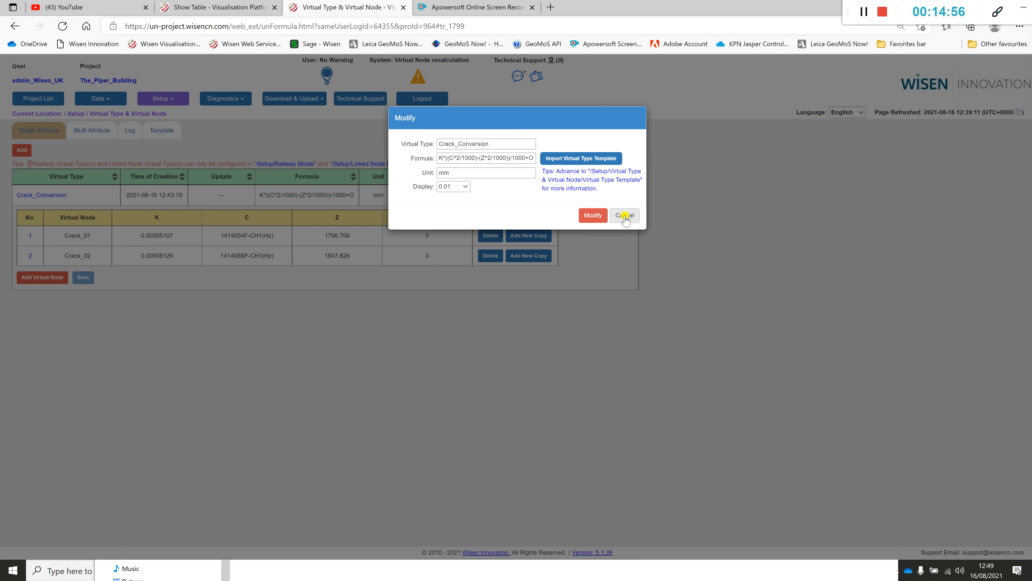
pyautogui.click(624, 216)
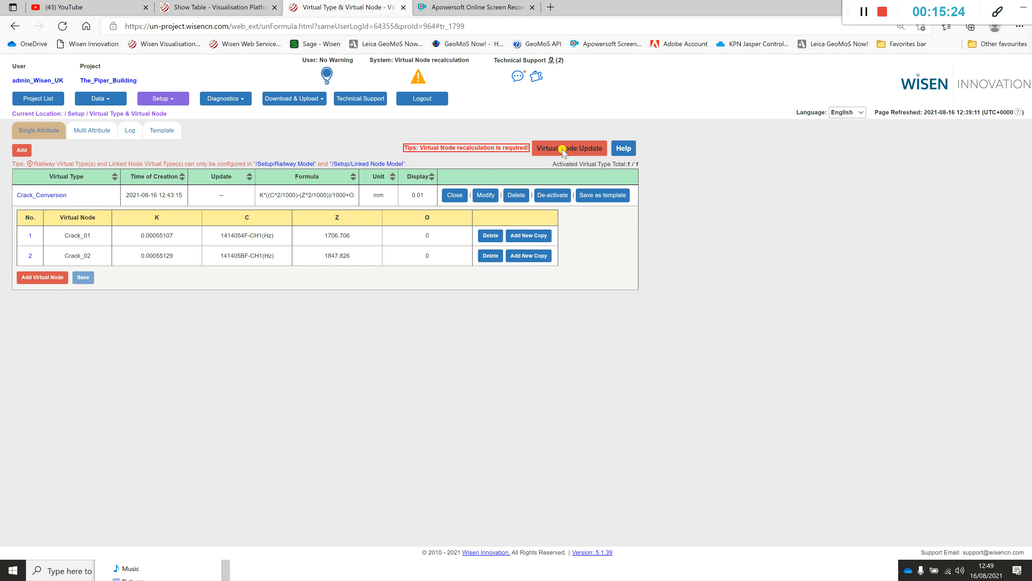
# - Open Virtual Node Update and review the notes on uniform versus non-uniform calculation
pyautogui.click(569, 147)
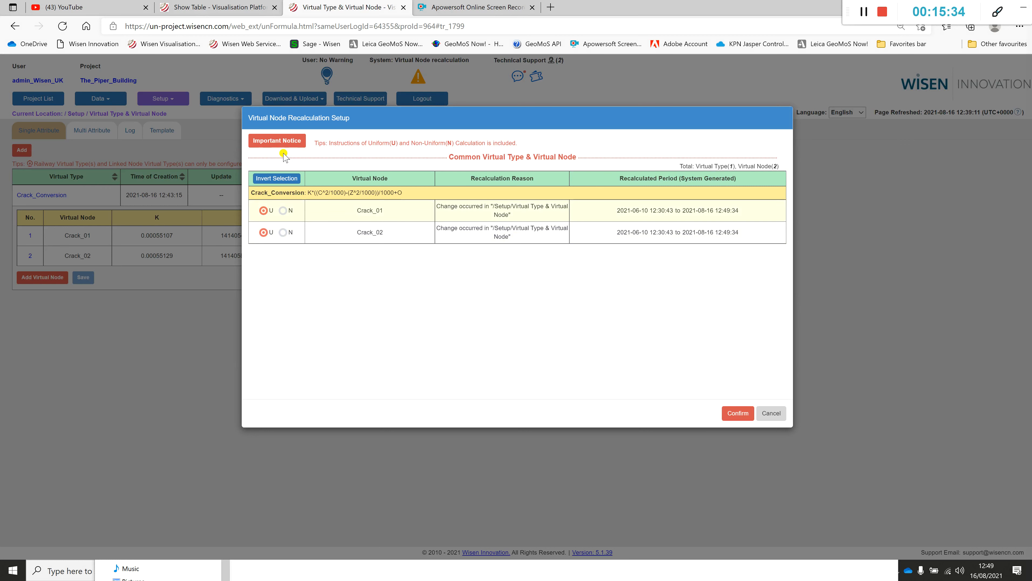
pyautogui.moveTo(333, 236)
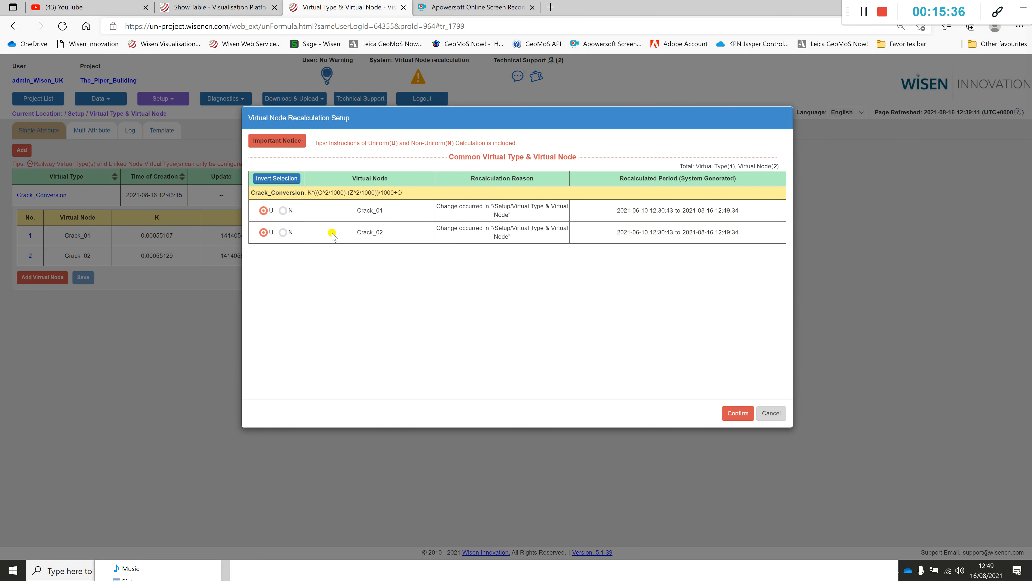
pyautogui.click(277, 140)
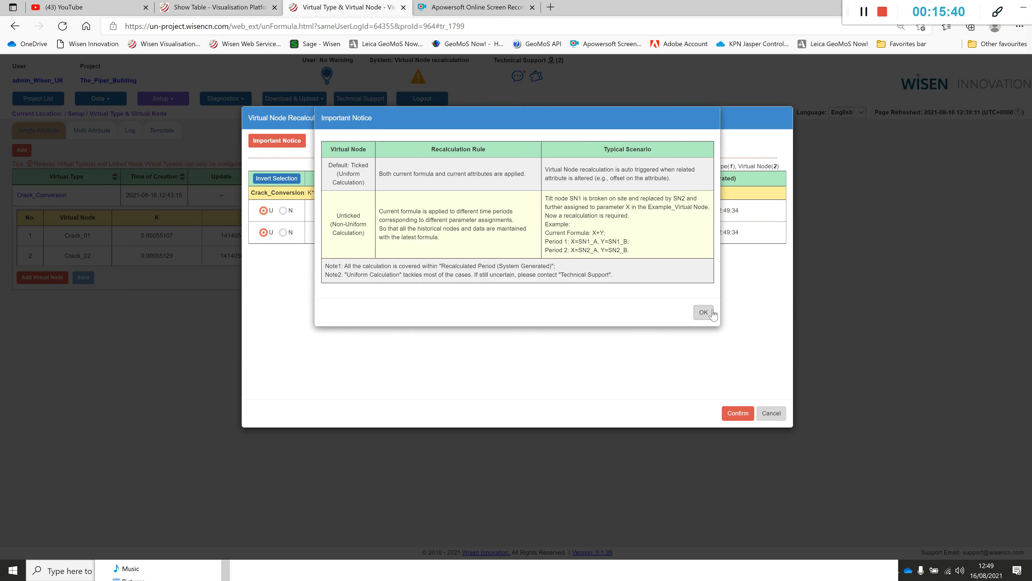
pyautogui.moveTo(606, 296)
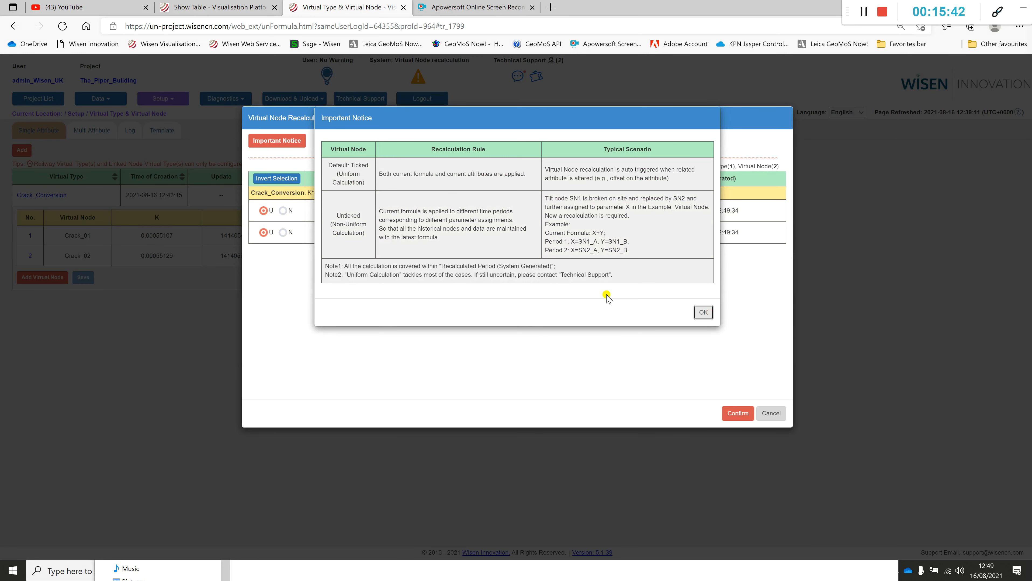
pyautogui.click(702, 312)
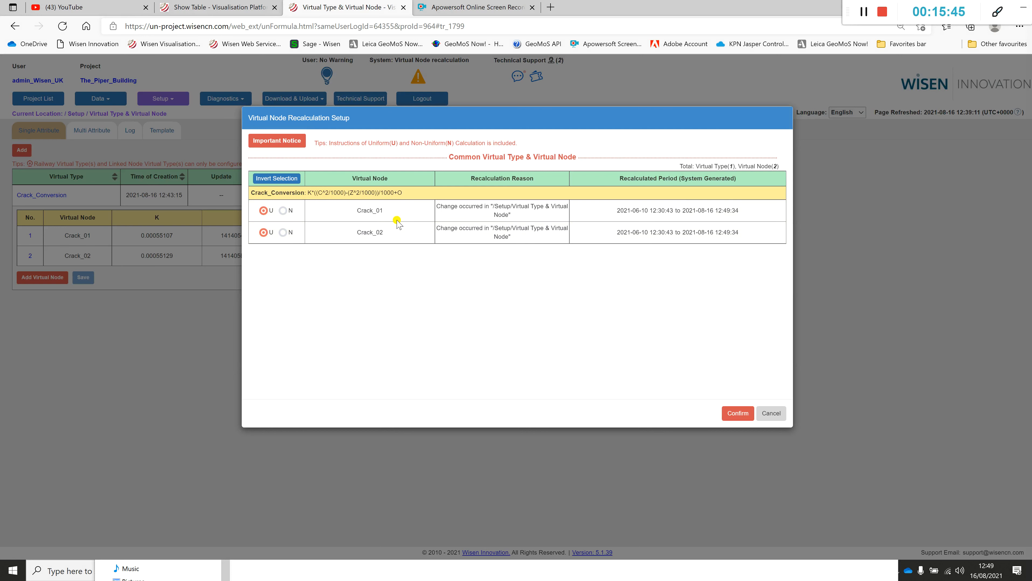
pyautogui.moveTo(712, 402)
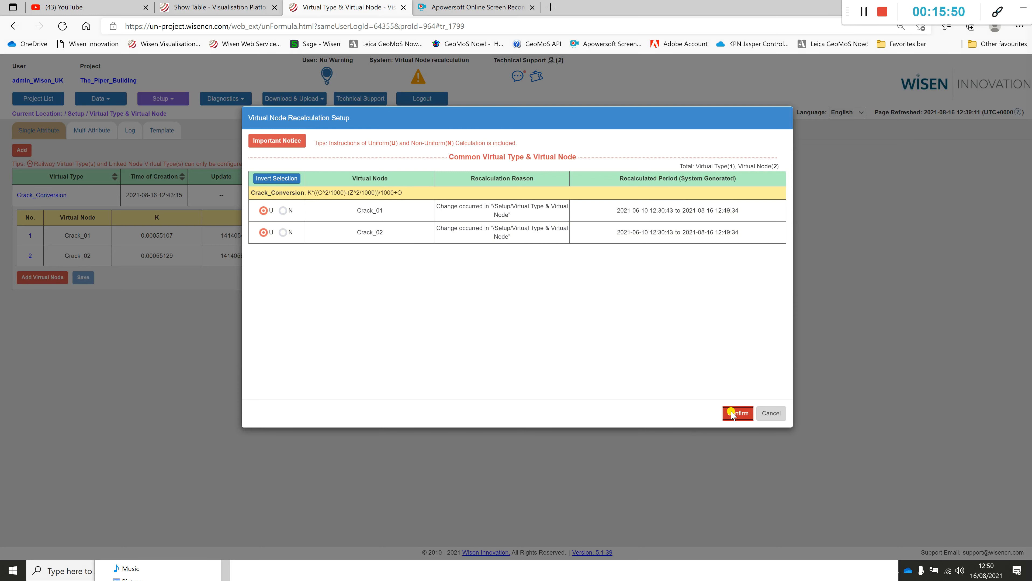
# - Submit and confirm uniform recalculation of Crack_01 and Crack_02
pyautogui.click(737, 413)
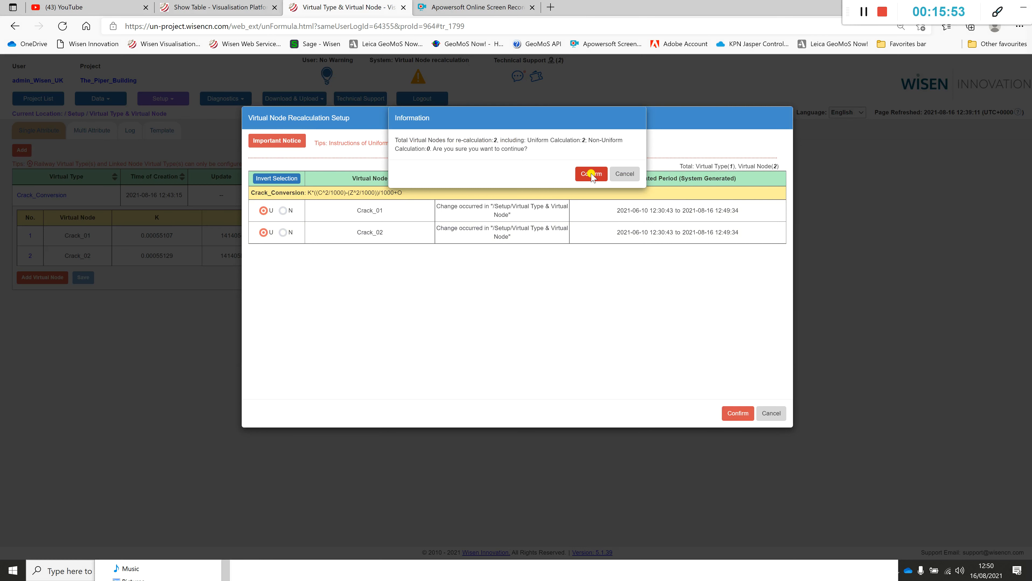
pyautogui.click(590, 173)
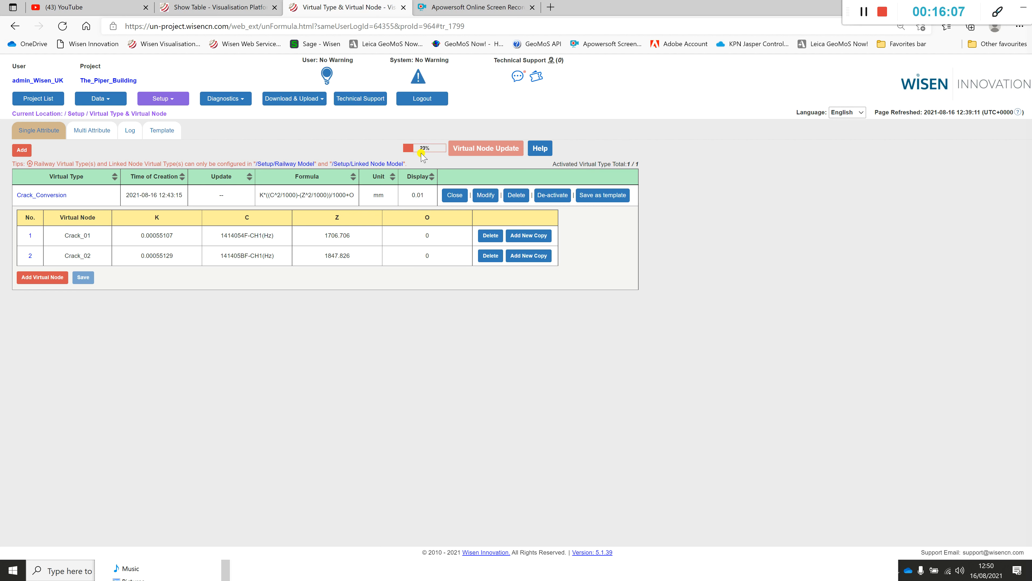
# - After recalculation finishes, open the Log of virtual type and node operations
pyautogui.click(485, 148)
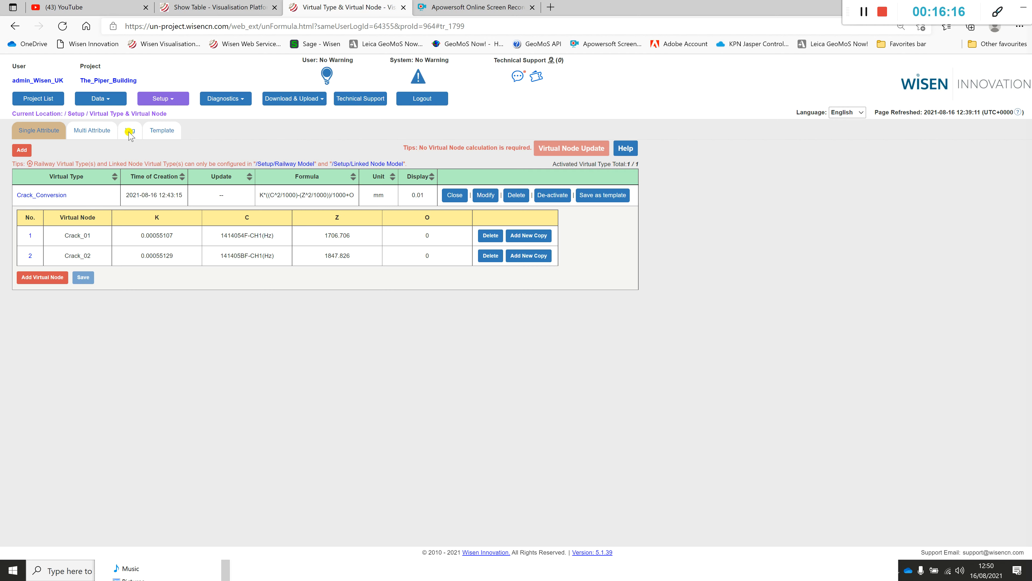
pyautogui.click(130, 130)
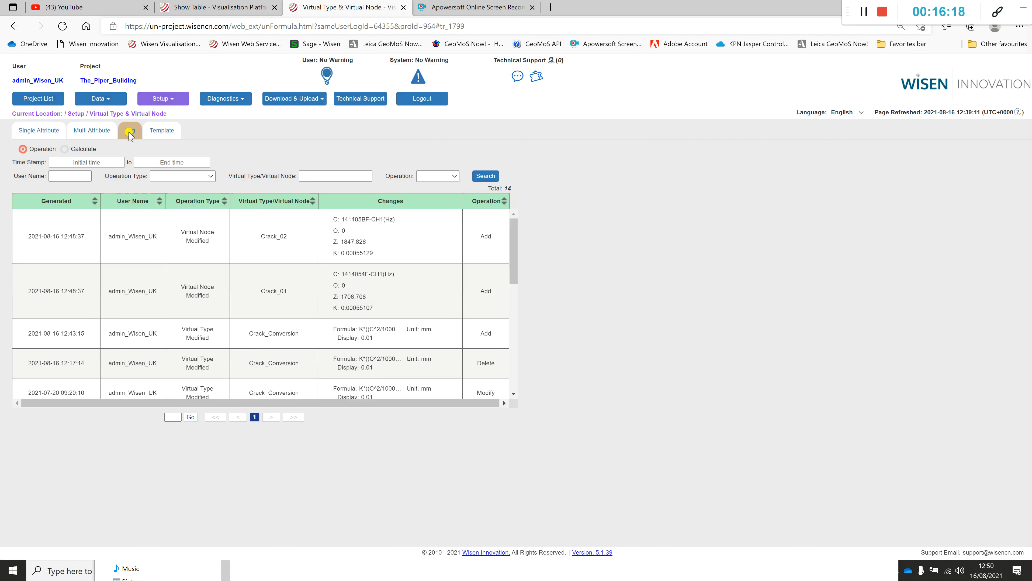
# - Review the Crack_01 and Crack_02 log entries, then open the Data menu
pyautogui.click(130, 130)
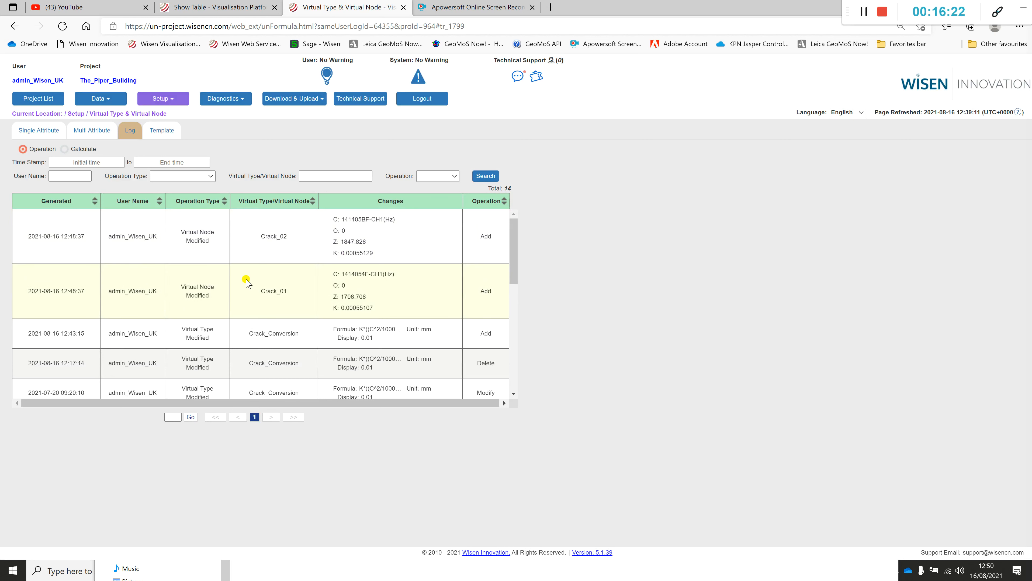
pyautogui.moveTo(227, 263)
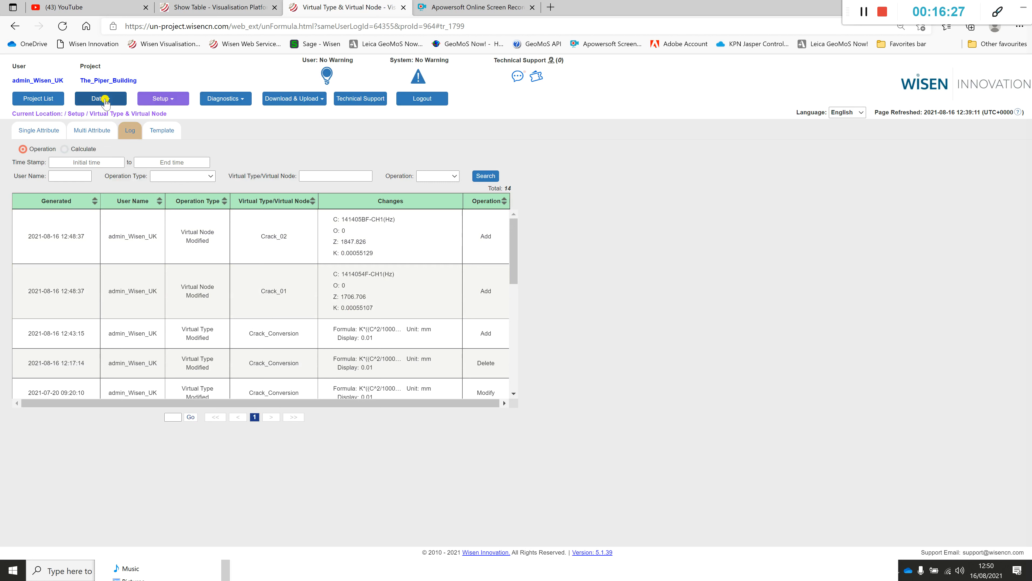
pyautogui.click(99, 98)
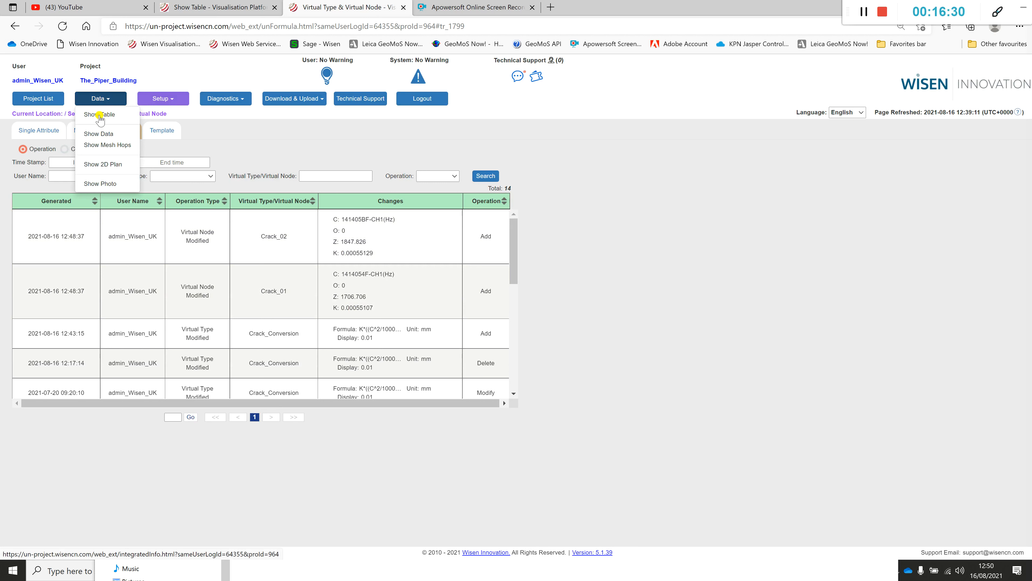
# - Show the data table's Virtual Node view listing Crack_01 and Crack_02 under Crack_Conversion
pyautogui.click(99, 114)
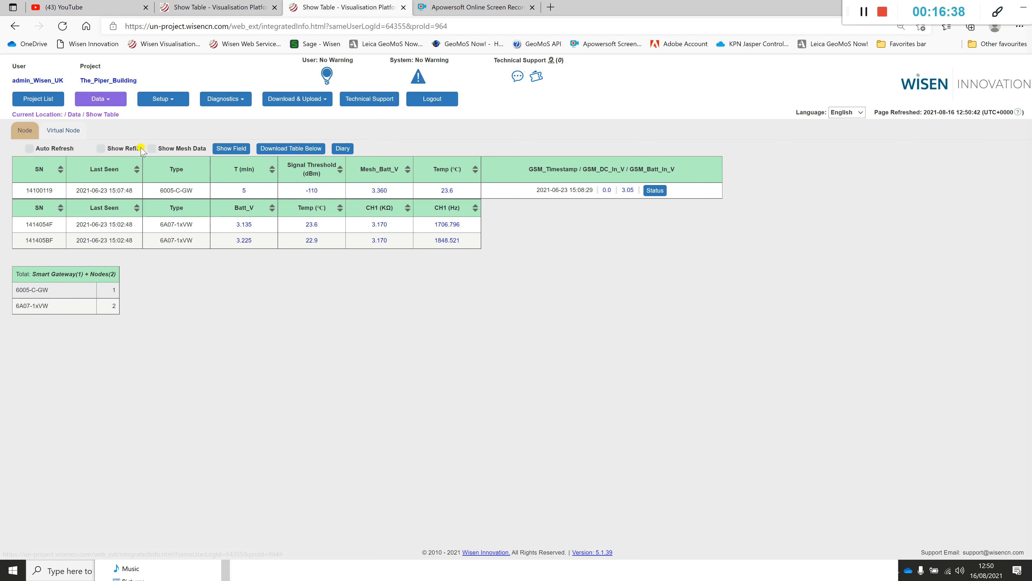
pyautogui.click(63, 130)
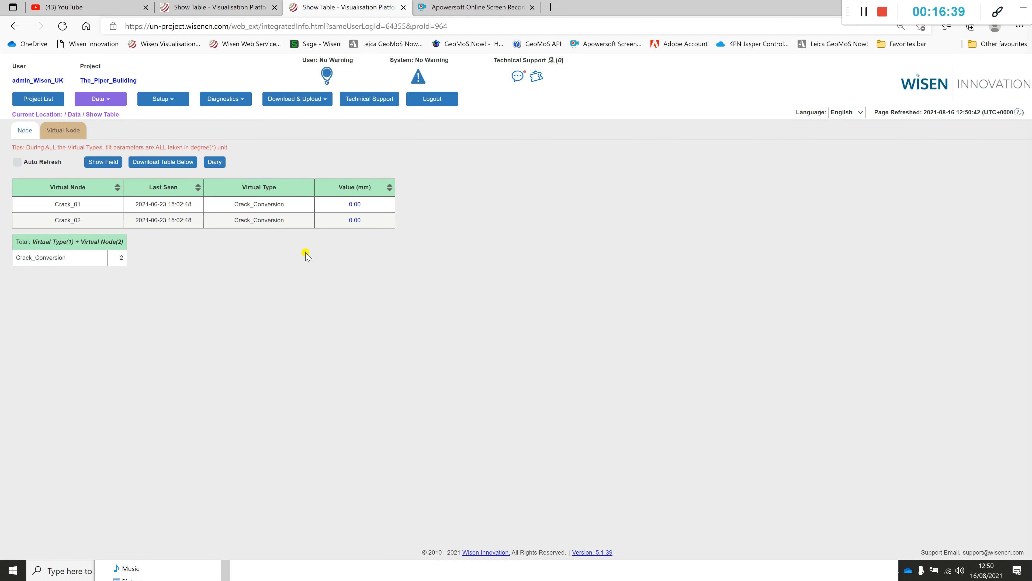
pyautogui.moveTo(253, 247)
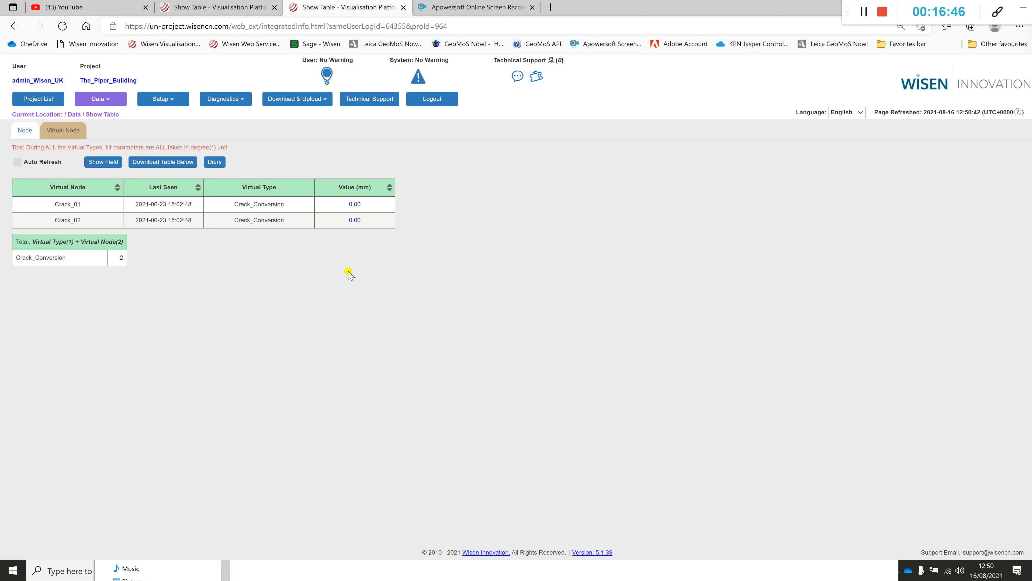
pyautogui.moveTo(347, 221)
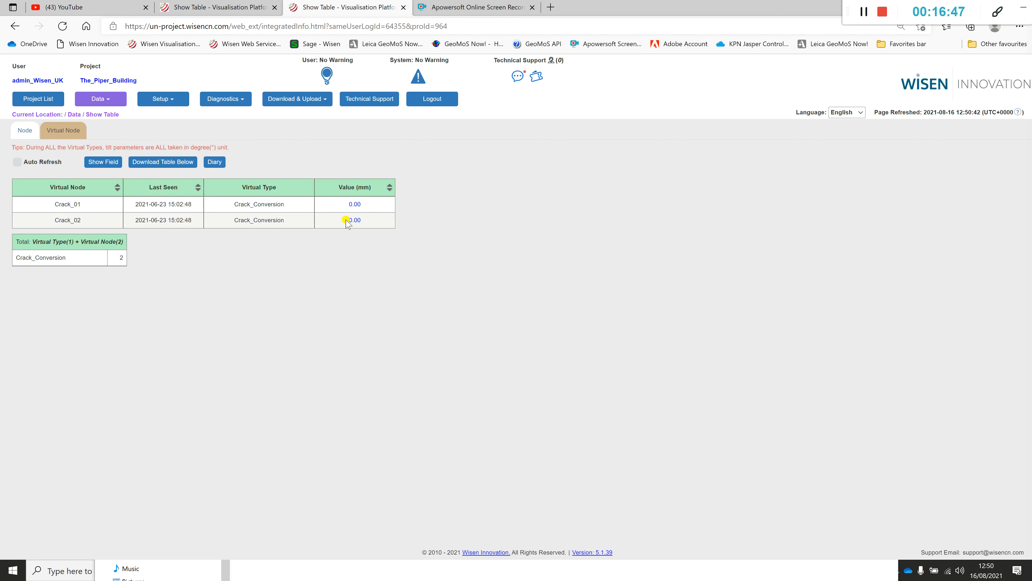
pyautogui.moveTo(360, 233)
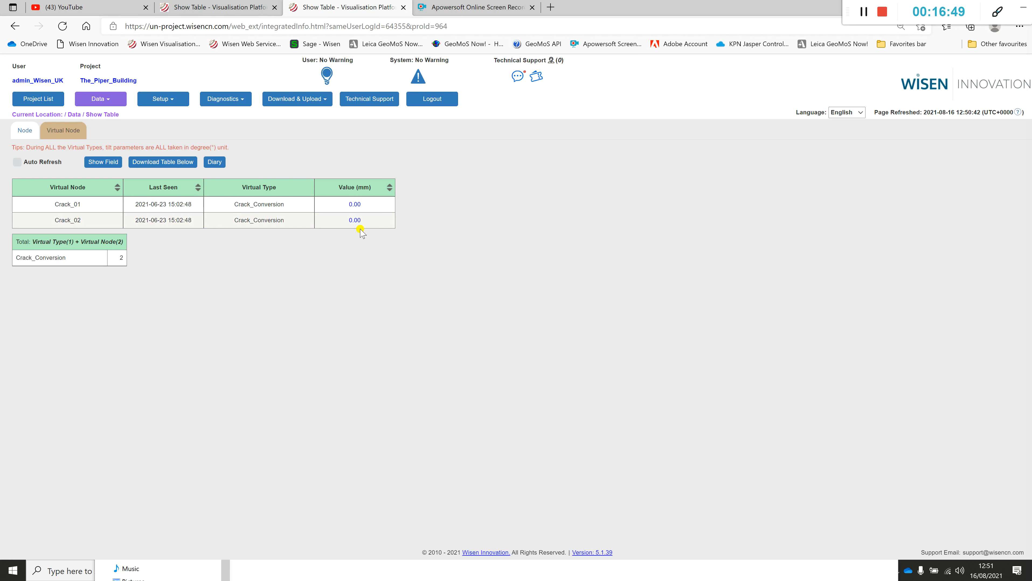
pyautogui.moveTo(156, 210)
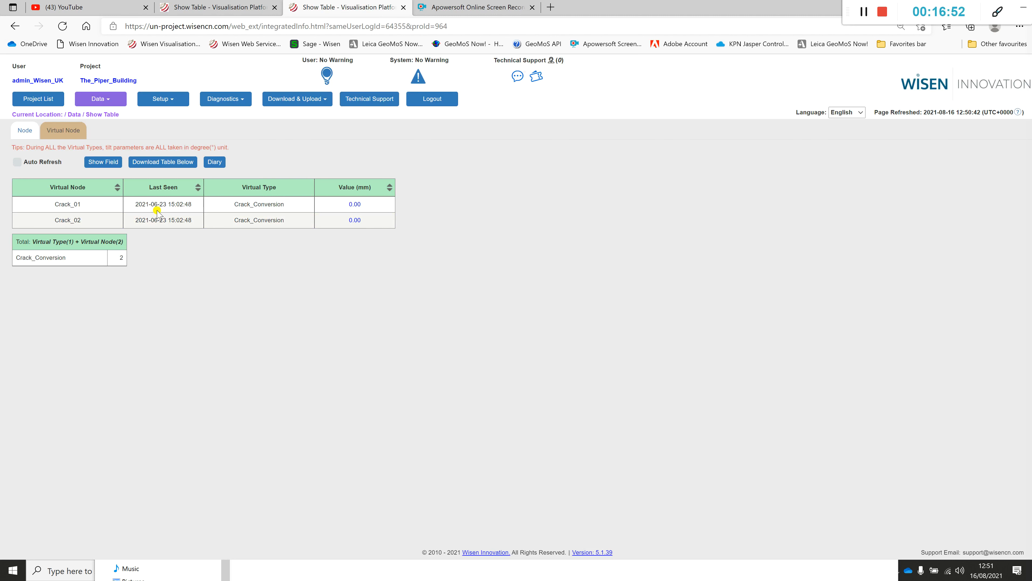
pyautogui.moveTo(342, 278)
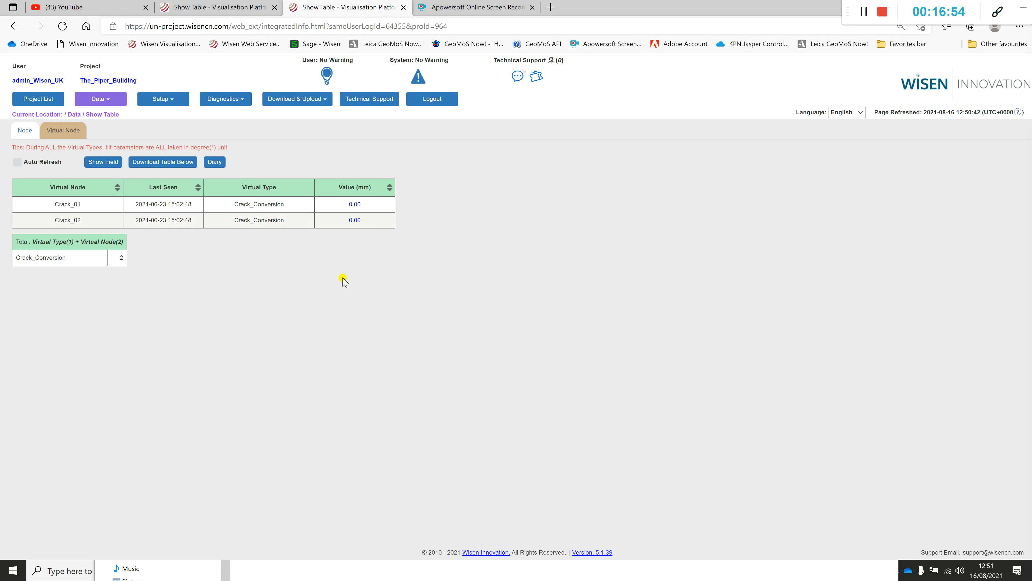